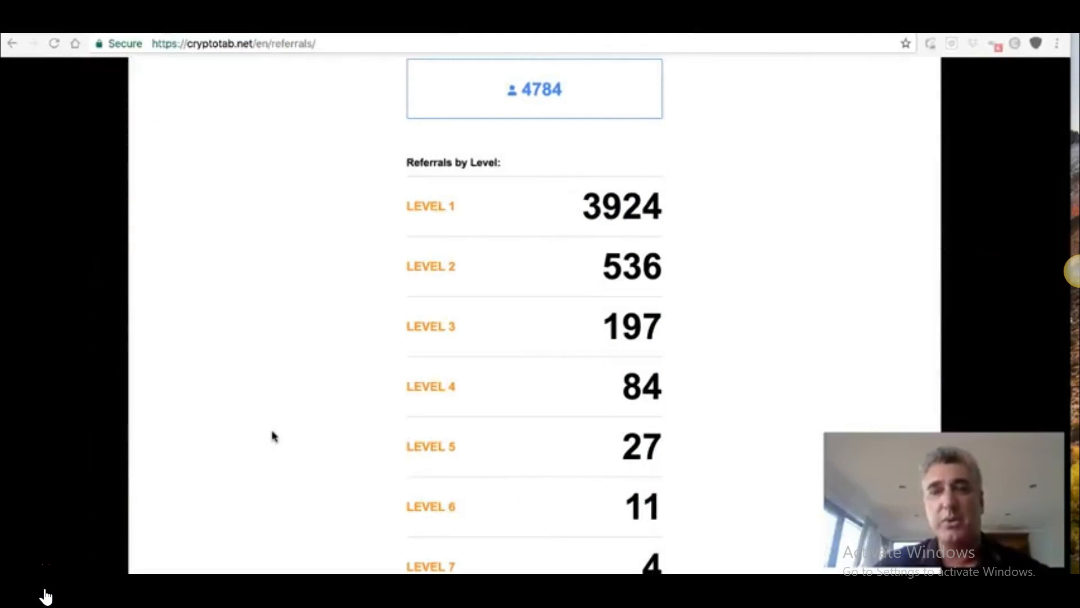
Scroll up and down through the CryptoTab referrals statistics list
scroll("down", 3)
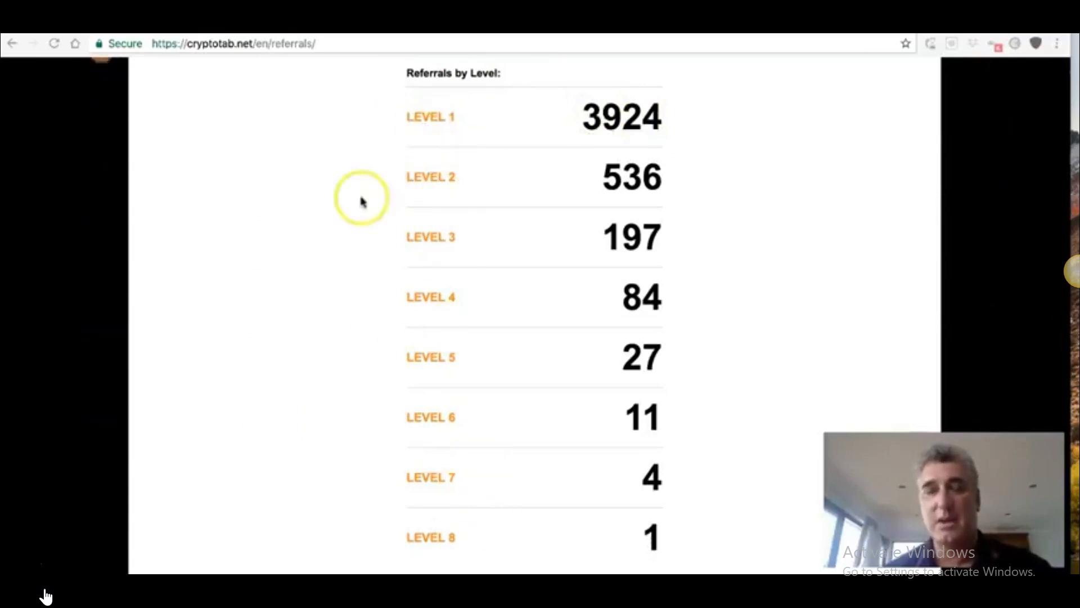
mouse_move(376, 117)
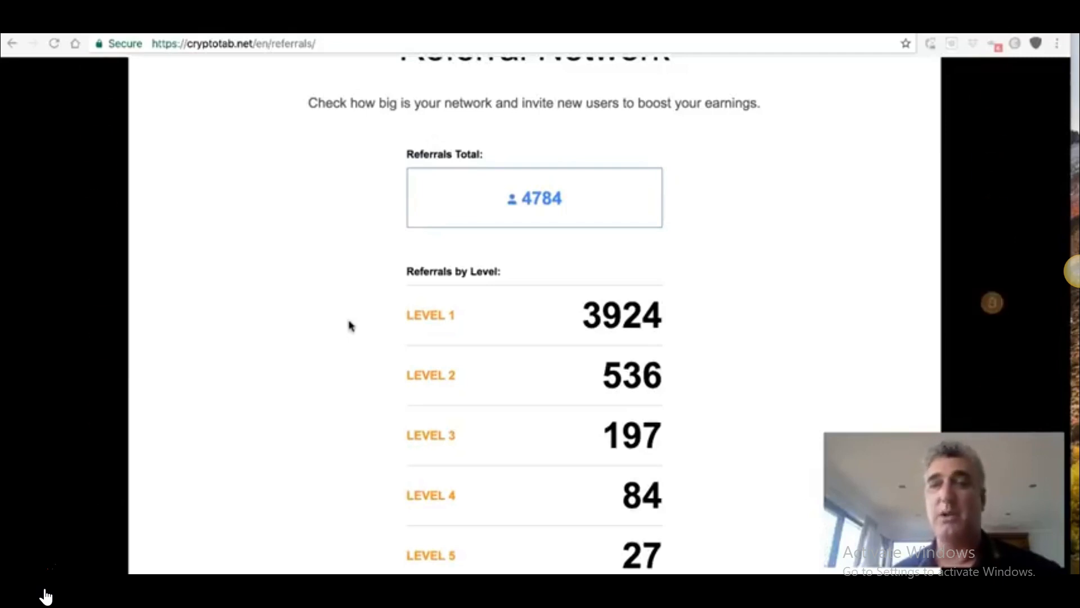
scroll("down", 3)
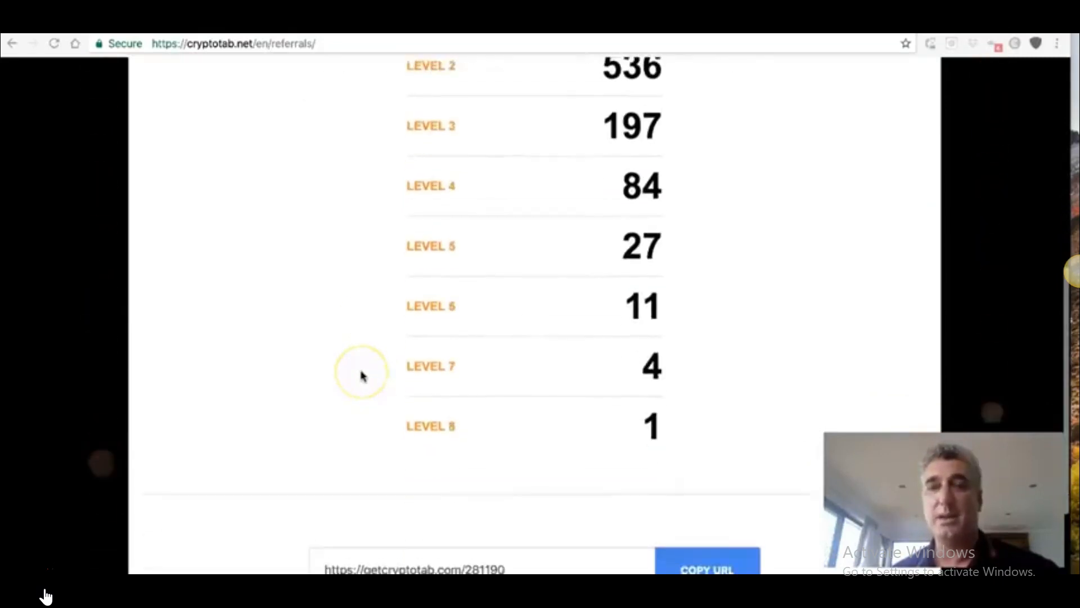
scroll("up", 3)
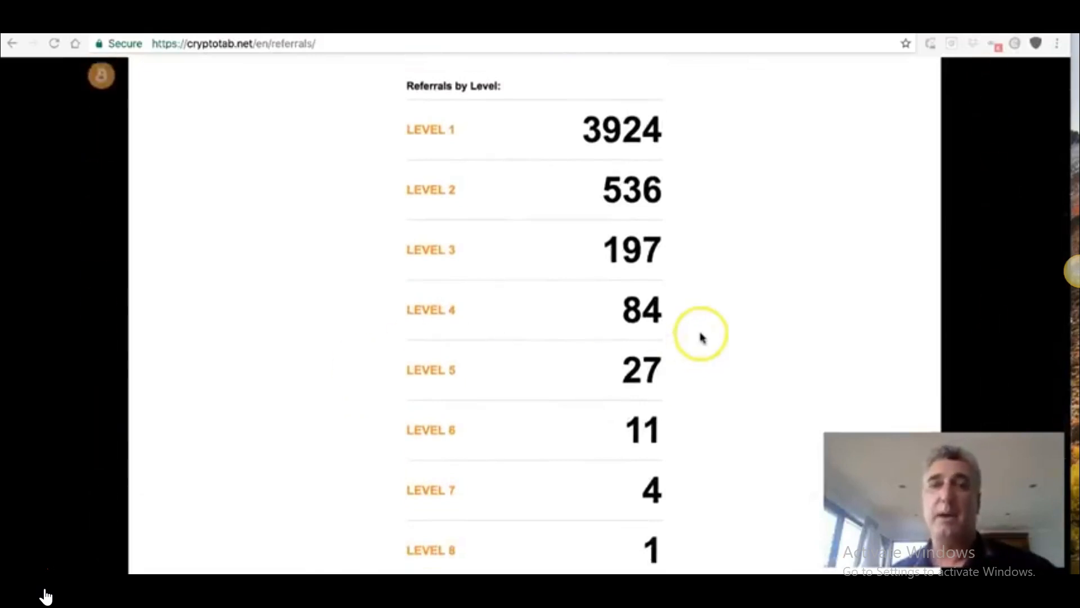
scroll("down", 3)
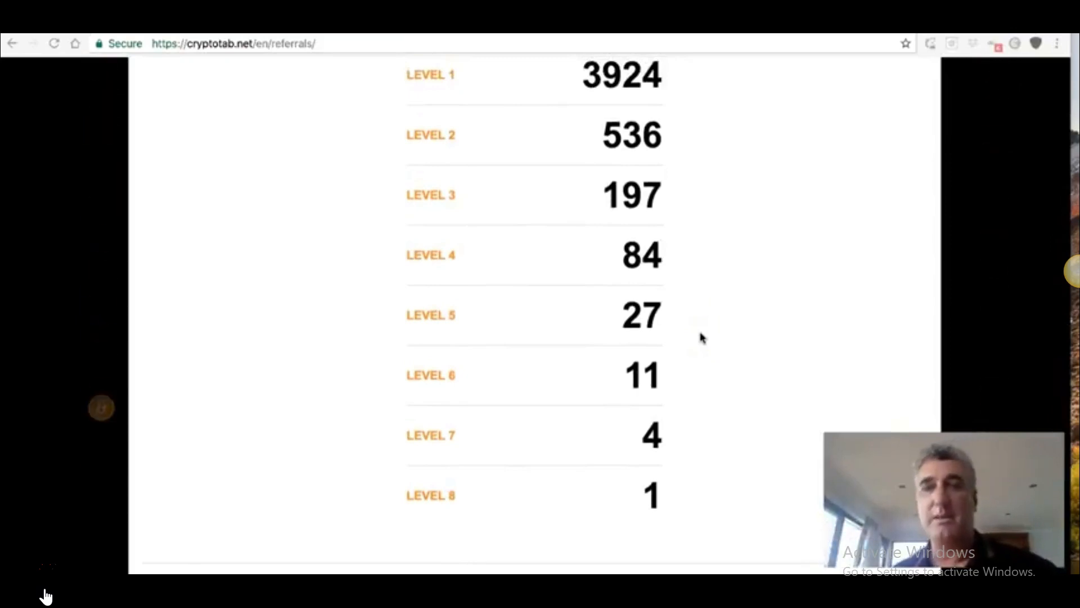
scroll("up", 3)
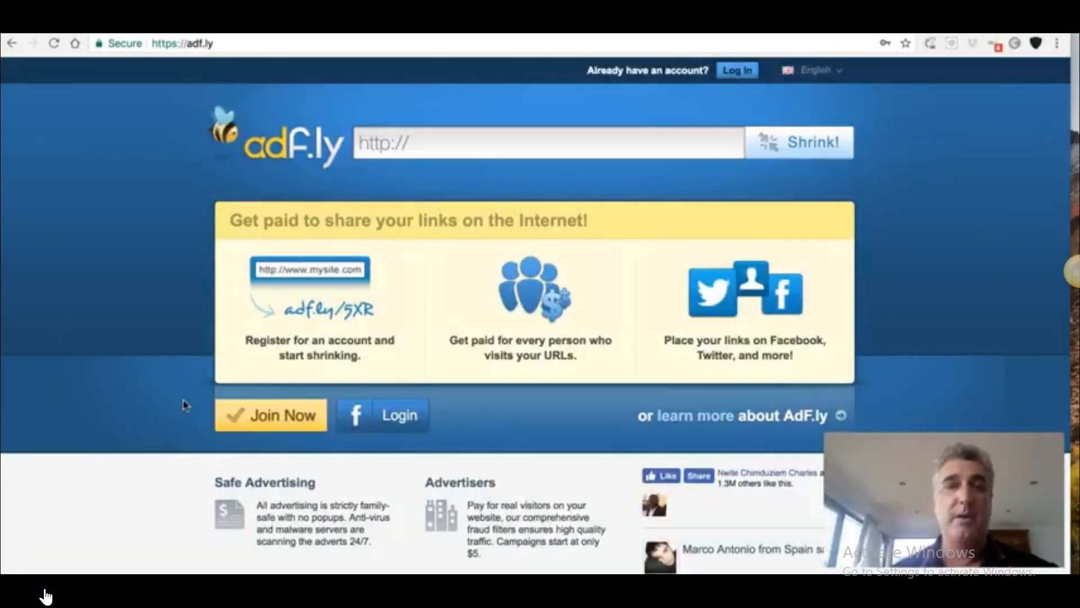
mouse_move(282, 423)
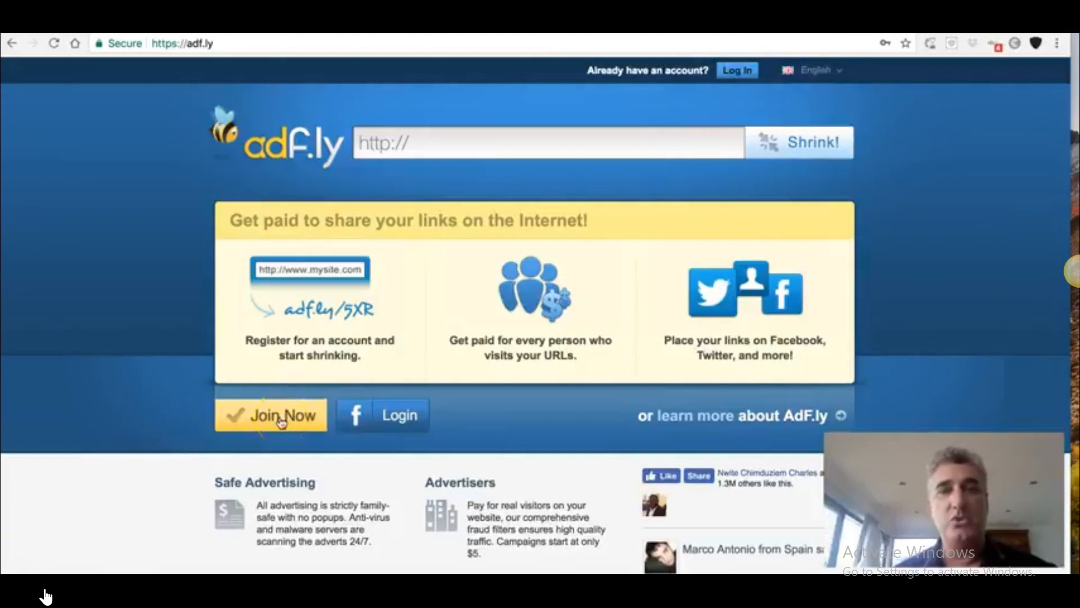
Open the free registration form, pick the Advertiser account type, then close it
left_click(279, 415)
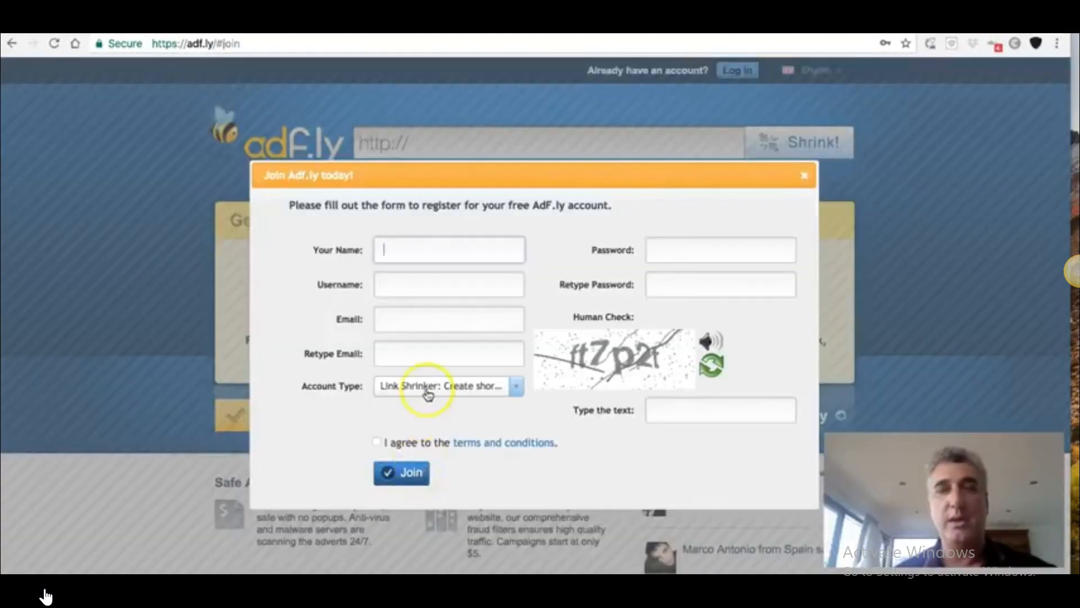
mouse_move(461, 345)
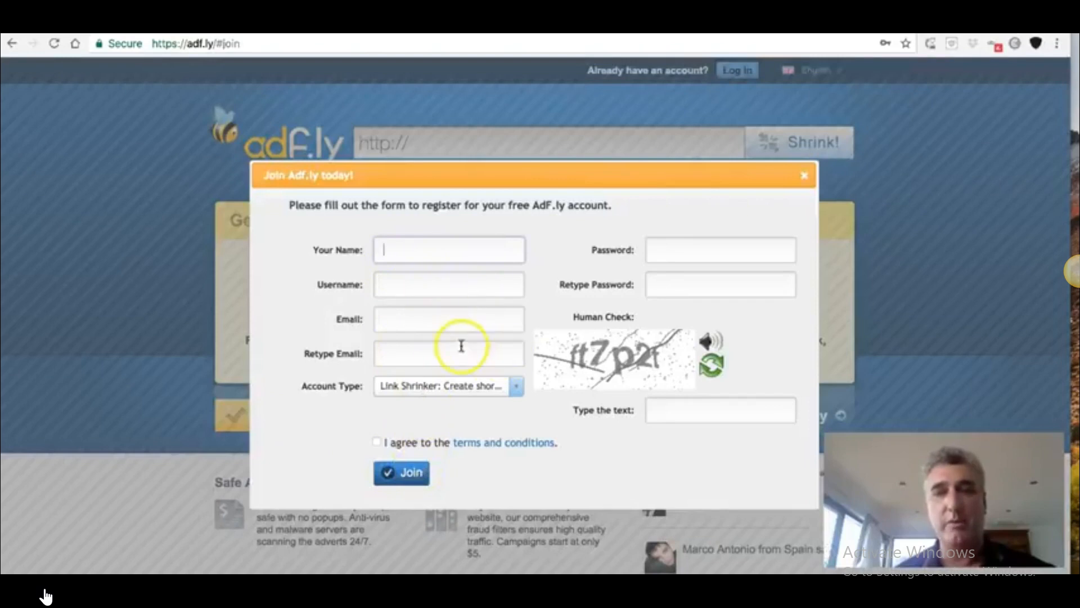
mouse_move(445, 395)
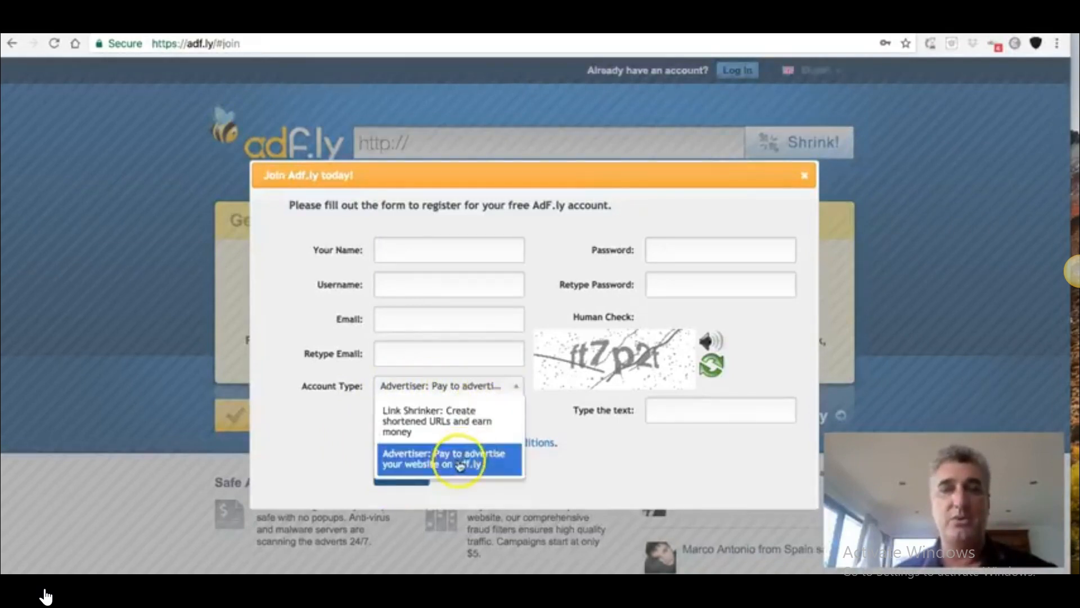
left_click(446, 461)
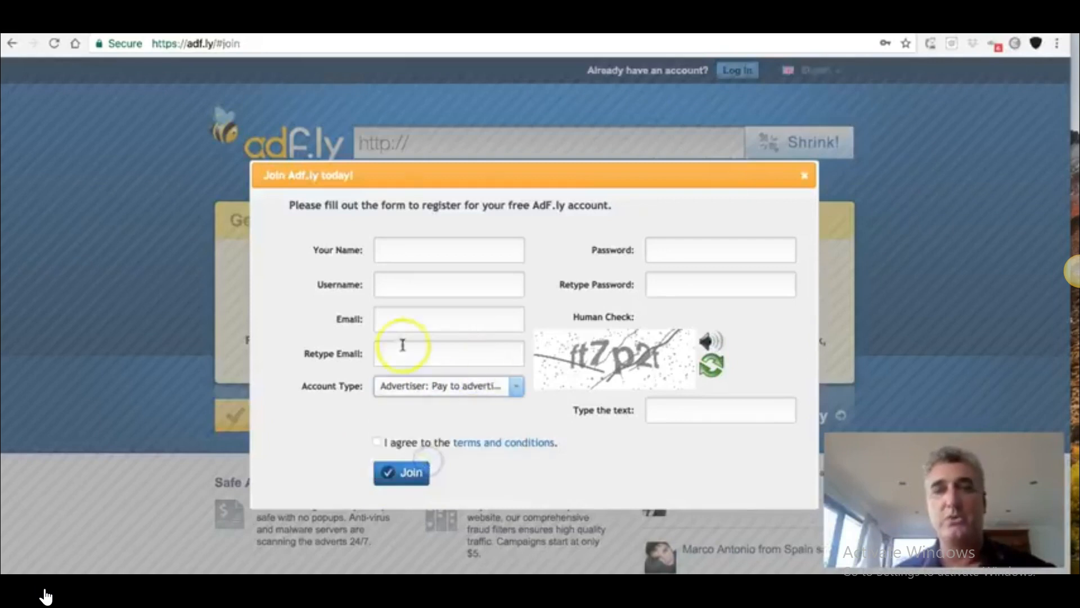
left_click(804, 176)
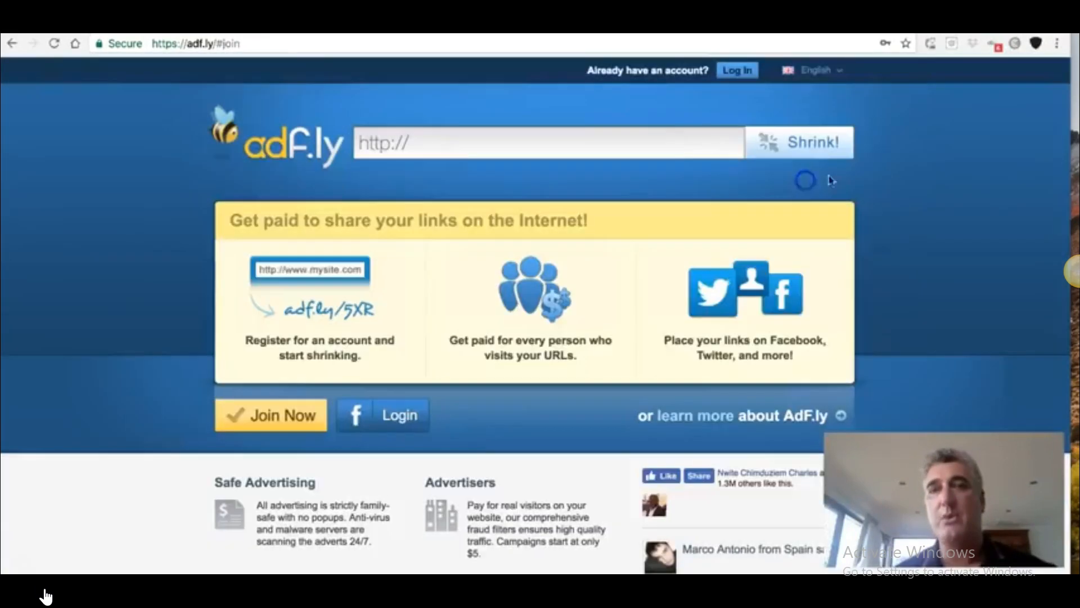
Log in to adf.ly with the saved credentials
left_click(737, 70)
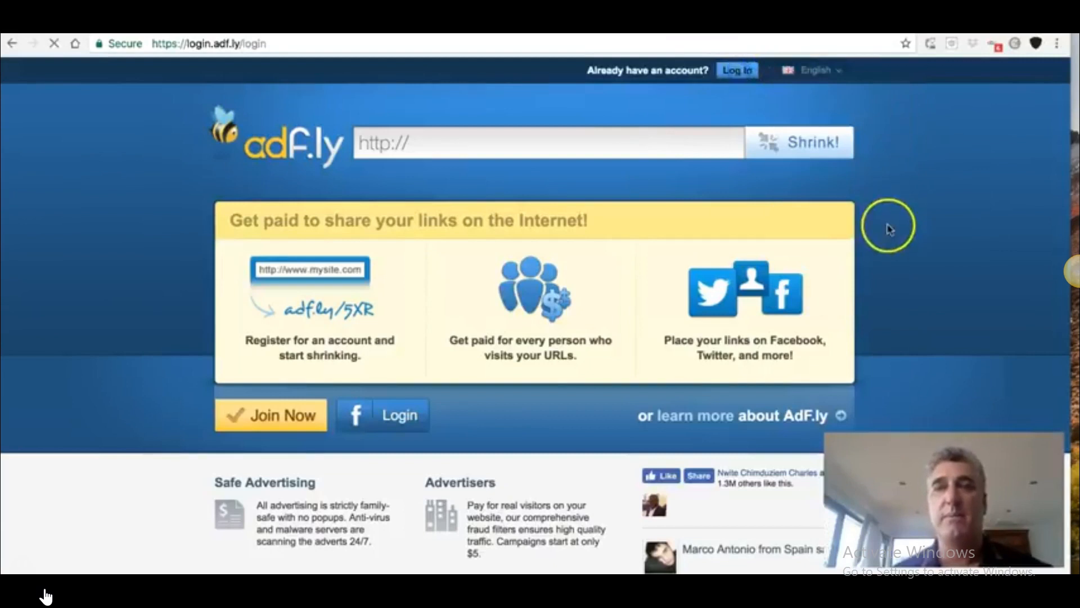
left_click(737, 69)
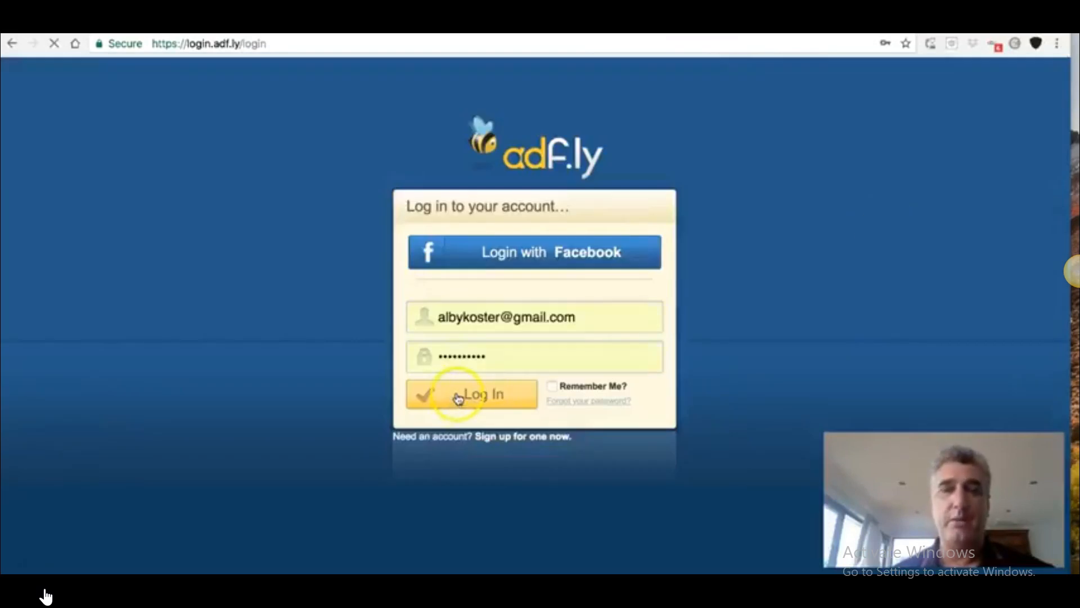
left_click(460, 394)
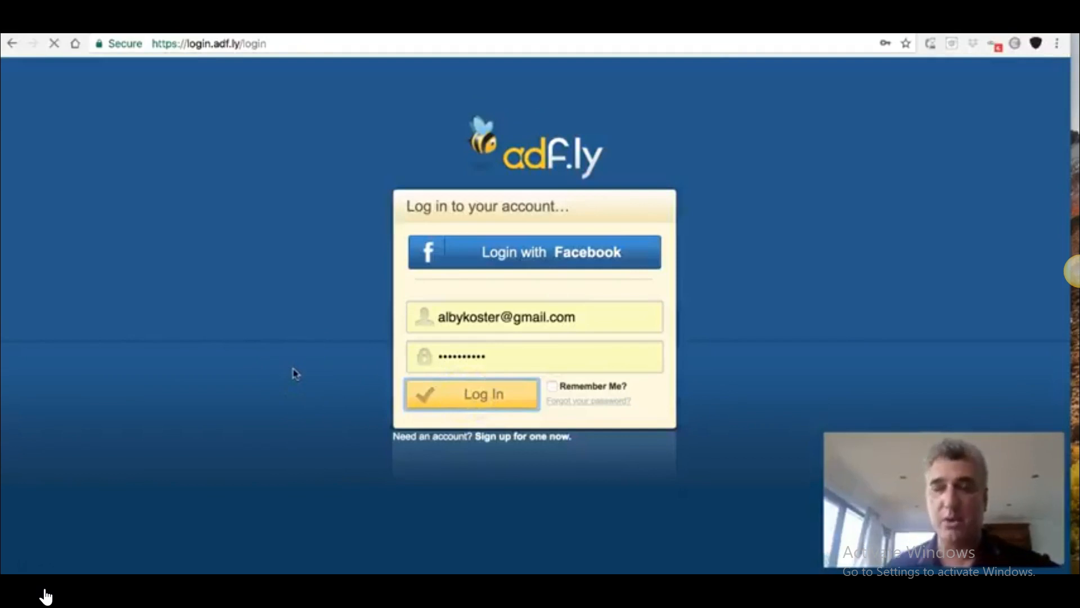
left_click(472, 394)
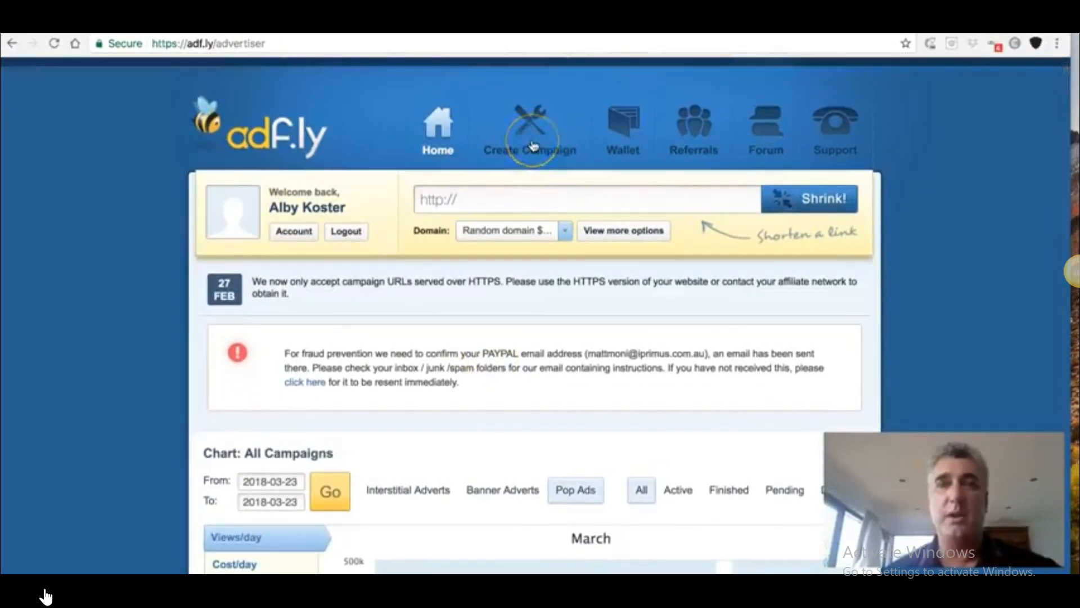
Review the Pop Ads package table: proxy, worldwide and per-country prices per 1,000 views
left_click(532, 129)
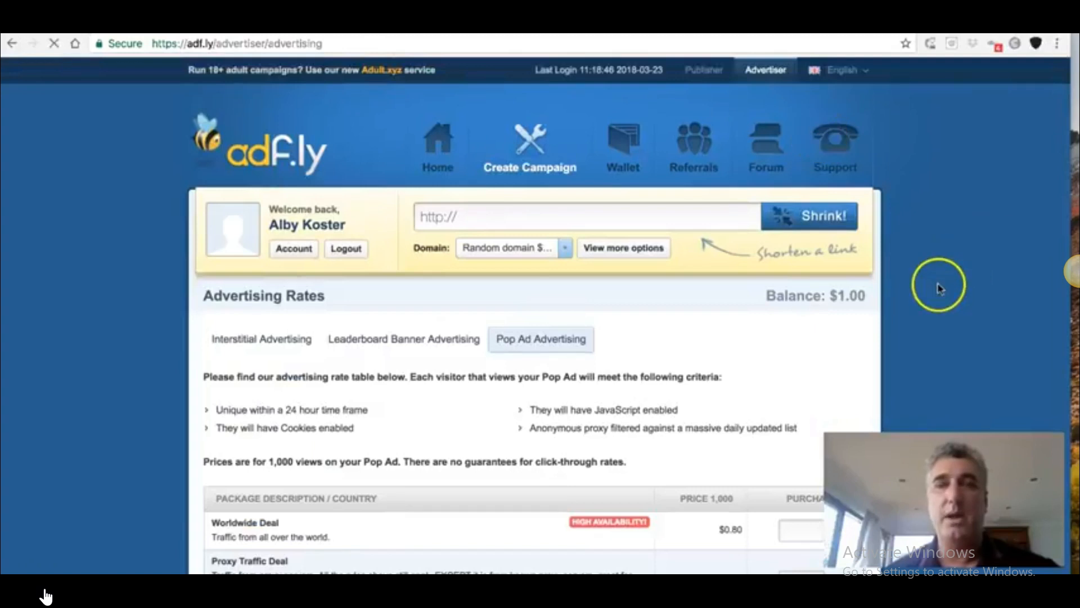
scroll("down", 3)
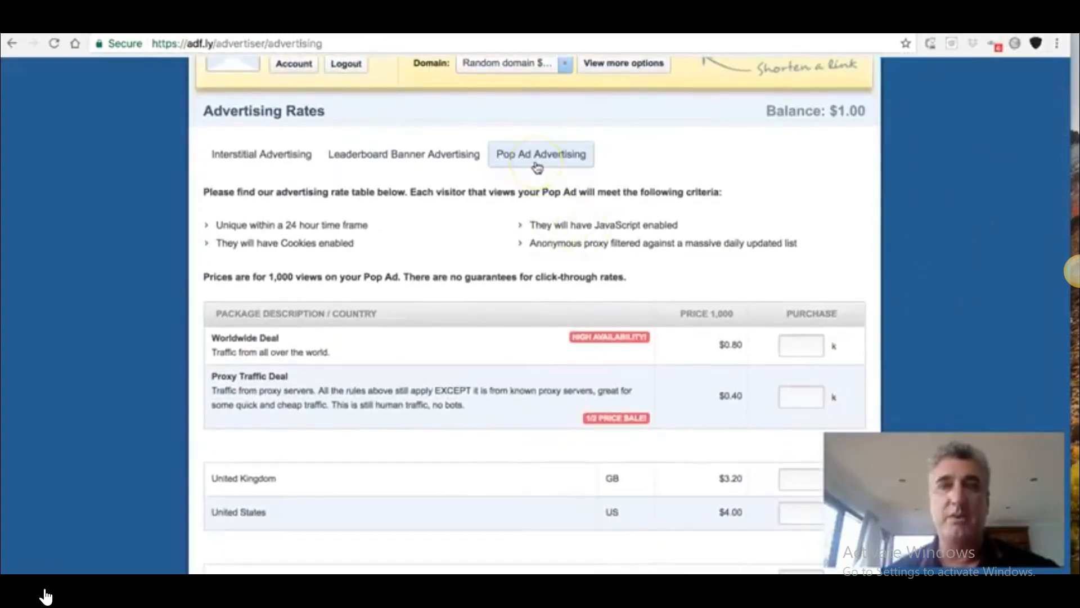
mouse_move(394, 162)
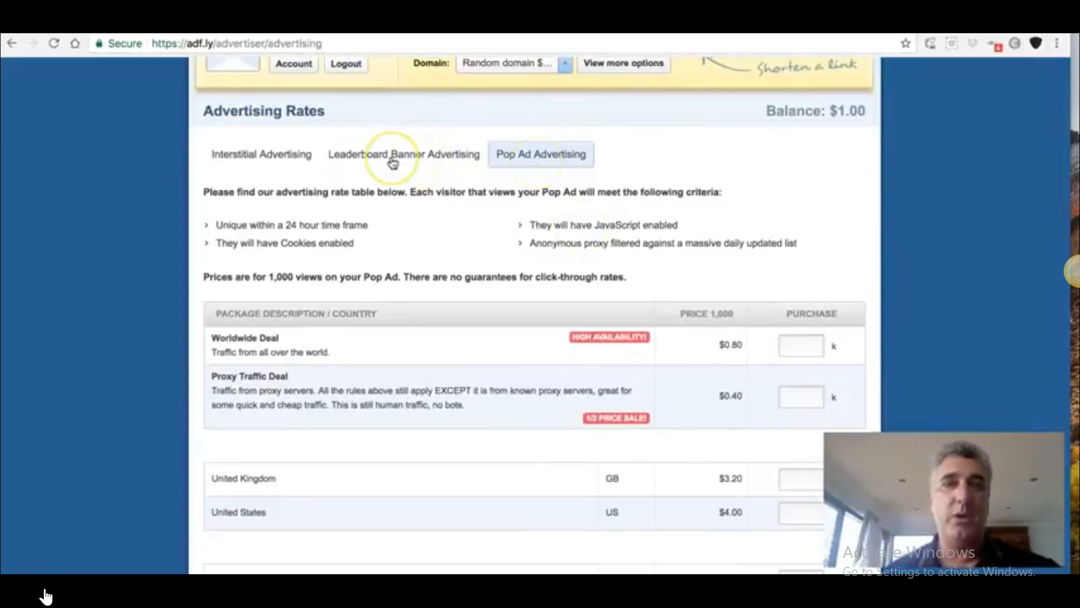
mouse_move(286, 165)
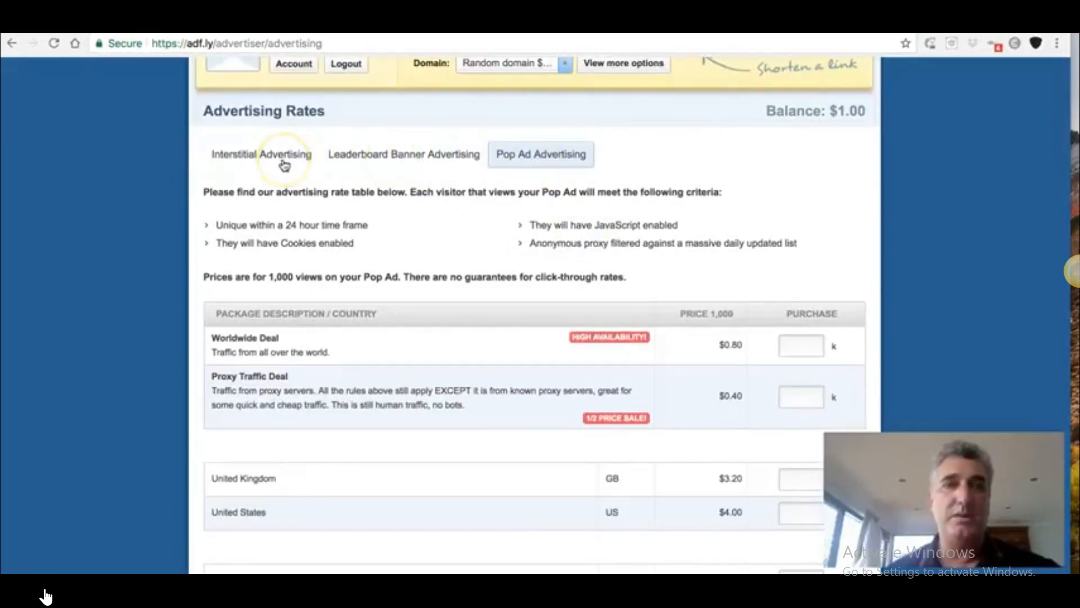
left_click(519, 159)
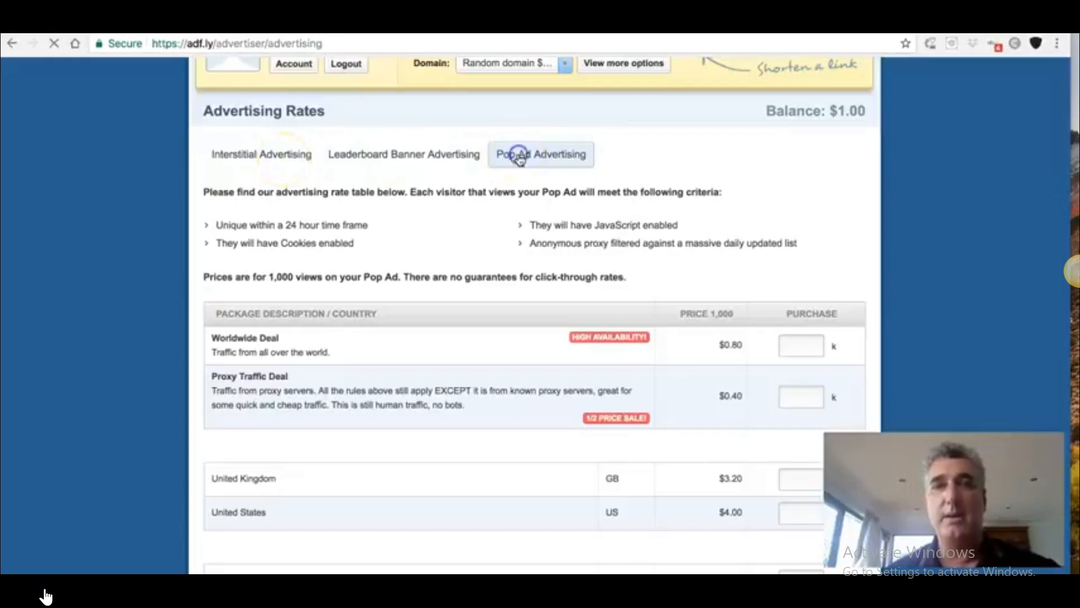
left_click(518, 154)
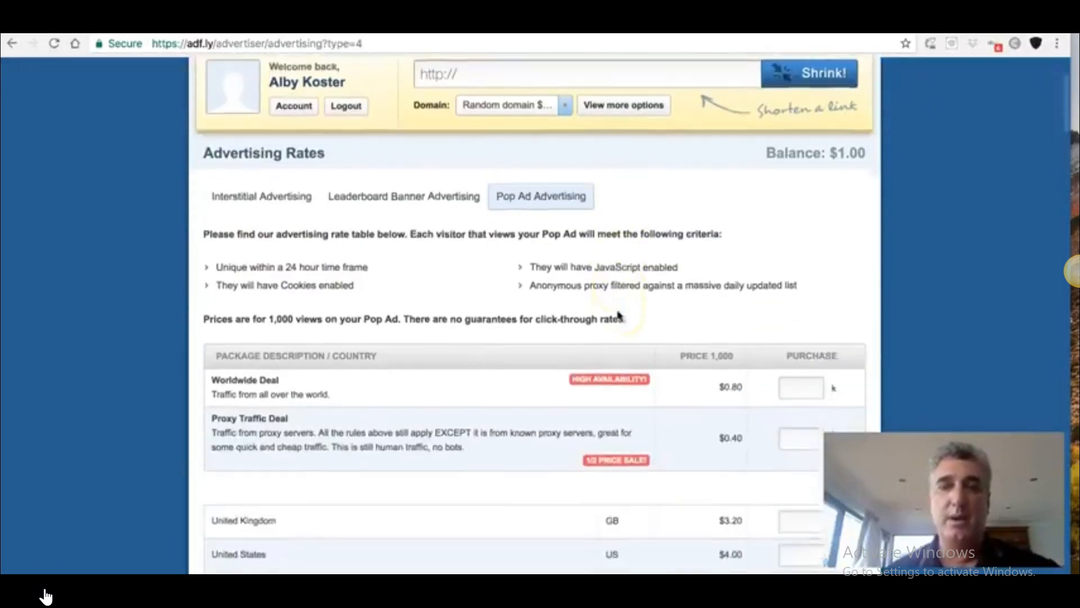
scroll("down", 3)
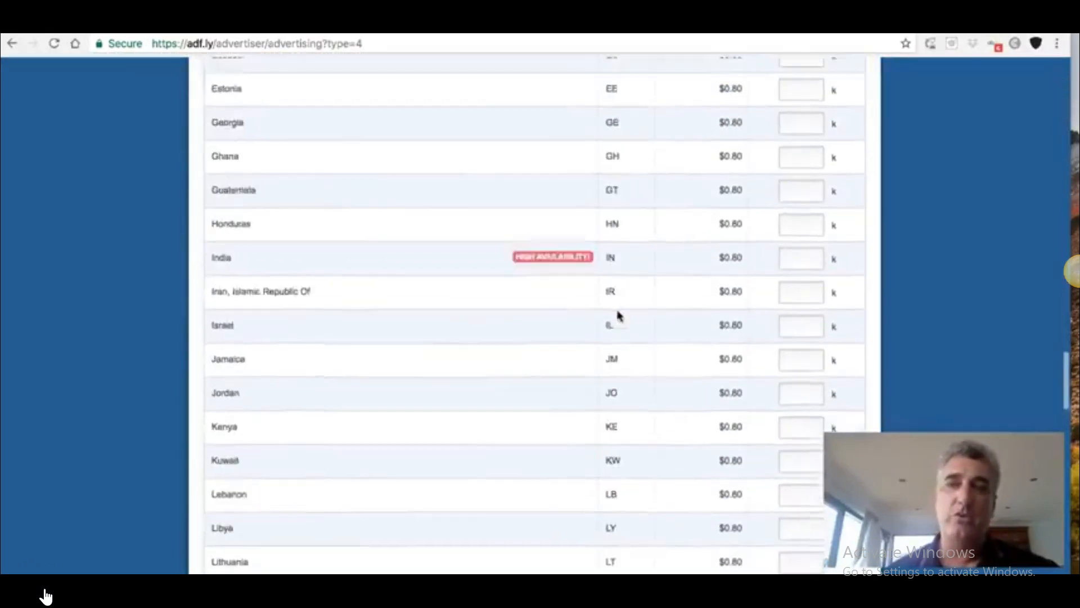
scroll("down", 3)
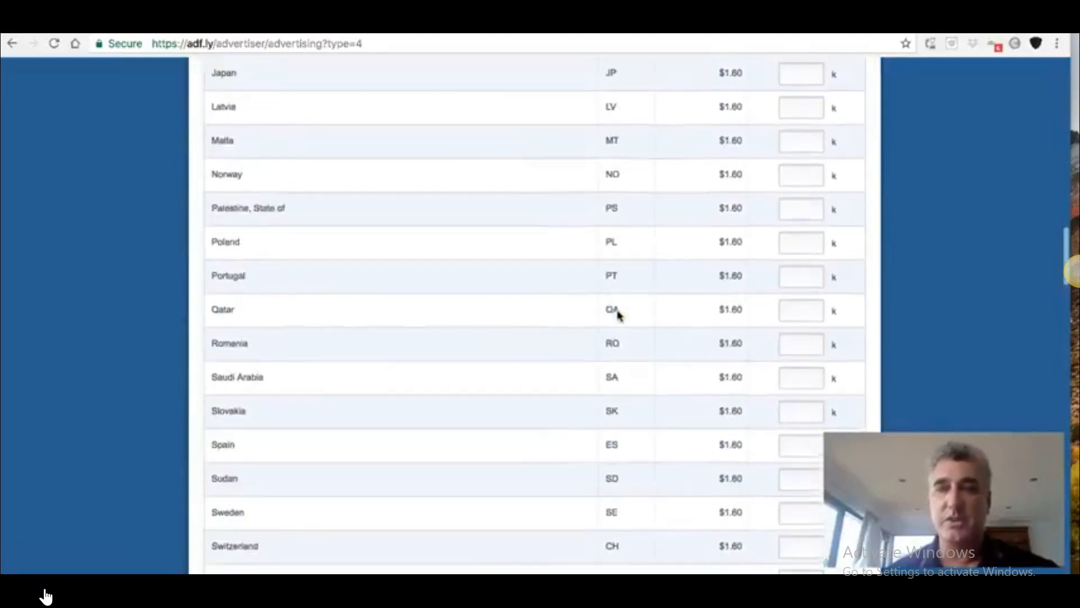
scroll("up", 3)
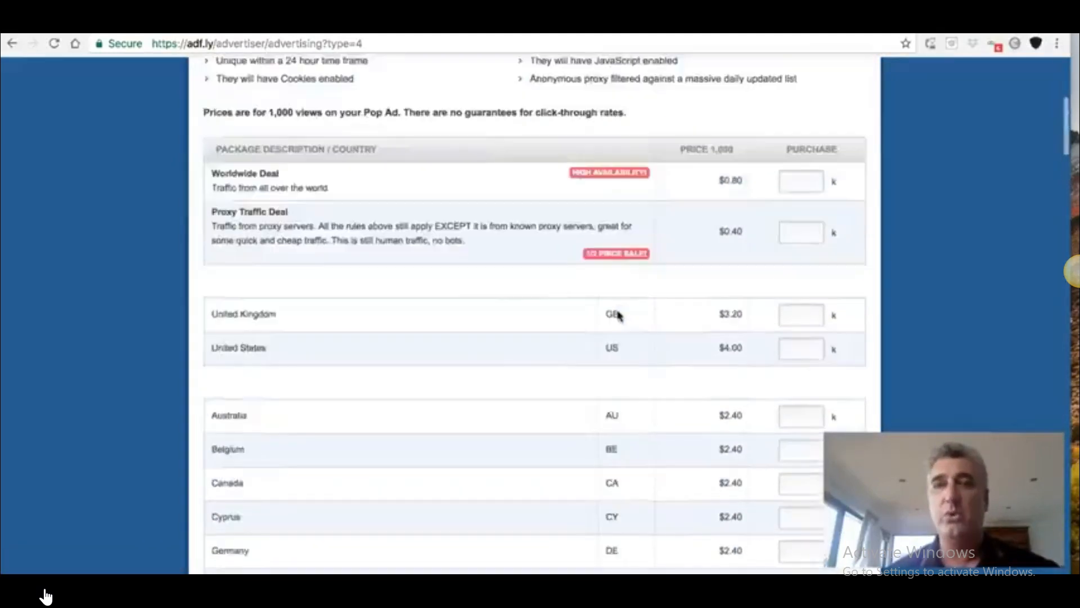
scroll("down", 3)
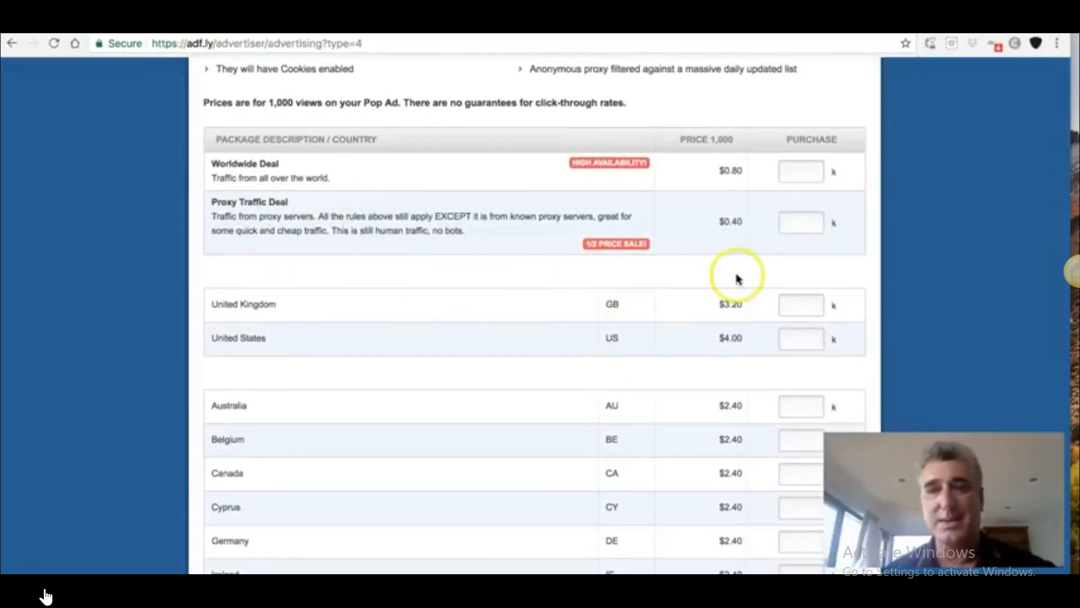
mouse_move(933, 265)
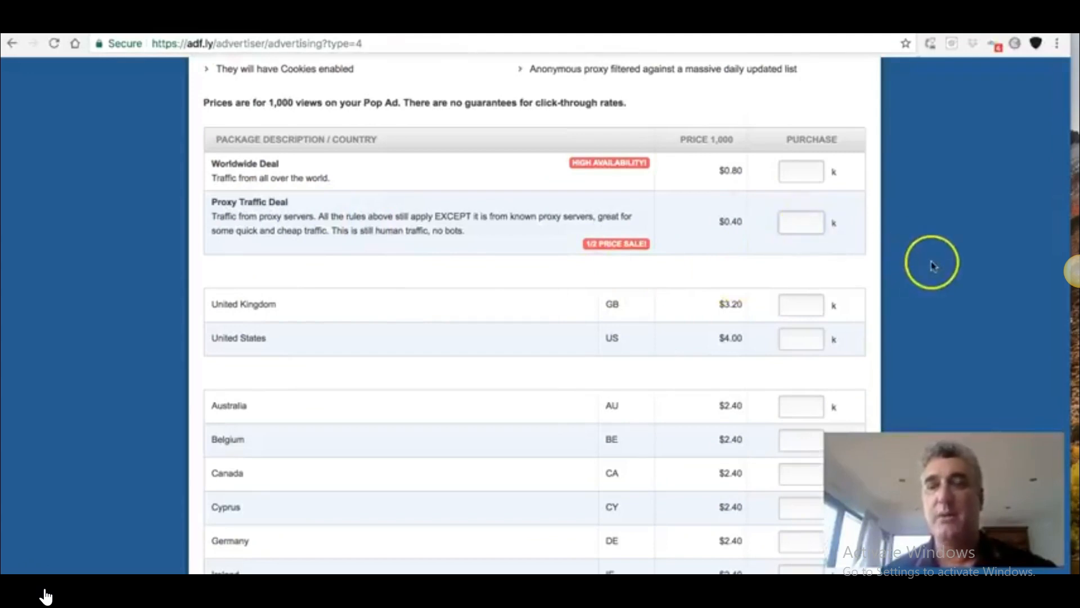
mouse_move(943, 261)
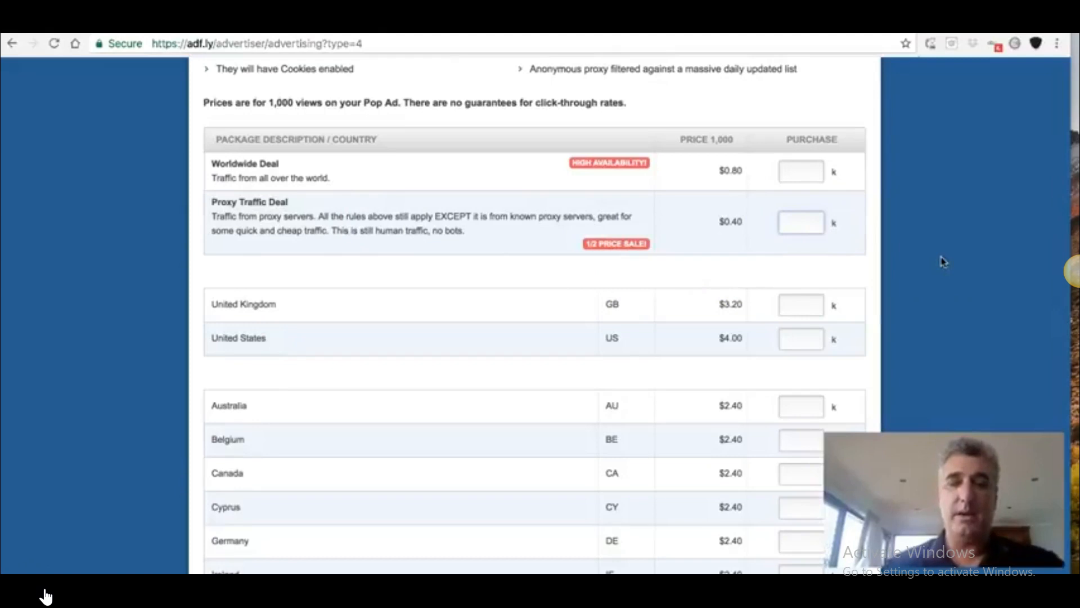
Buy 50,000 Proxy Traffic Deal views for $20.00 and continue to pop ad details
type("50")
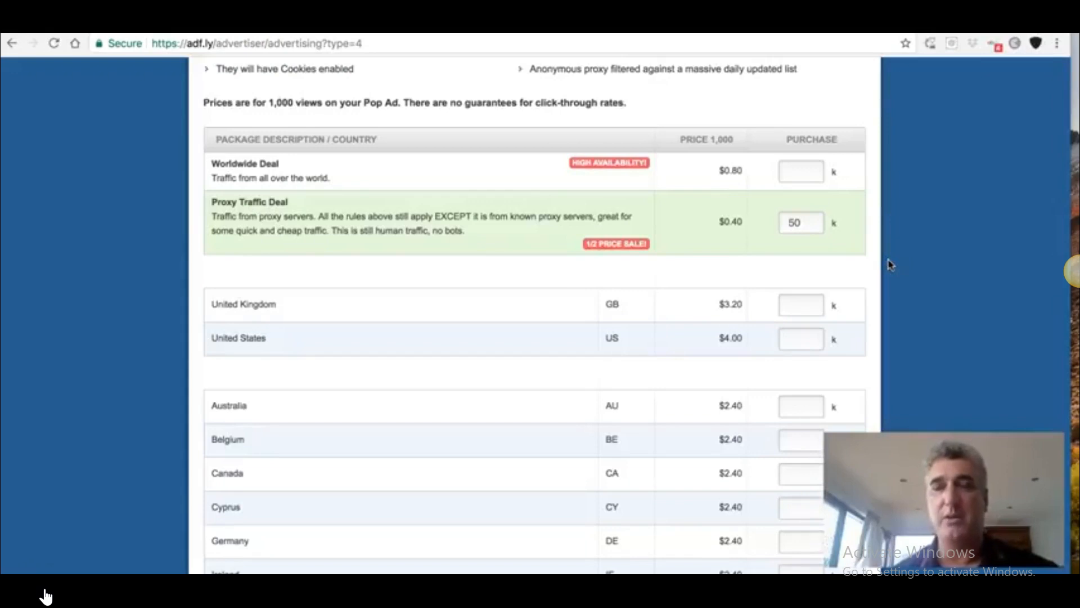
scroll("down", 3)
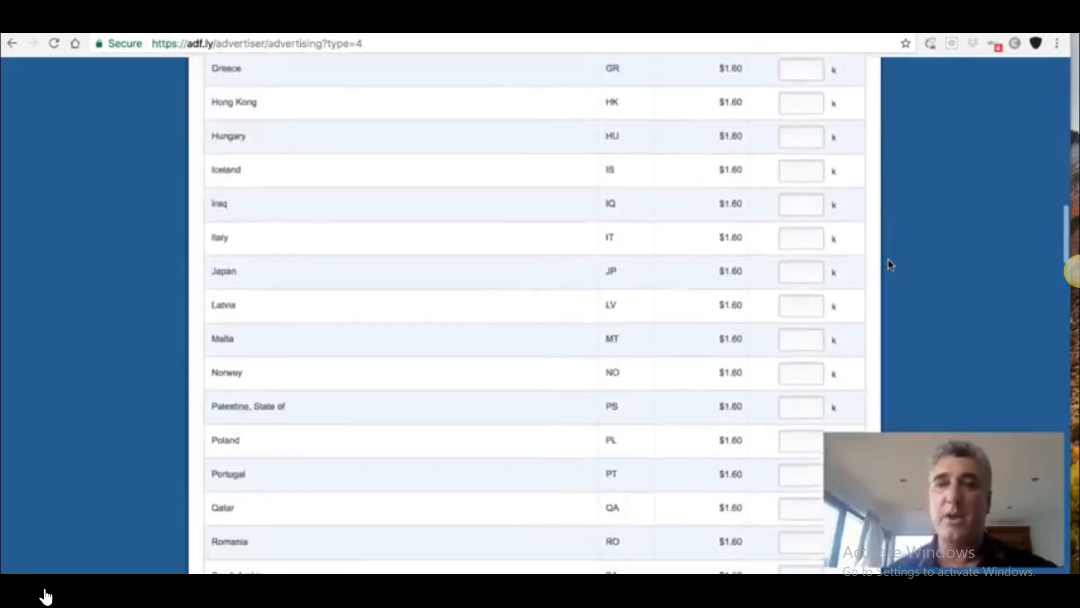
scroll("down", 3)
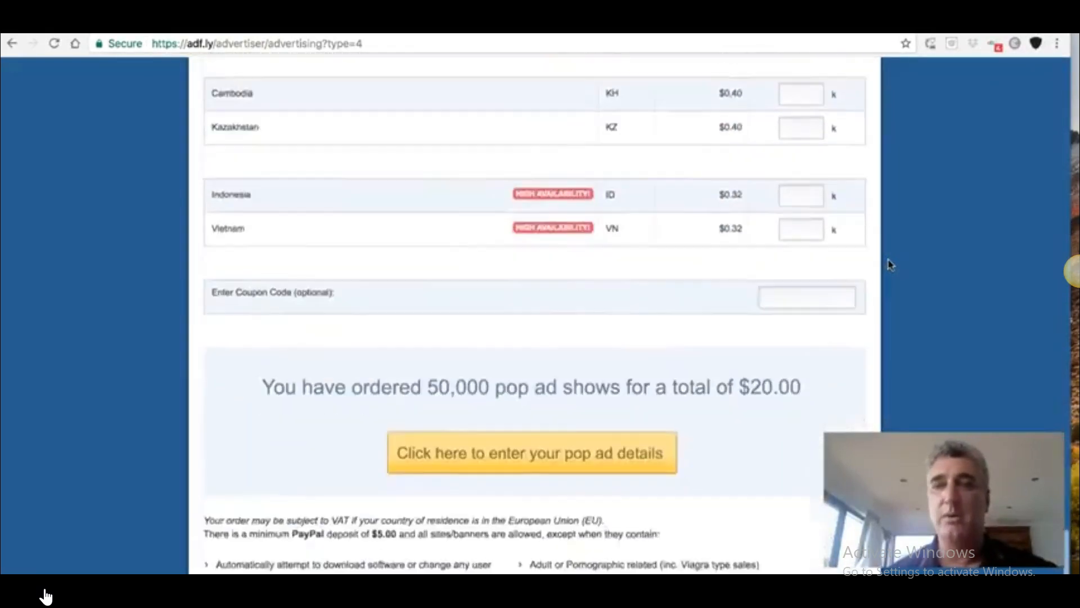
scroll("down", 3)
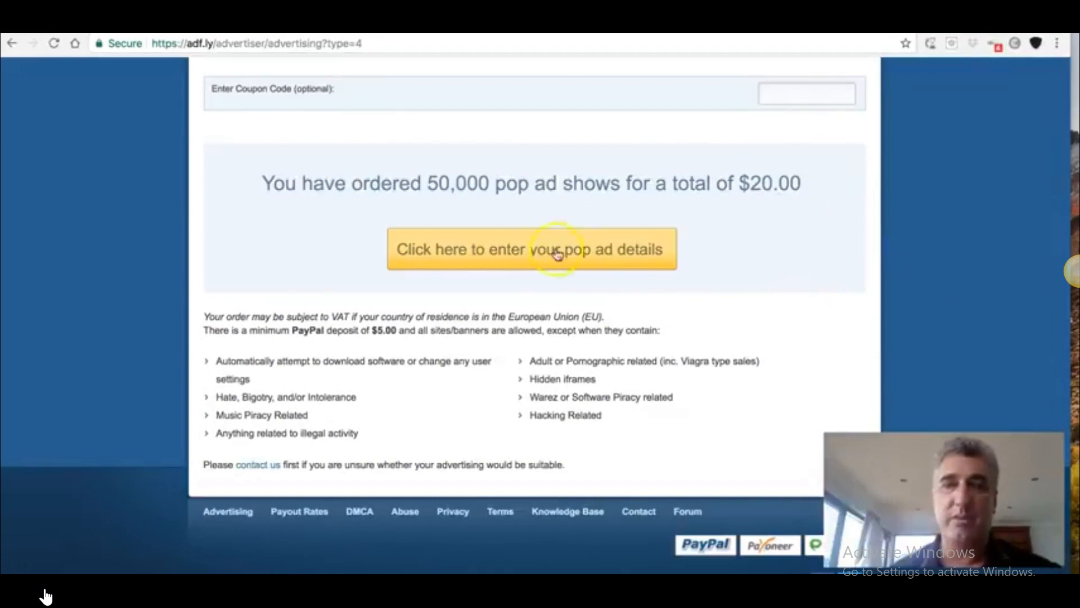
left_click(553, 254)
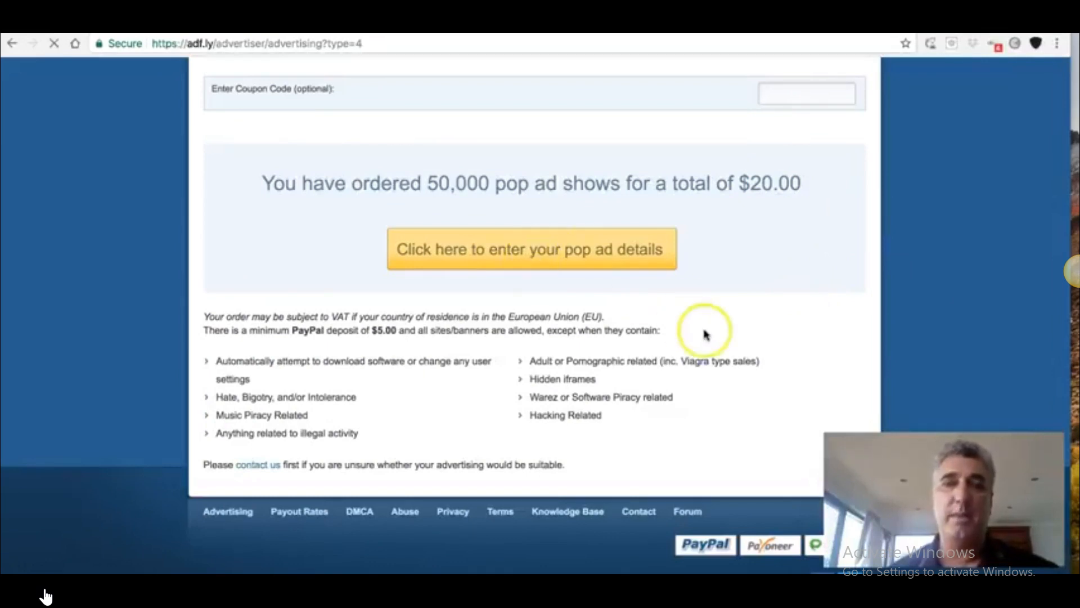
Name the new pop ad CryptoTab using the name suggestions
left_click(531, 249)
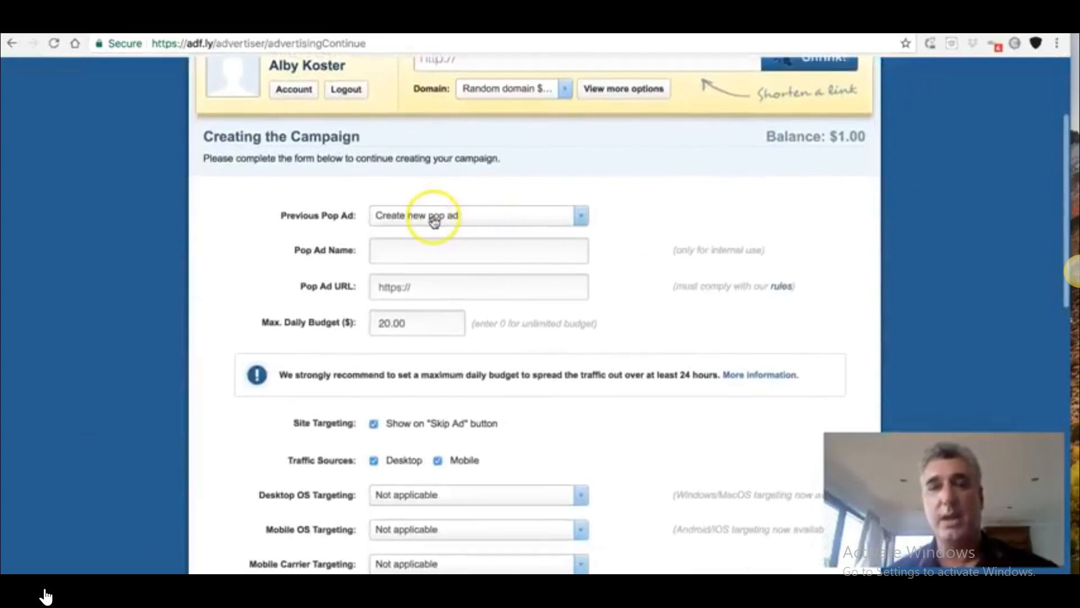
left_click(478, 250)
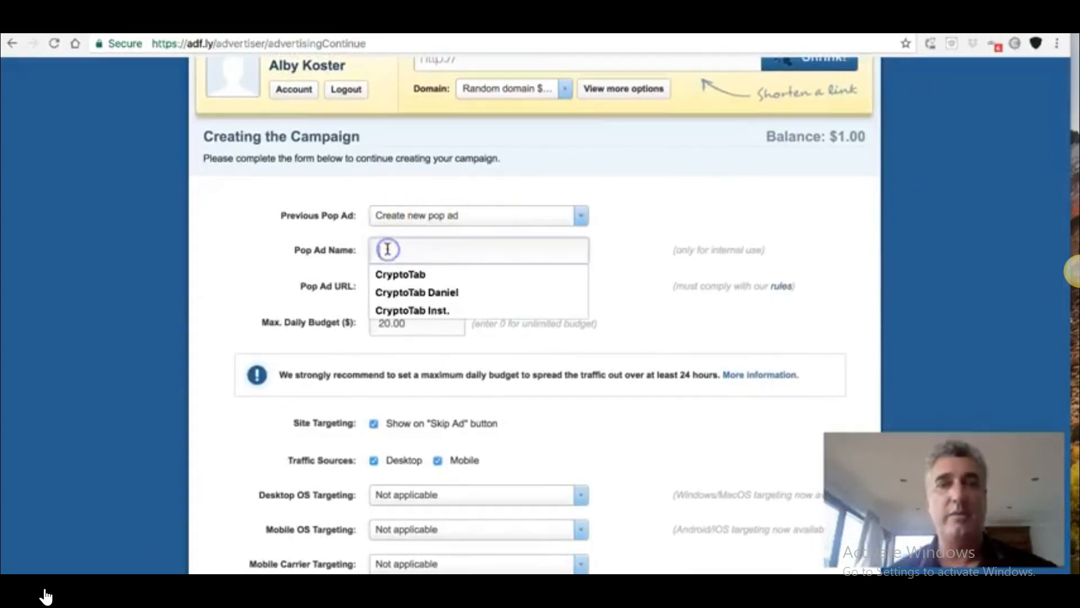
left_click(400, 275)
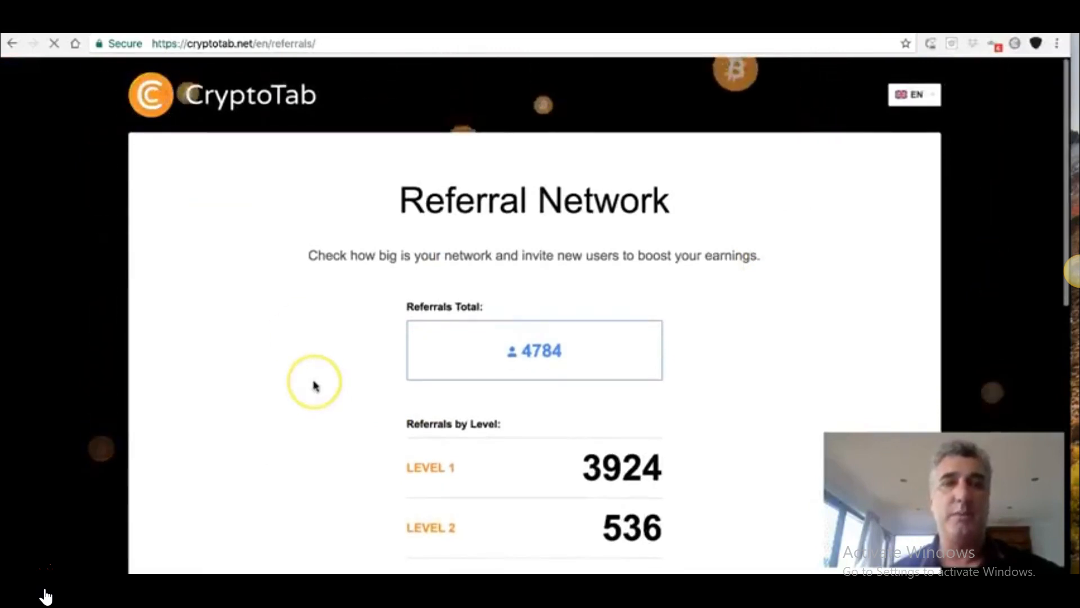
Copy the personal referral link from the CryptoTab dashboard
left_click(16, 43)
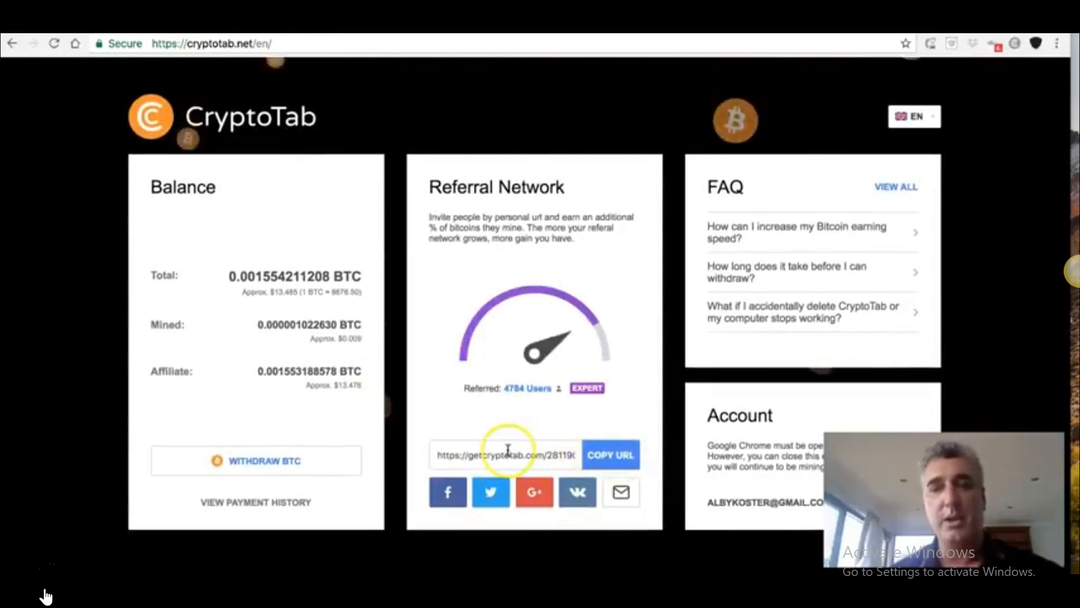
left_click(610, 455)
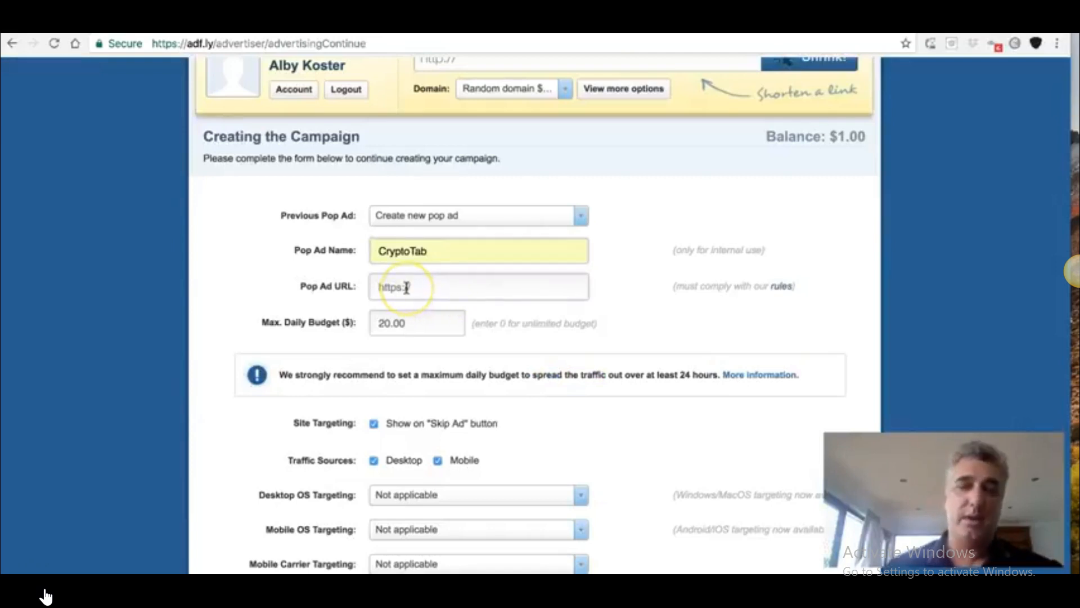
type("https://getcryptotab.com/281190")
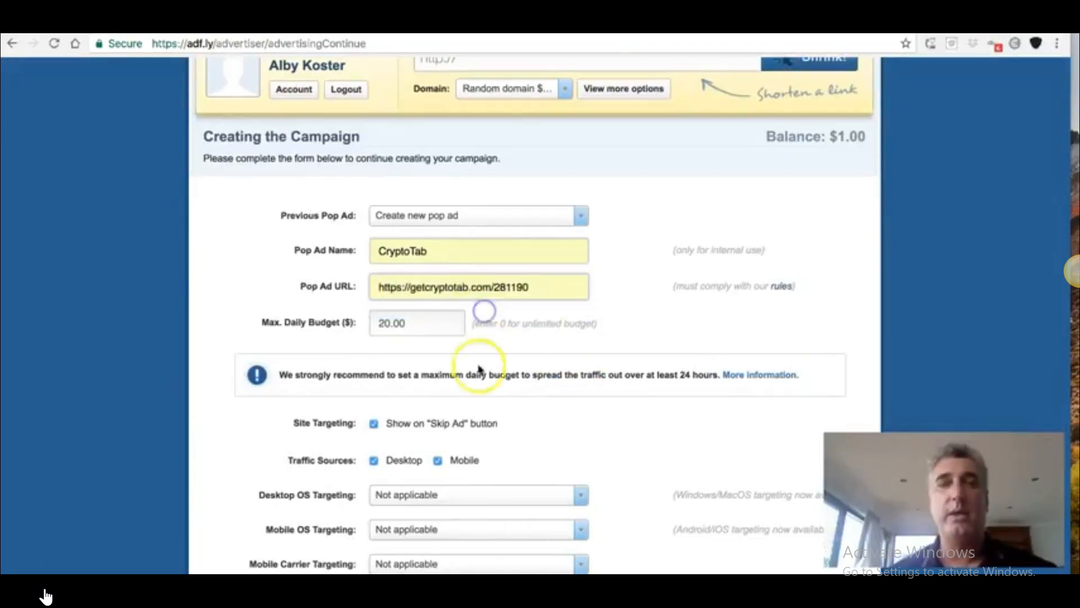
left_click(416, 323)
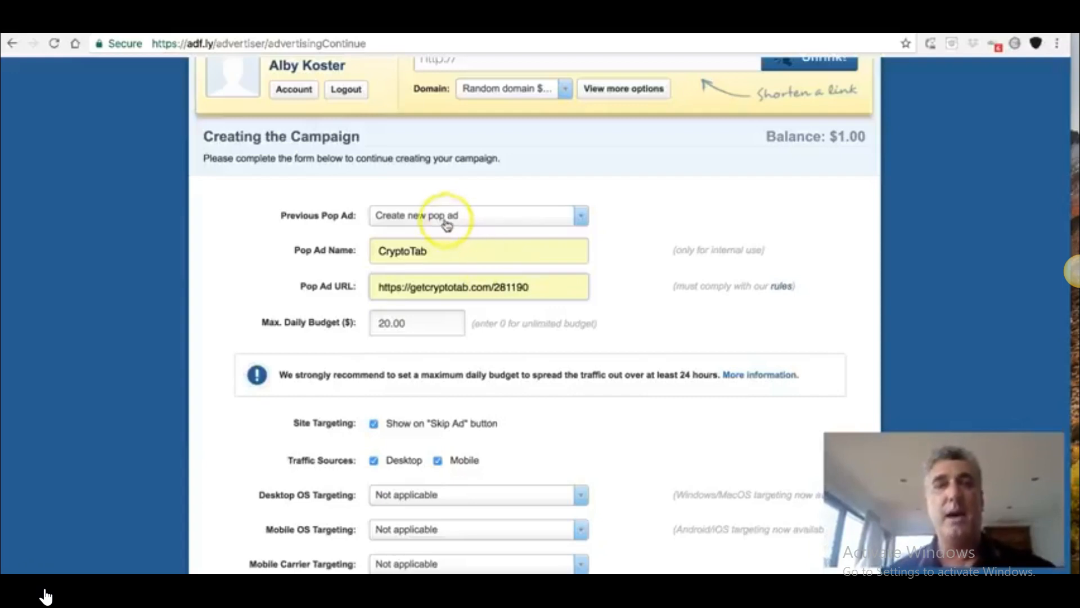
mouse_move(528, 418)
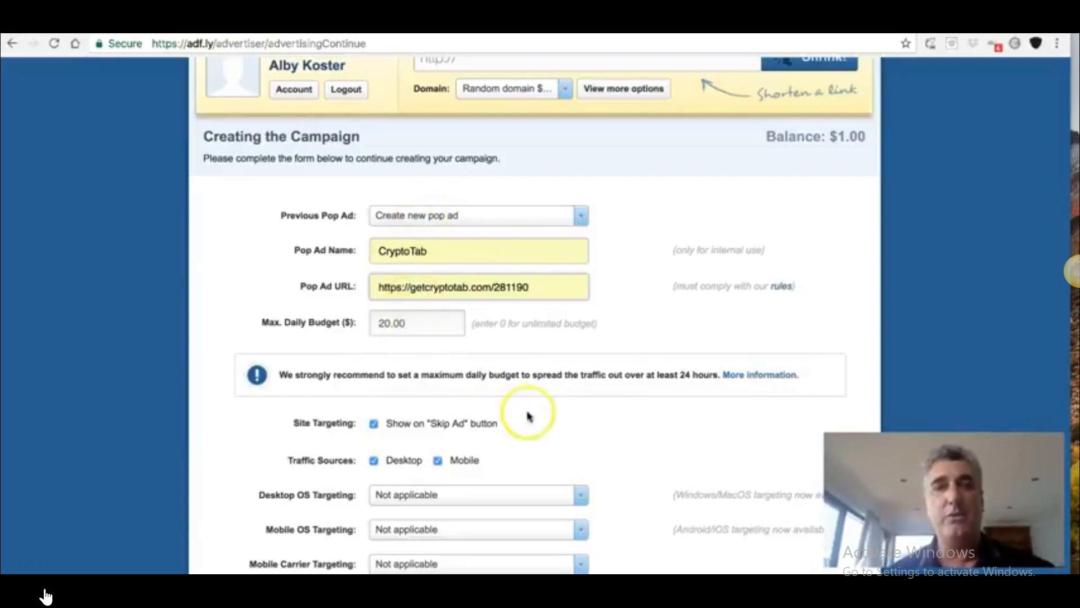
scroll("down", 3)
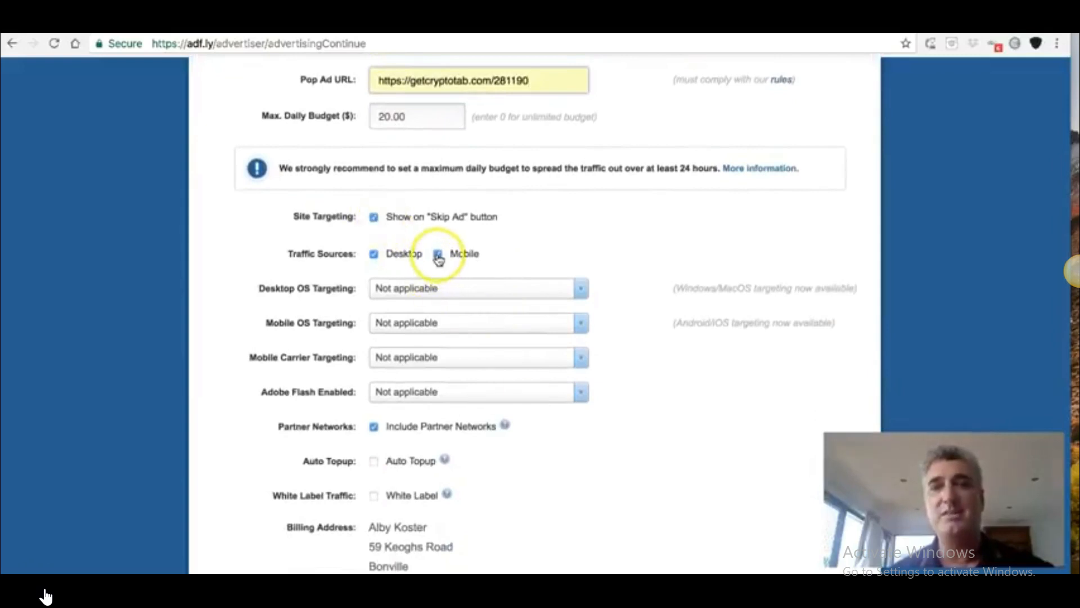
left_click(438, 253)
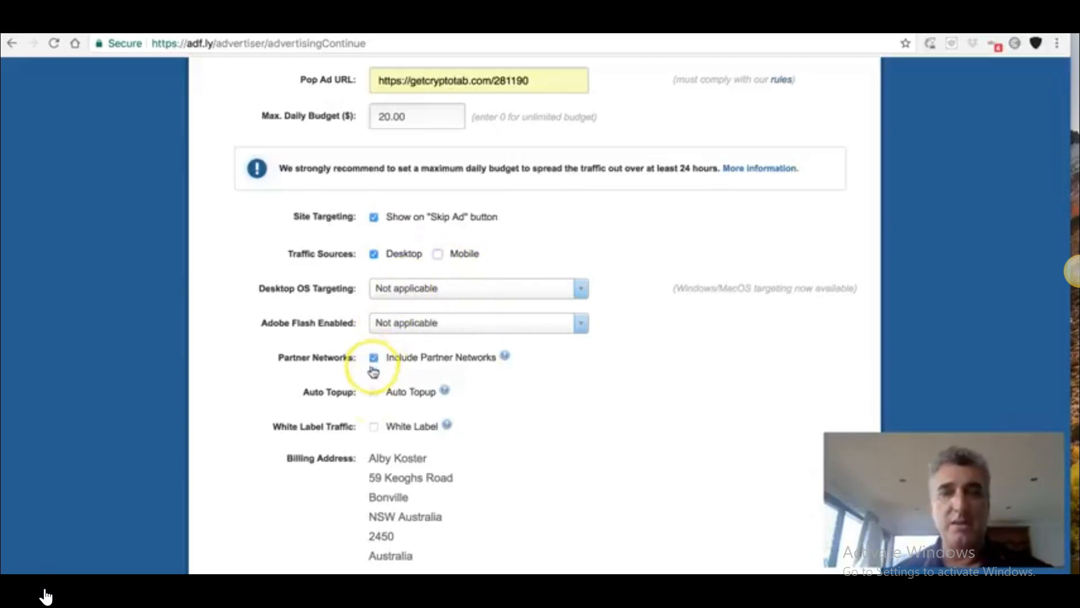
scroll("down", 3)
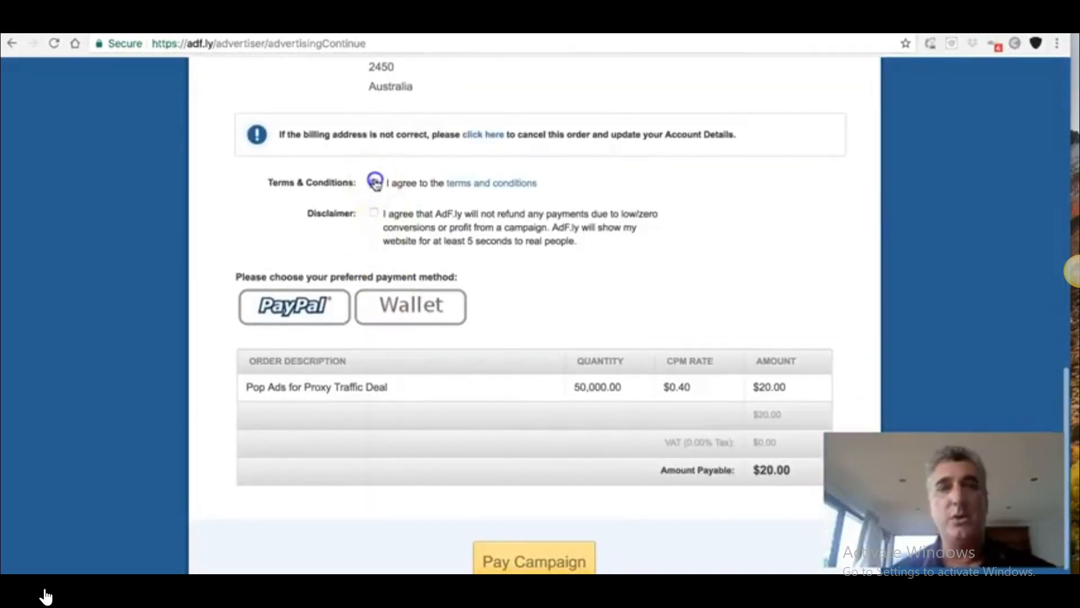
Agree to the no-refund disclaimer and choose PayPal for the $20.00 payment
left_click(375, 212)
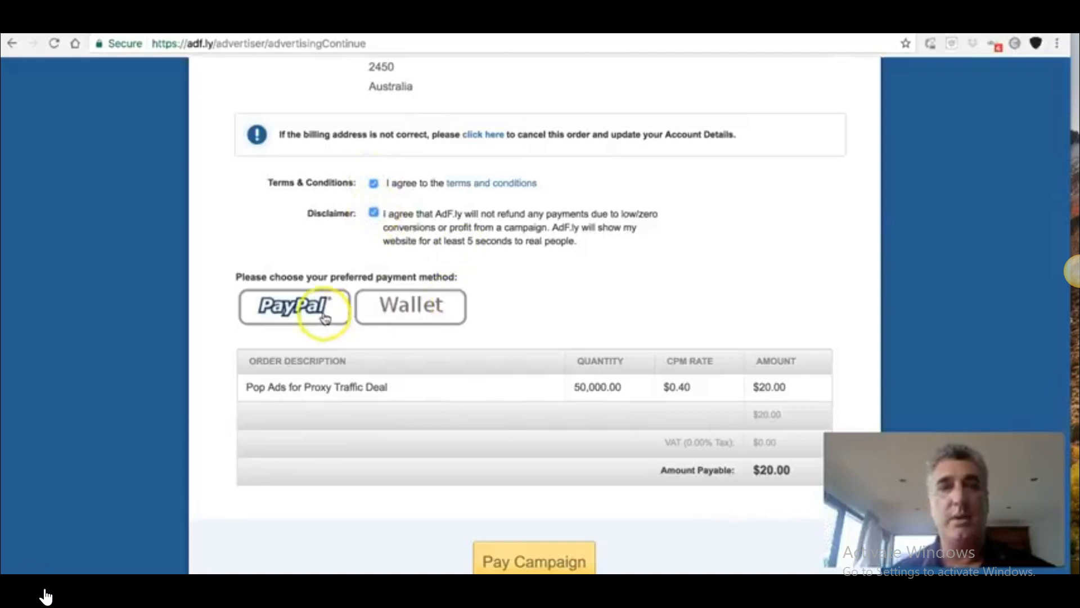
left_click(294, 306)
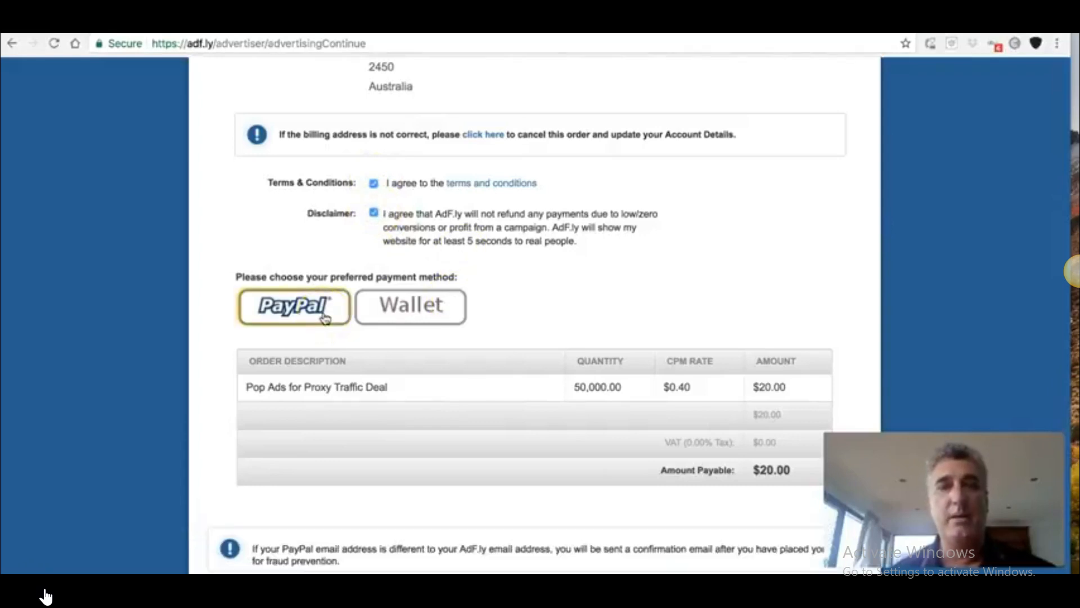
scroll("down", 3)
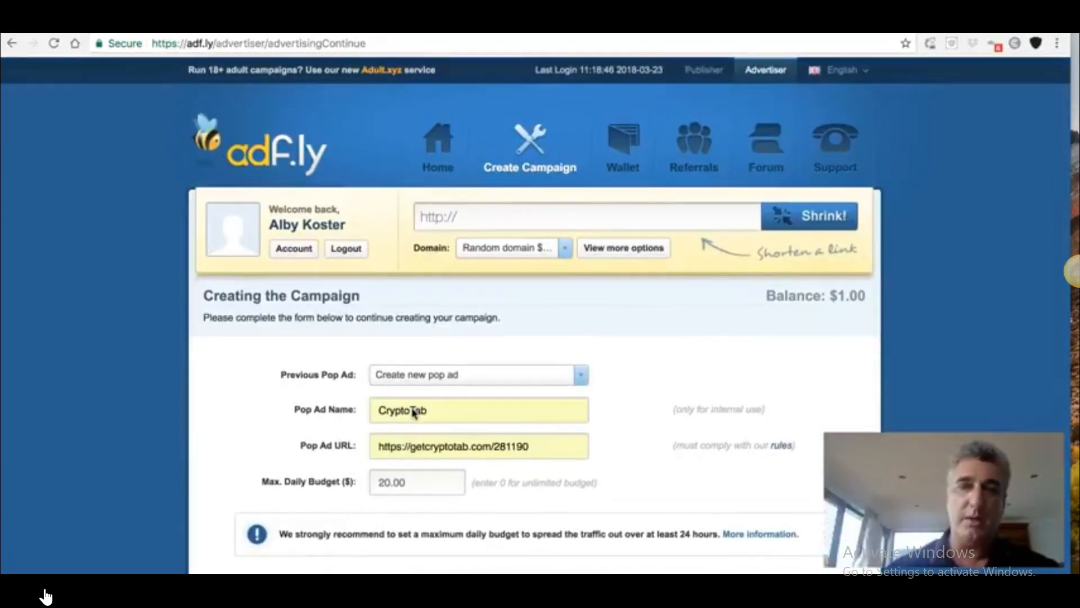
Select CryptoTab as the previous pop ad and submit with Pay Campaign
scroll("down", 3)
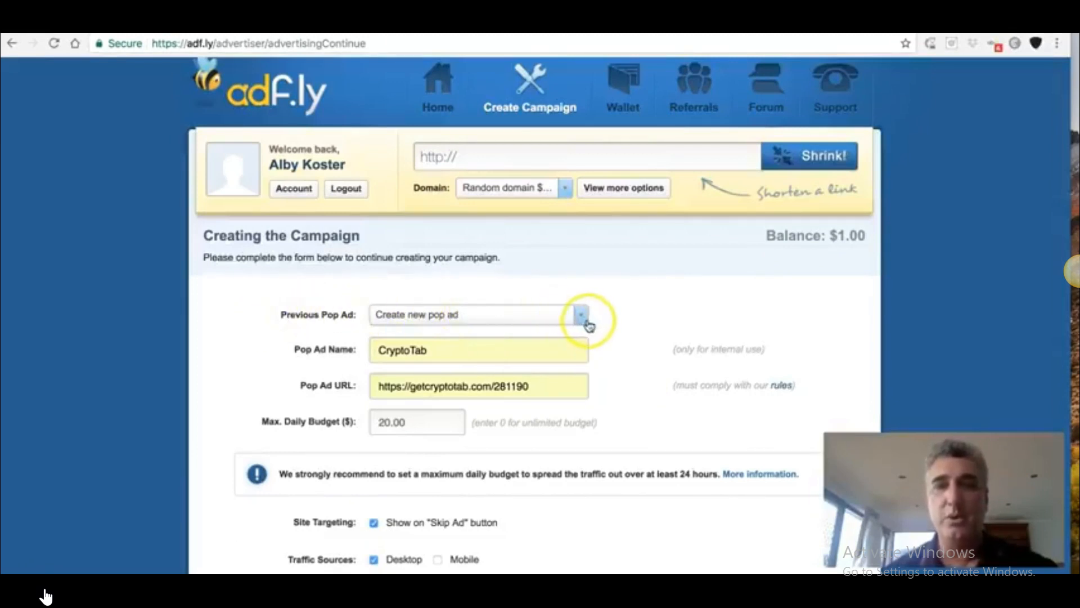
left_click(582, 315)
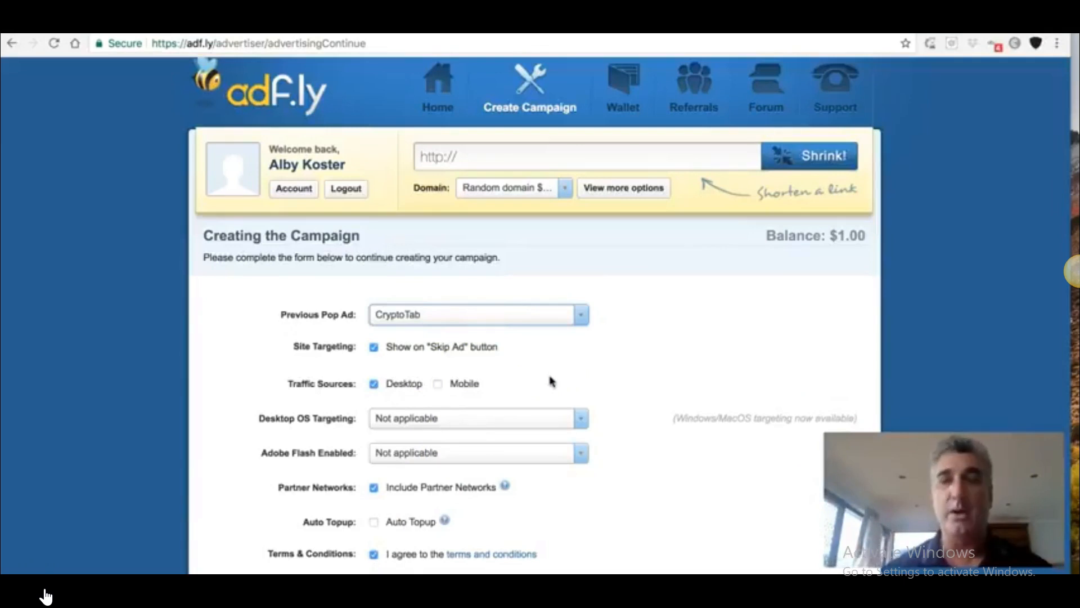
scroll("down", 3)
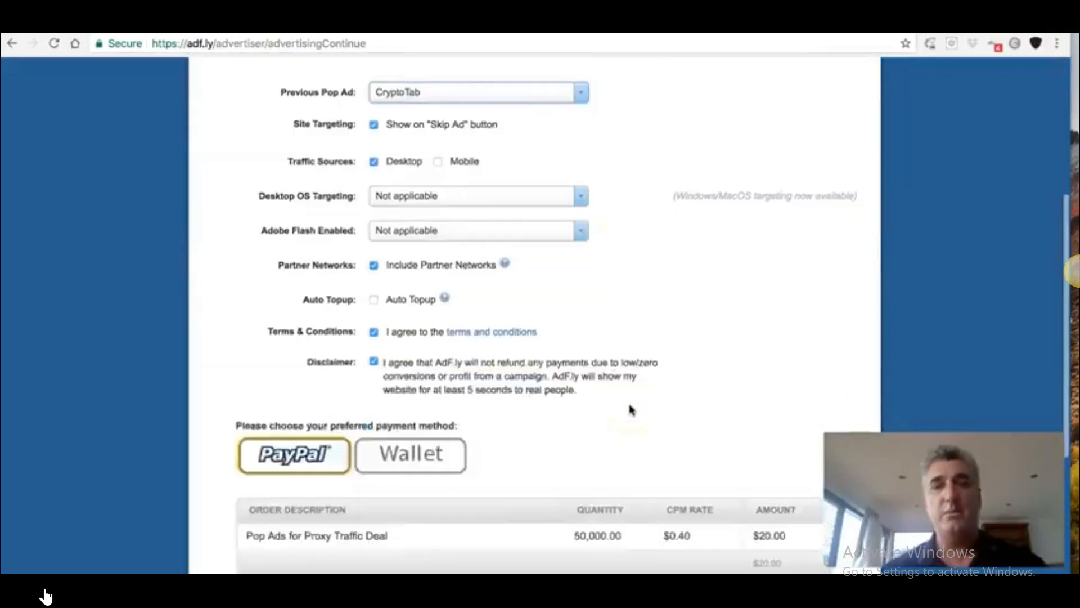
scroll("down", 3)
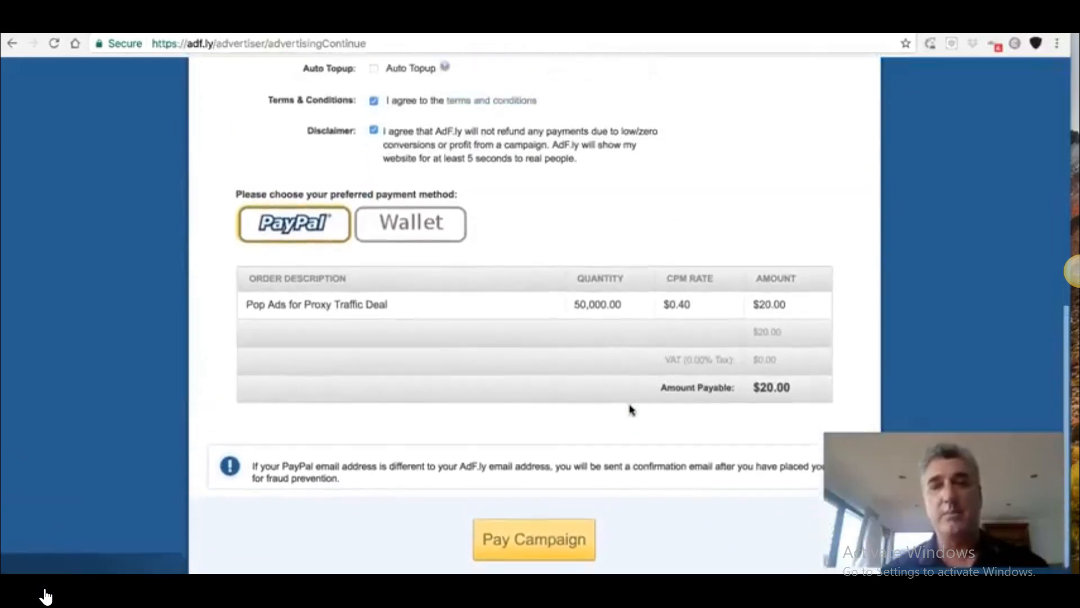
scroll("down", 3)
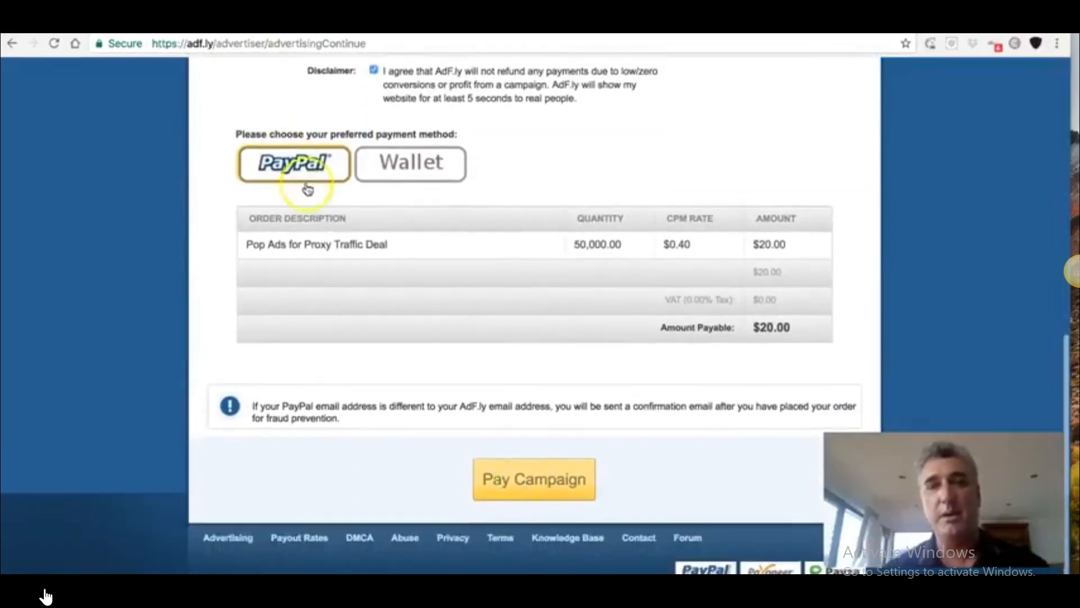
mouse_move(657, 467)
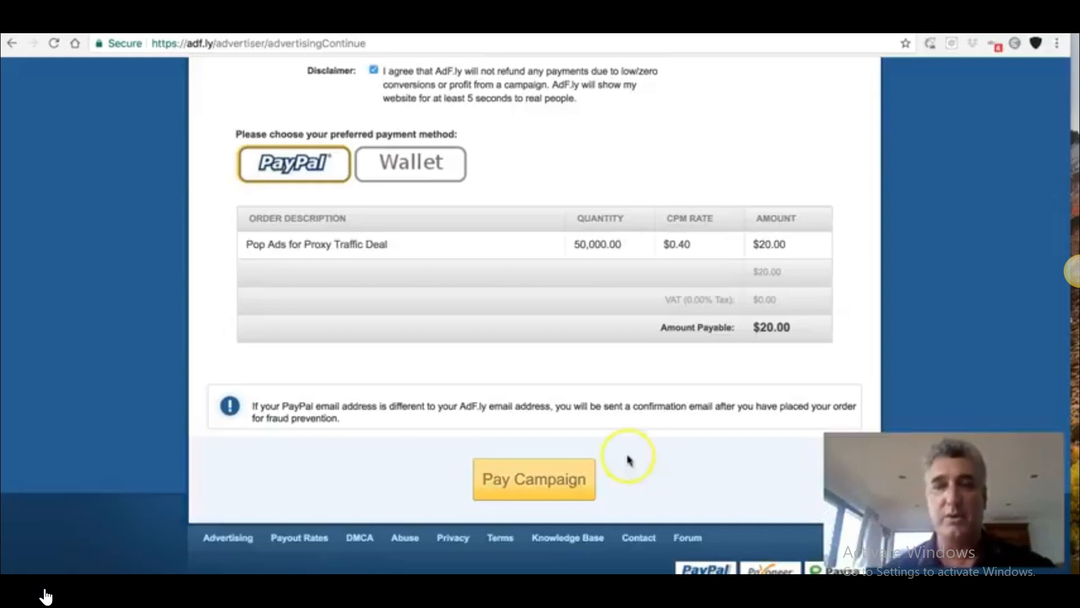
left_click(533, 480)
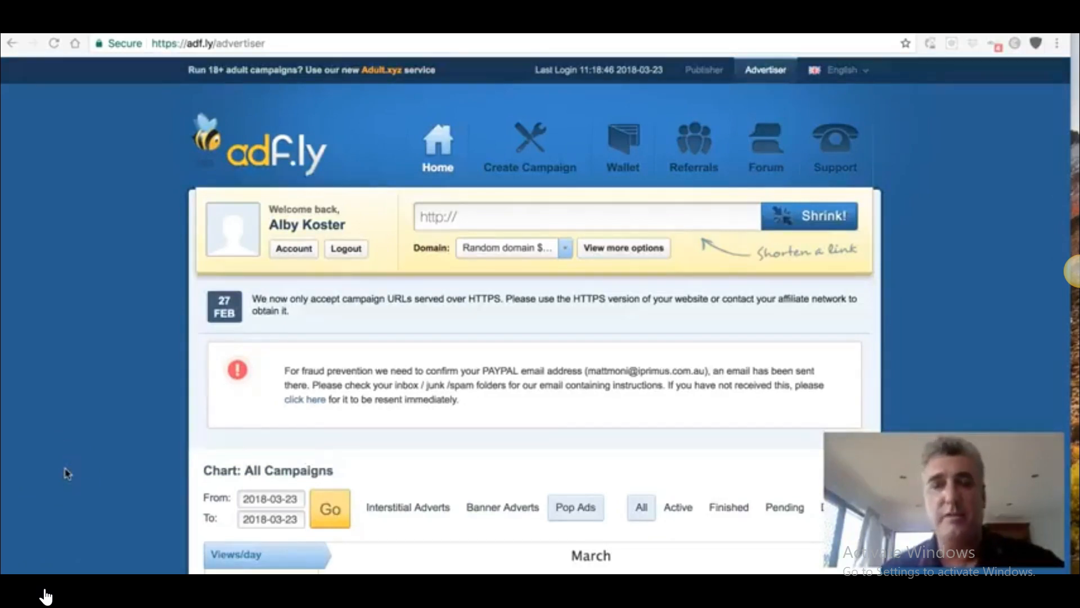
Reload the advertiser dashboard and expand CryptoTab's orders, including the active 50,000-view order
scroll("down", 3)
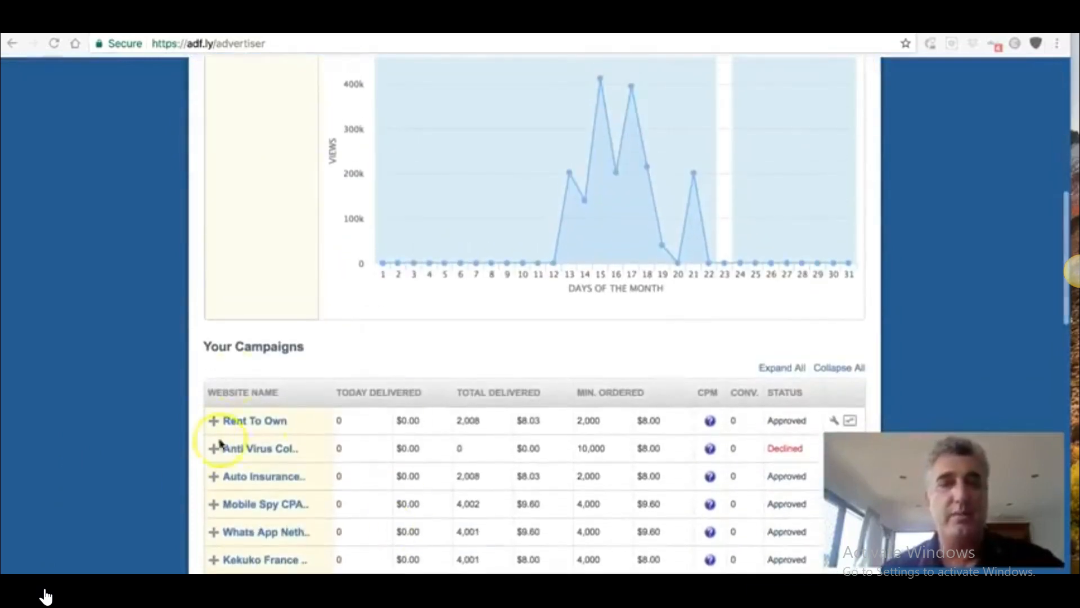
scroll("up", 3)
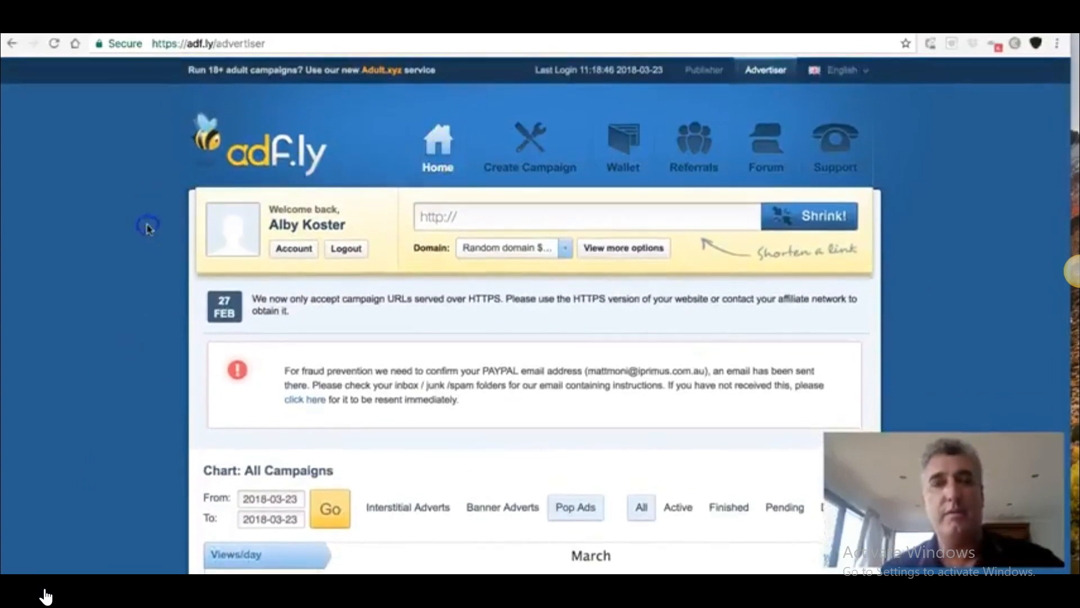
mouse_move(387, 158)
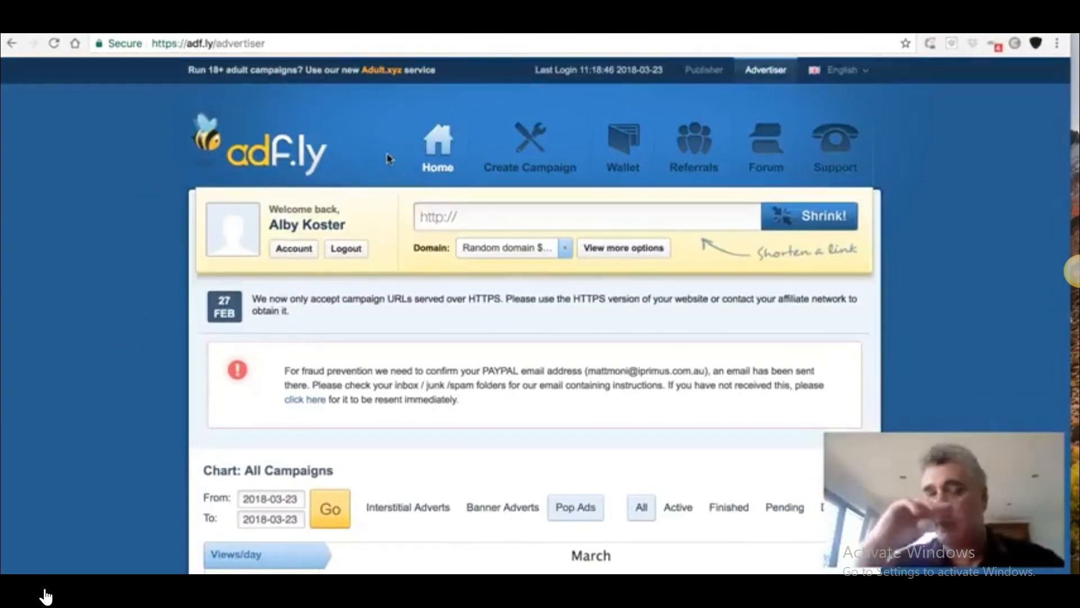
left_click(437, 148)
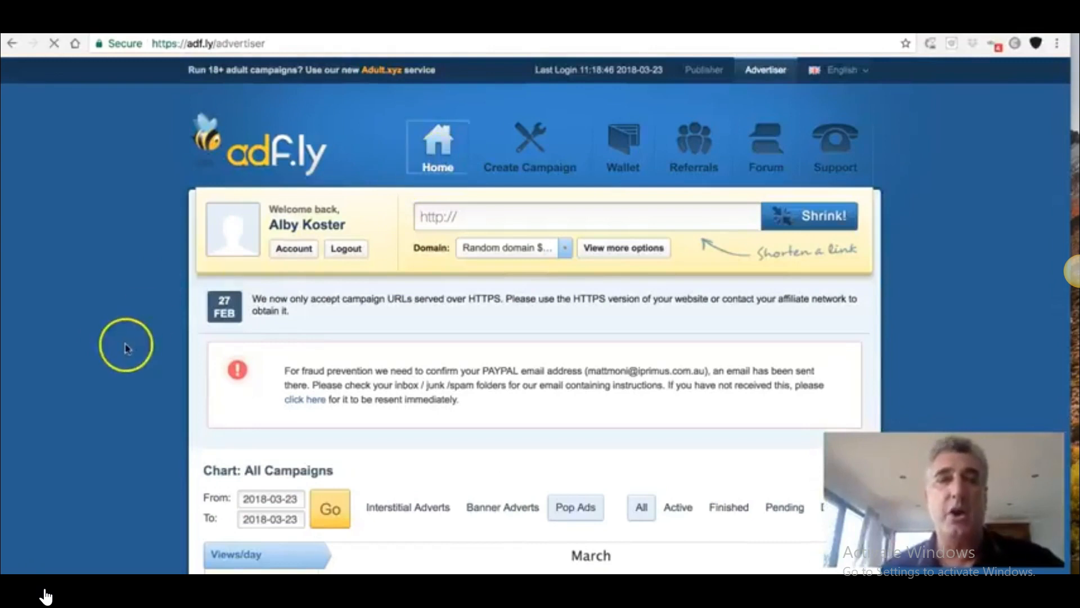
scroll("down", 3)
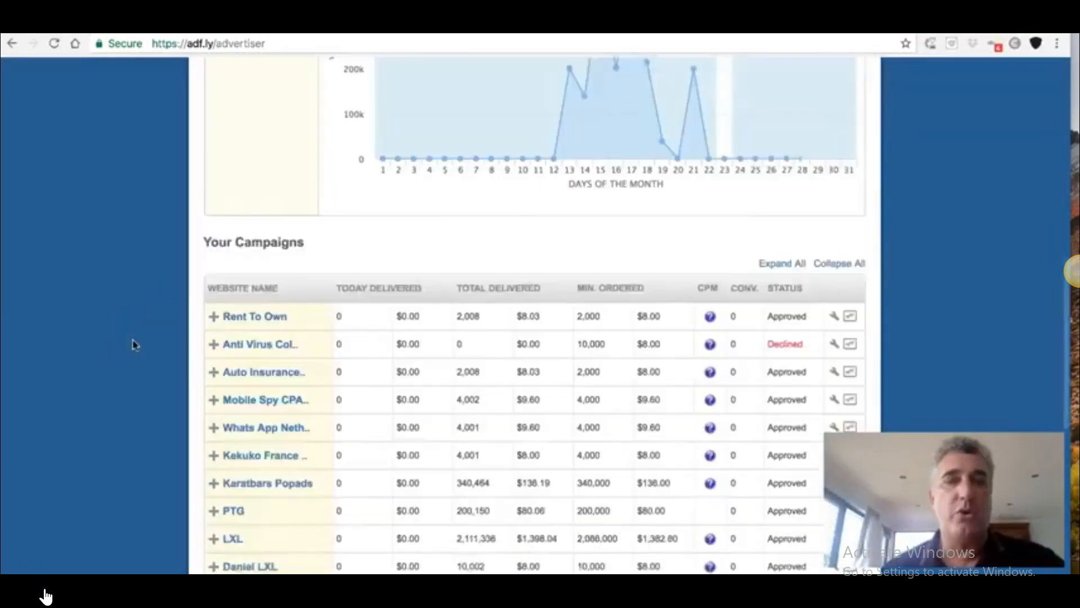
scroll("down", 3)
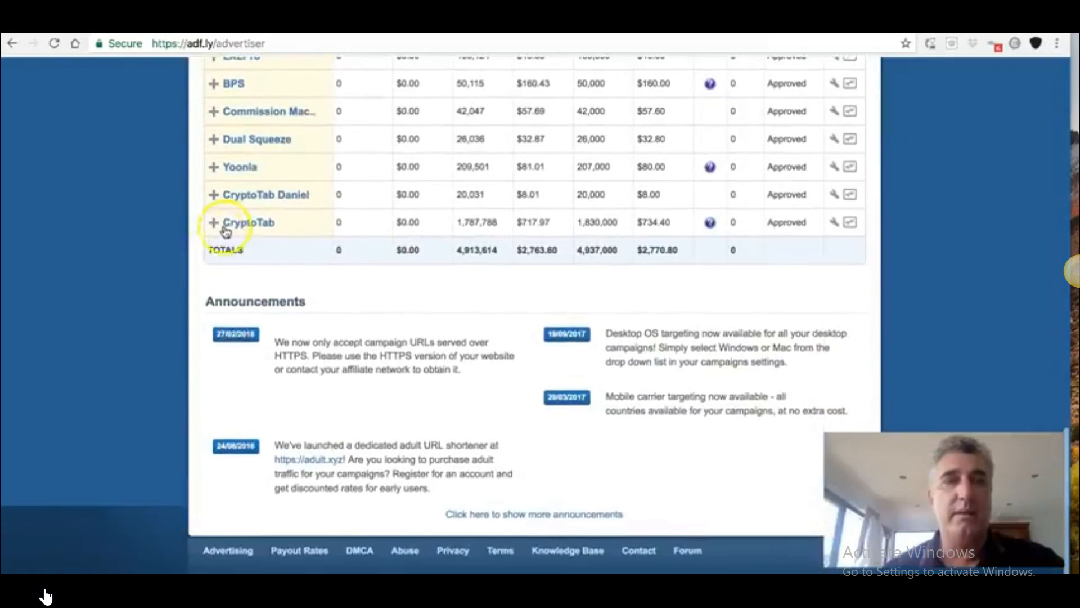
left_click(212, 222)
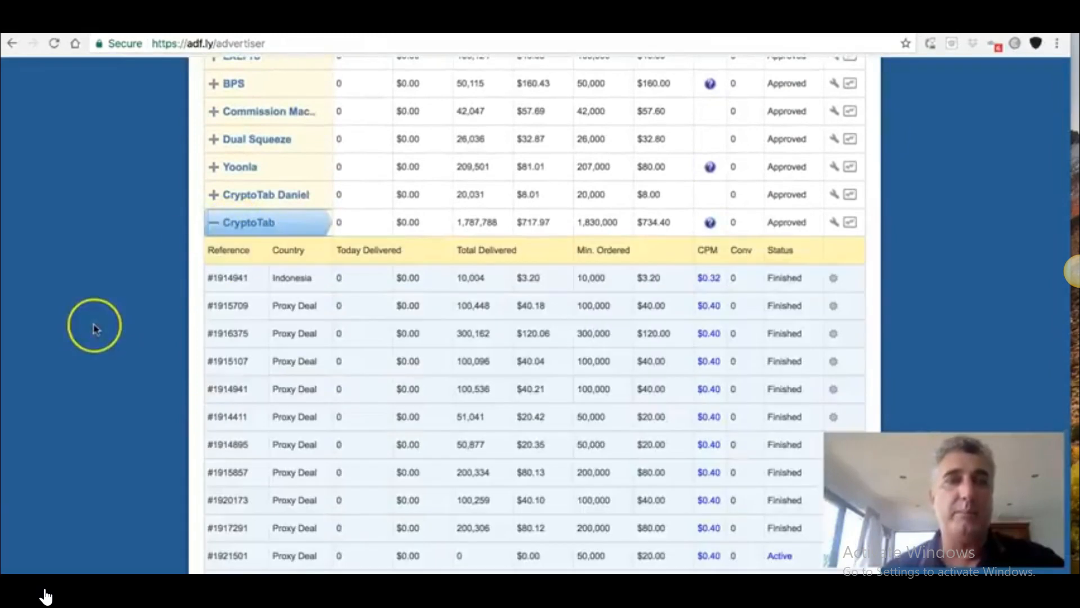
scroll("down", 3)
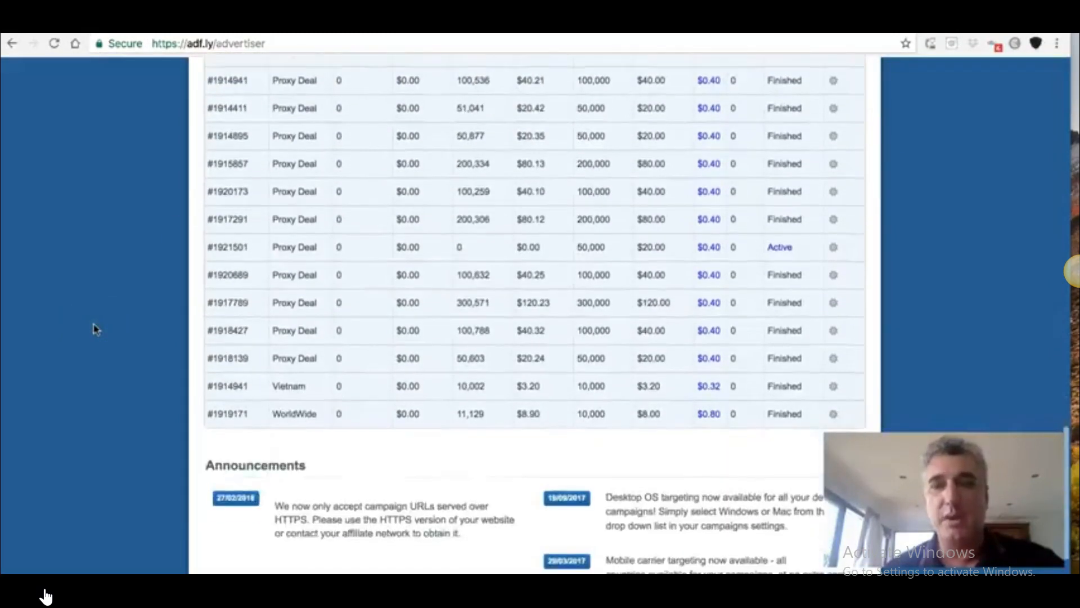
scroll("up", 3)
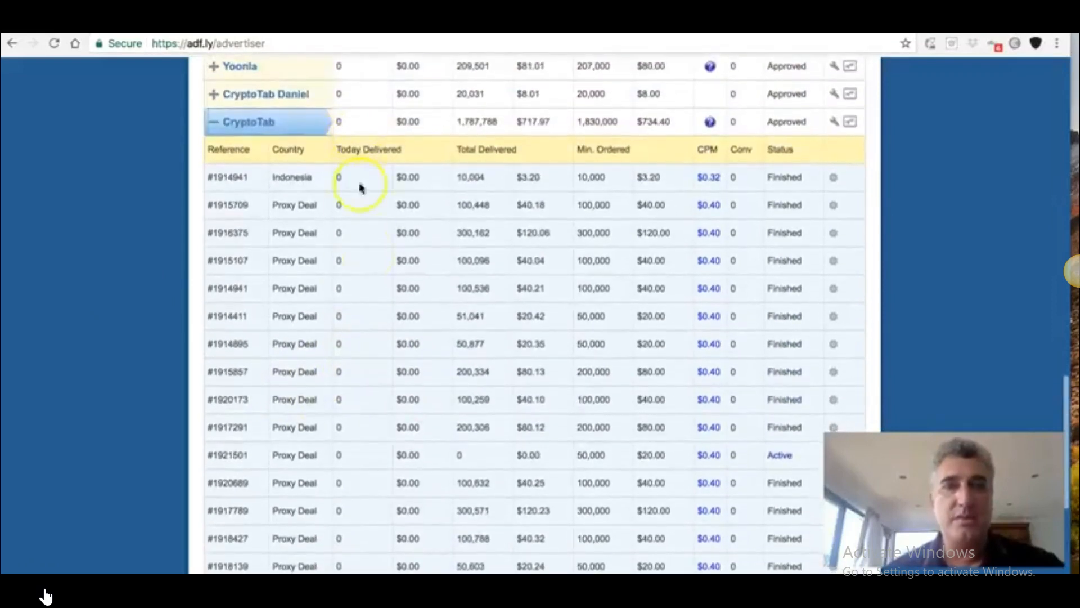
scroll("down", 3)
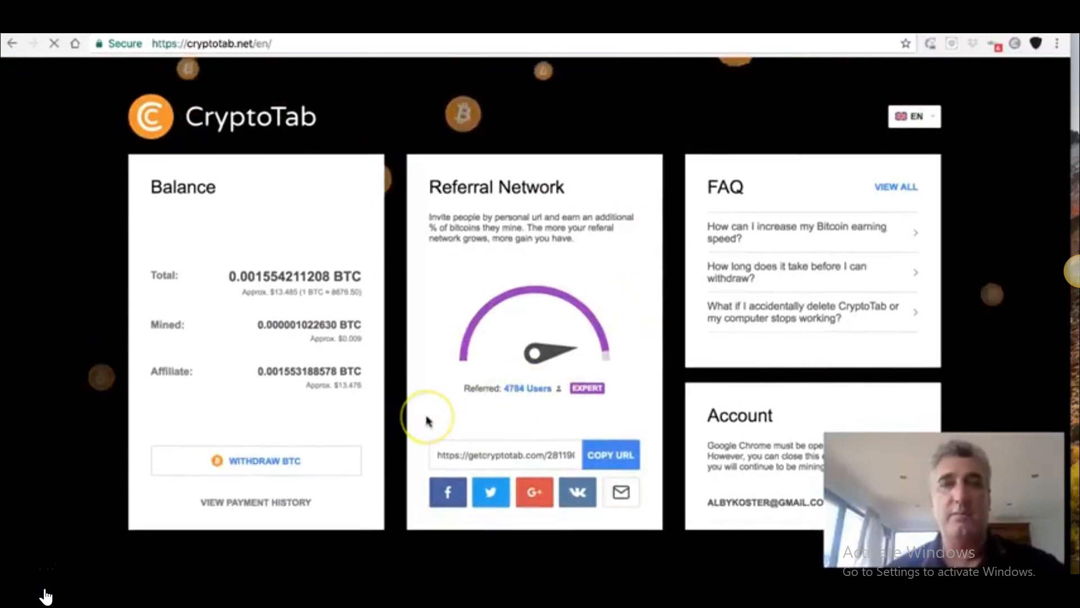
Open CryptoTab's Referrals page showing 4,003 level-1 and 539 level-2 referrals
left_click(527, 388)
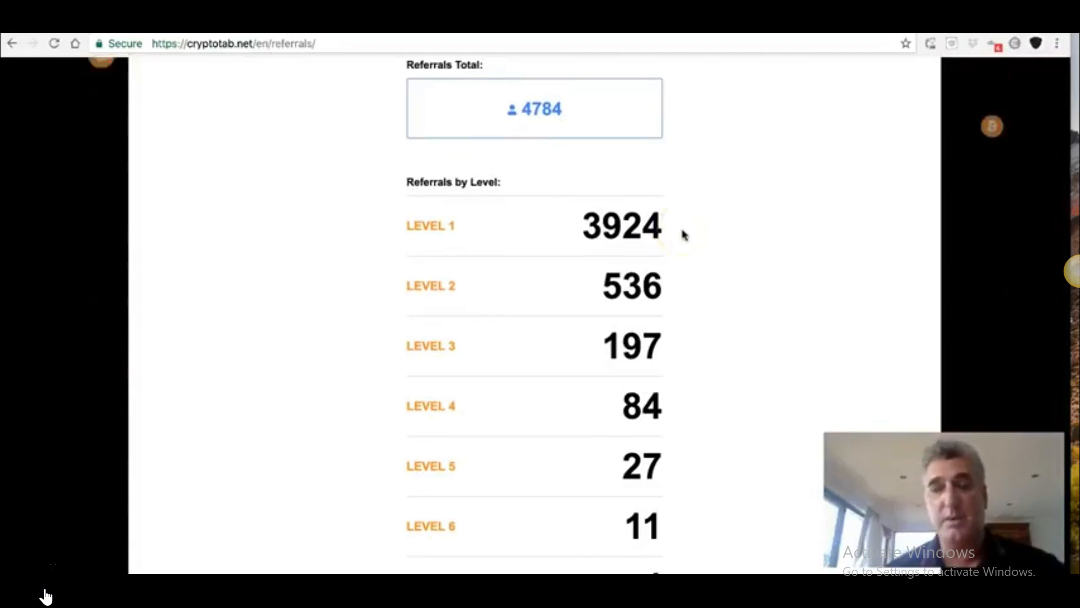
mouse_move(695, 201)
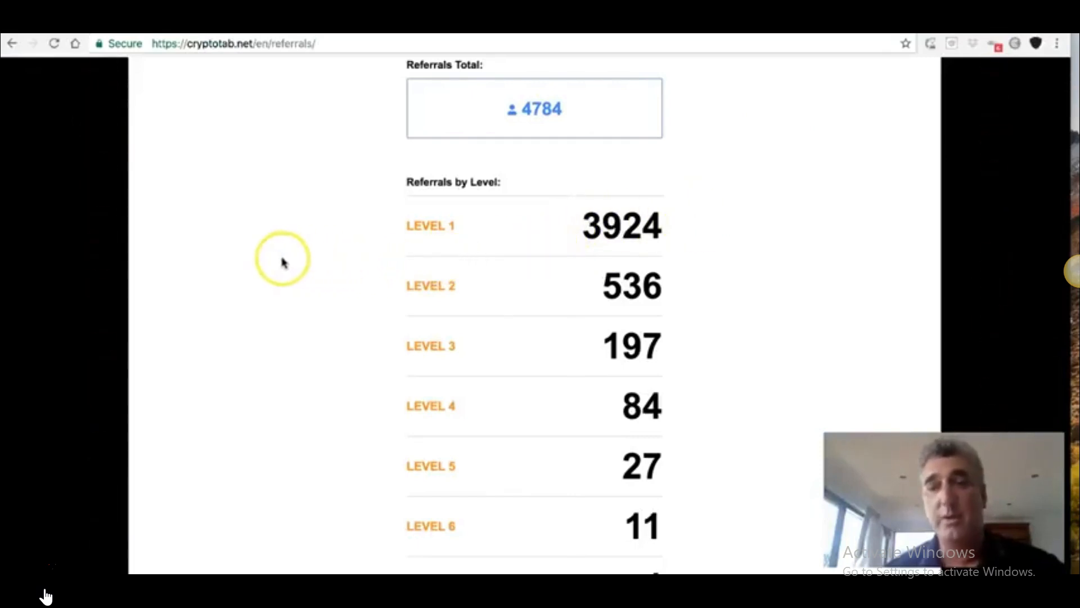
mouse_move(261, 287)
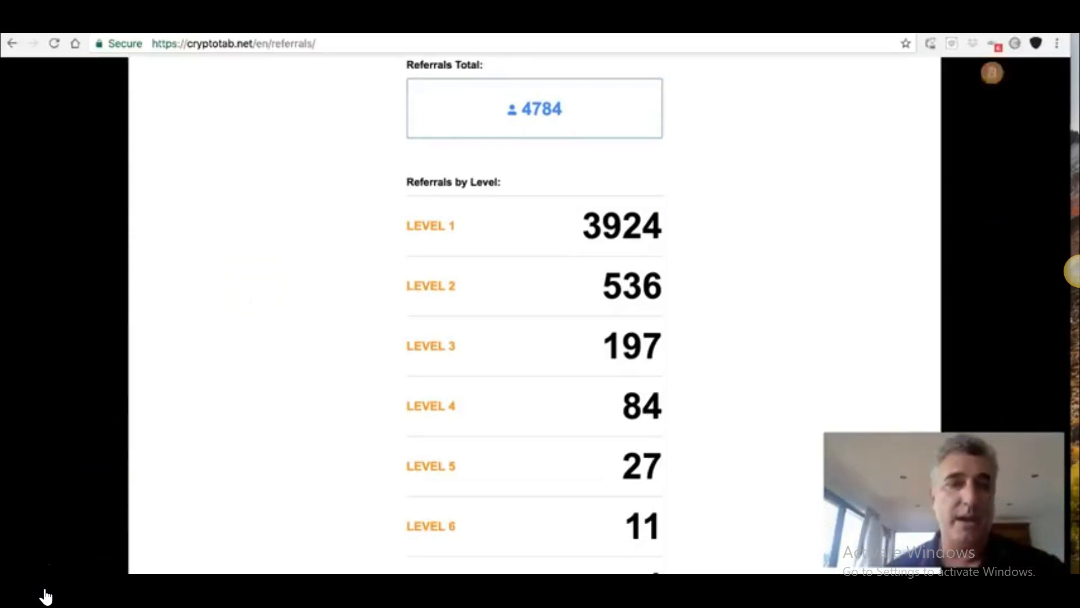
scroll("down", 3)
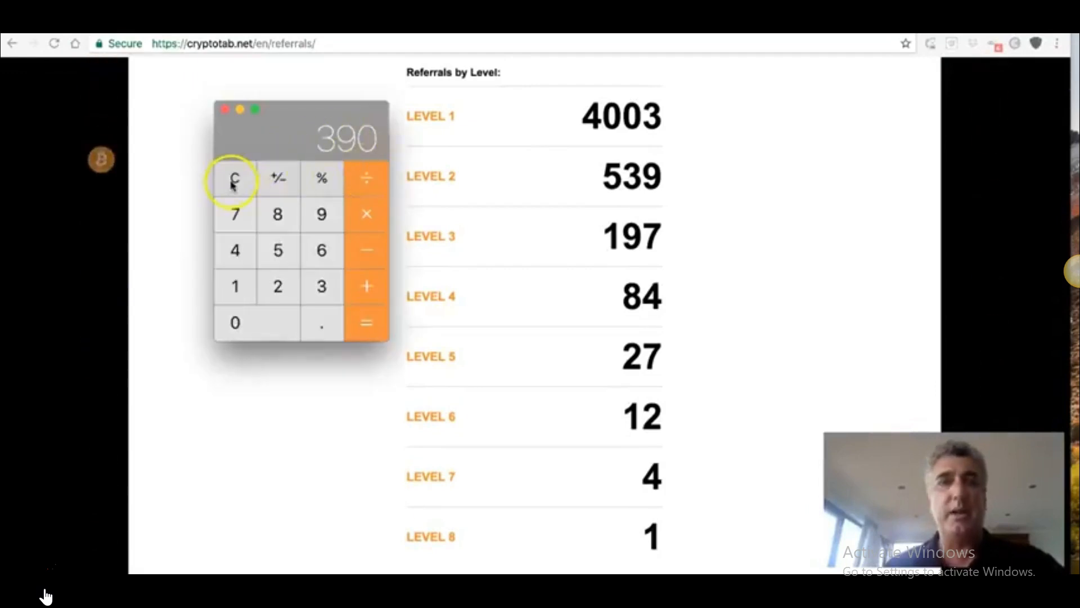
Clear the calculator and compute 4003 − 3924 for the new level-1 referrals
left_click(236, 179)
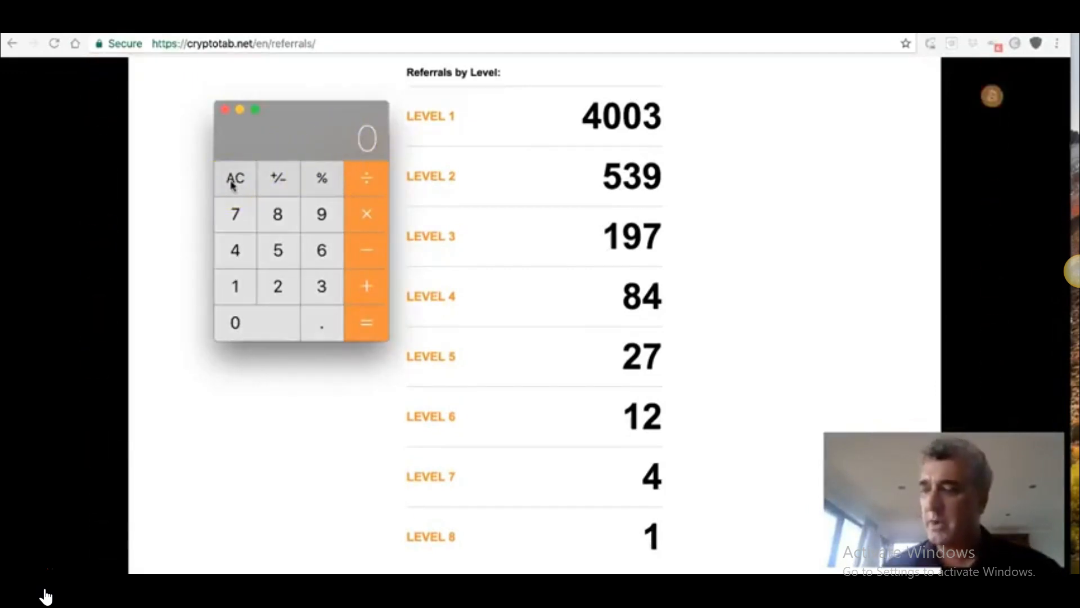
left_click(235, 250)
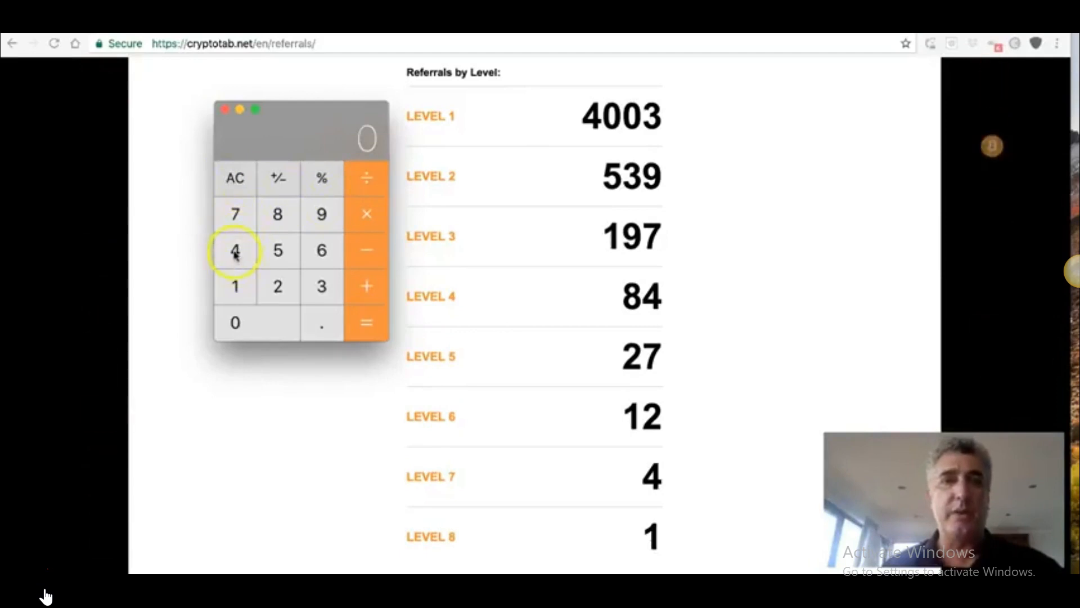
left_click(320, 286)
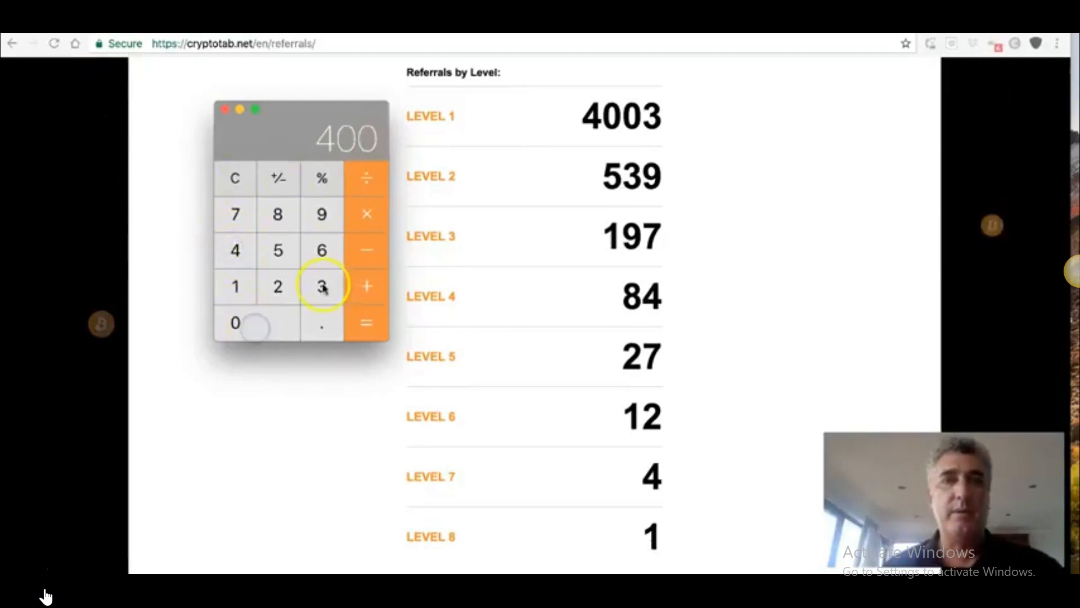
left_click(320, 286)
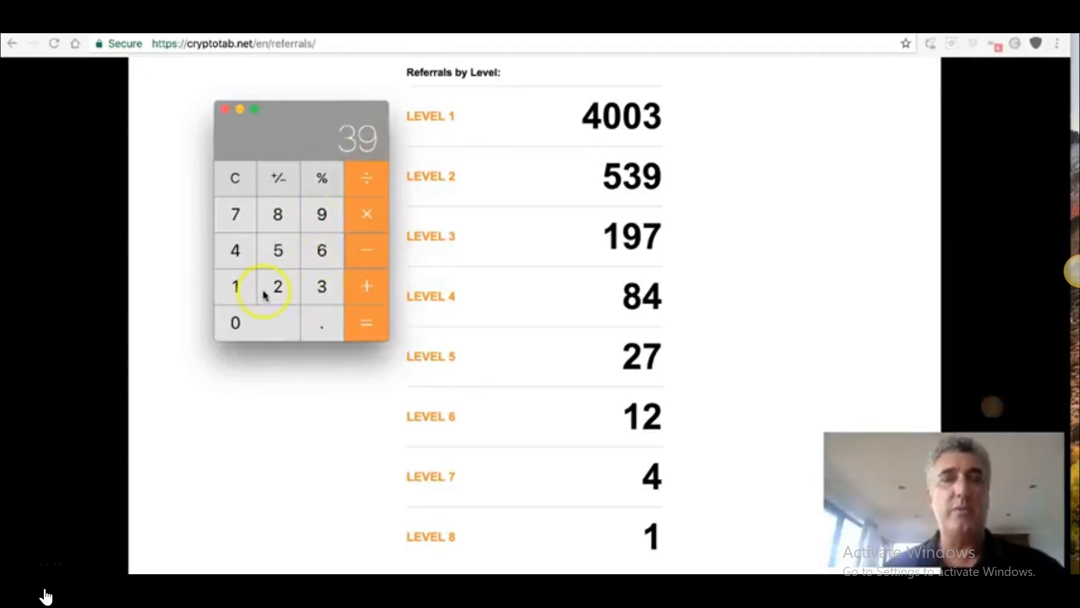
left_click(367, 323)
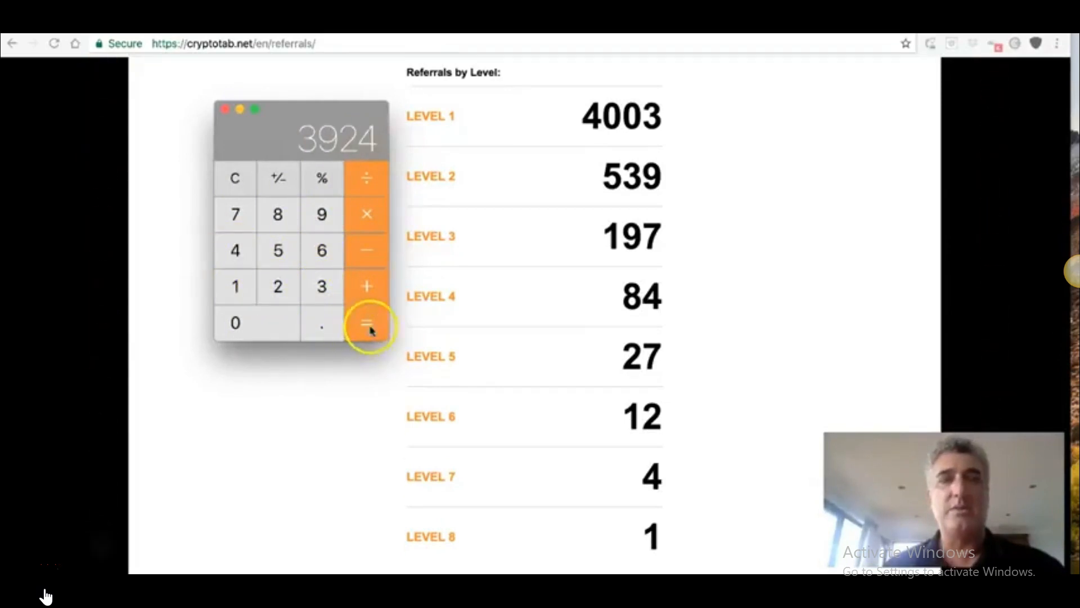
left_click(365, 324)
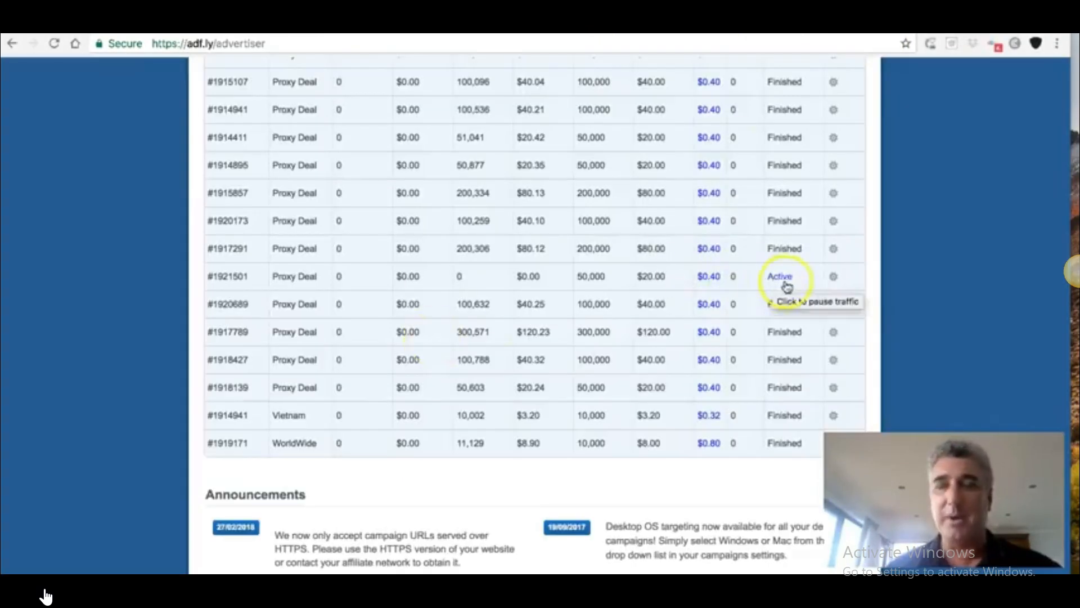
mouse_move(157, 225)
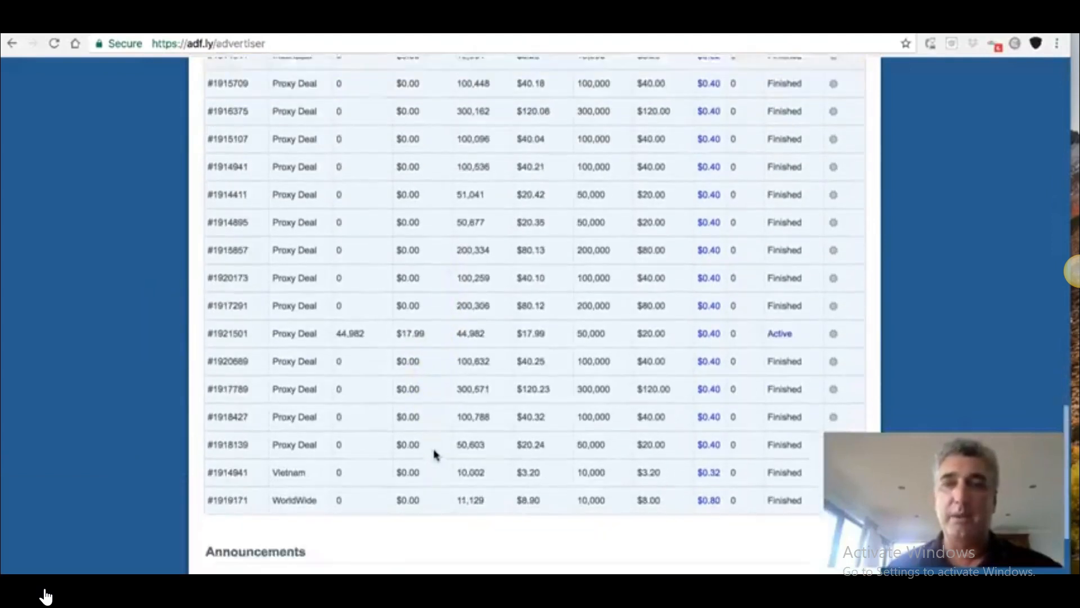
Scroll the CryptoTab orders to read order #1921501: 44,982 views delivered for $17.99
scroll("down", 3)
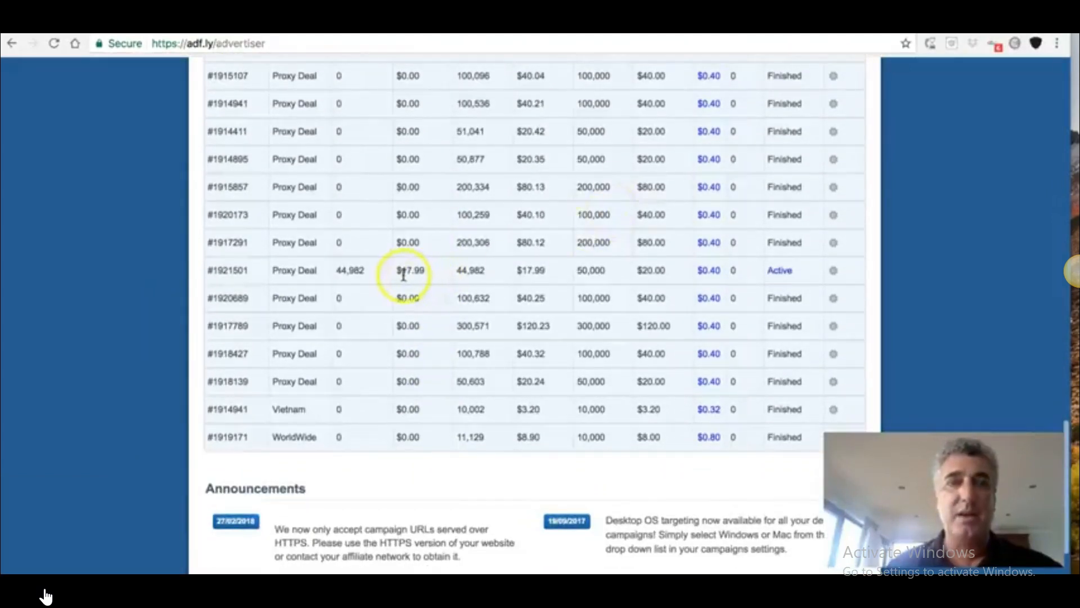
mouse_move(435, 272)
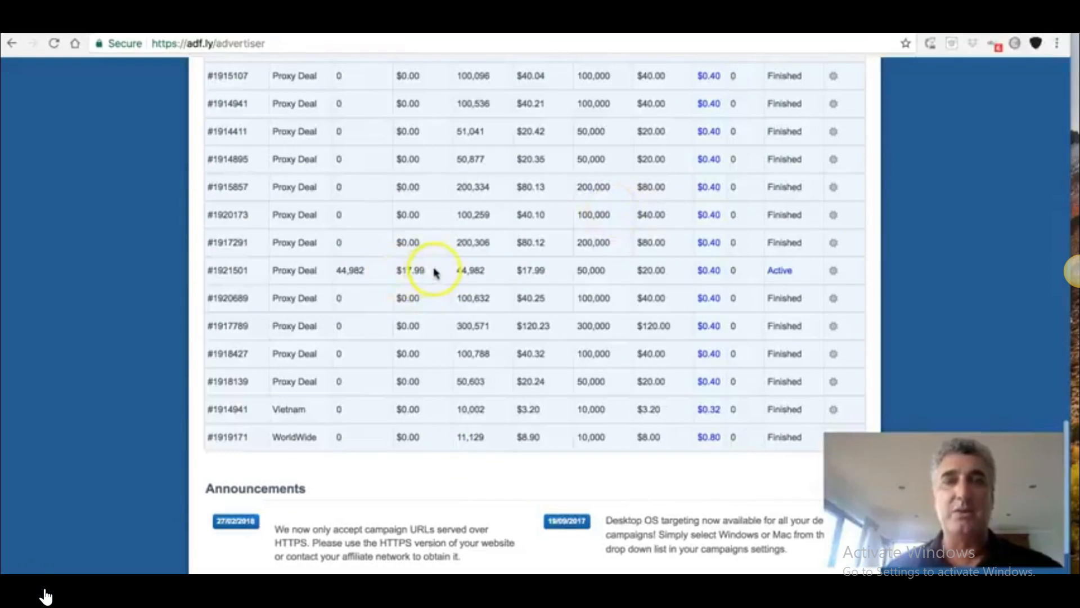
scroll("up", 3)
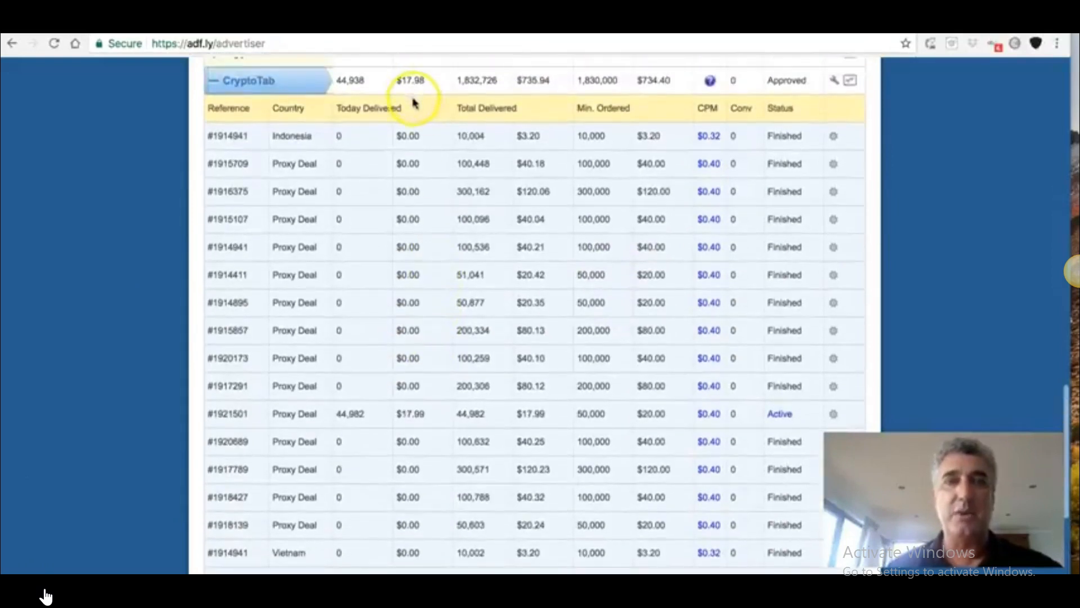
scroll("down", 3)
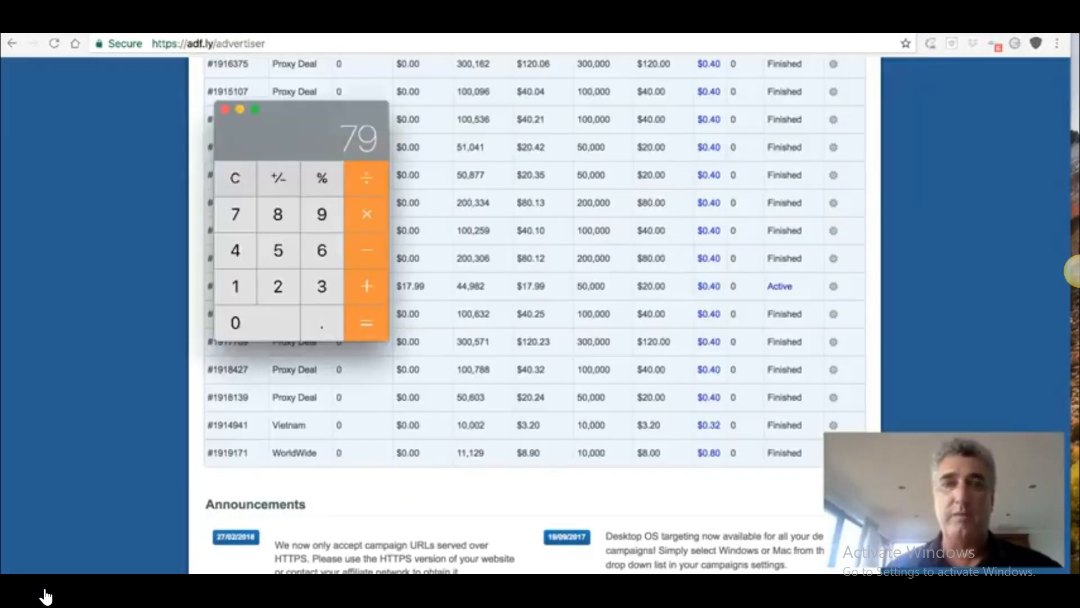
Reset the calculator and key in 17.99 ÷ to begin the cost-per-signup division
left_click(235, 179)
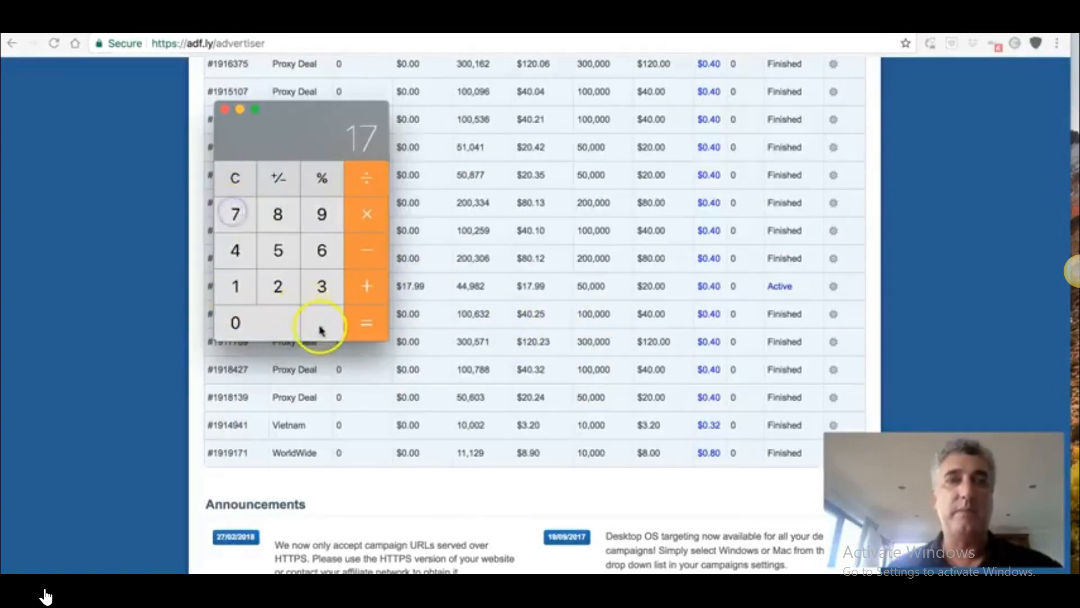
left_click(321, 323)
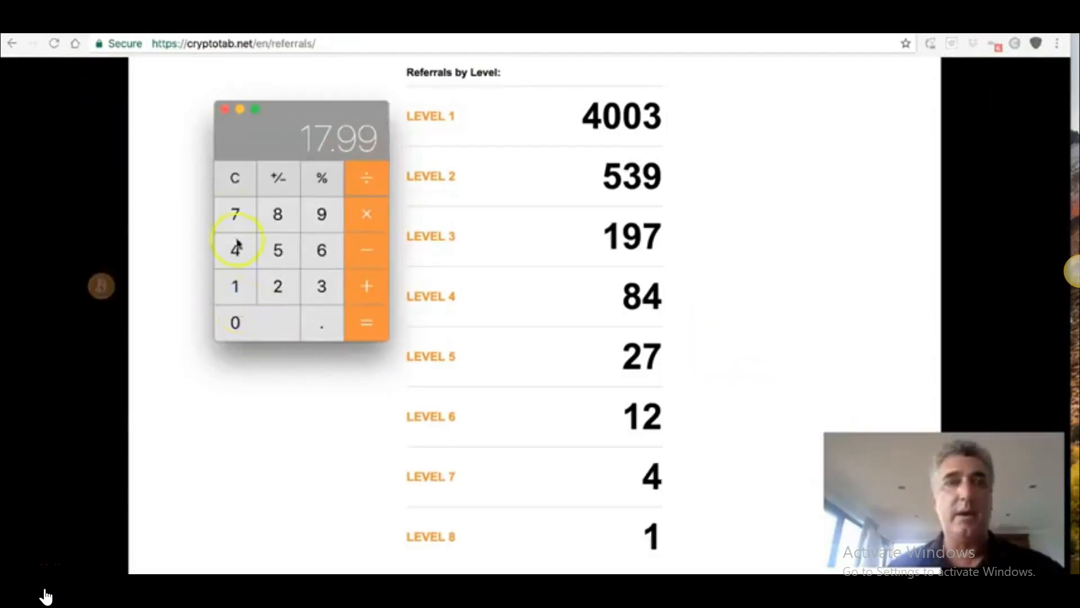
mouse_move(234, 179)
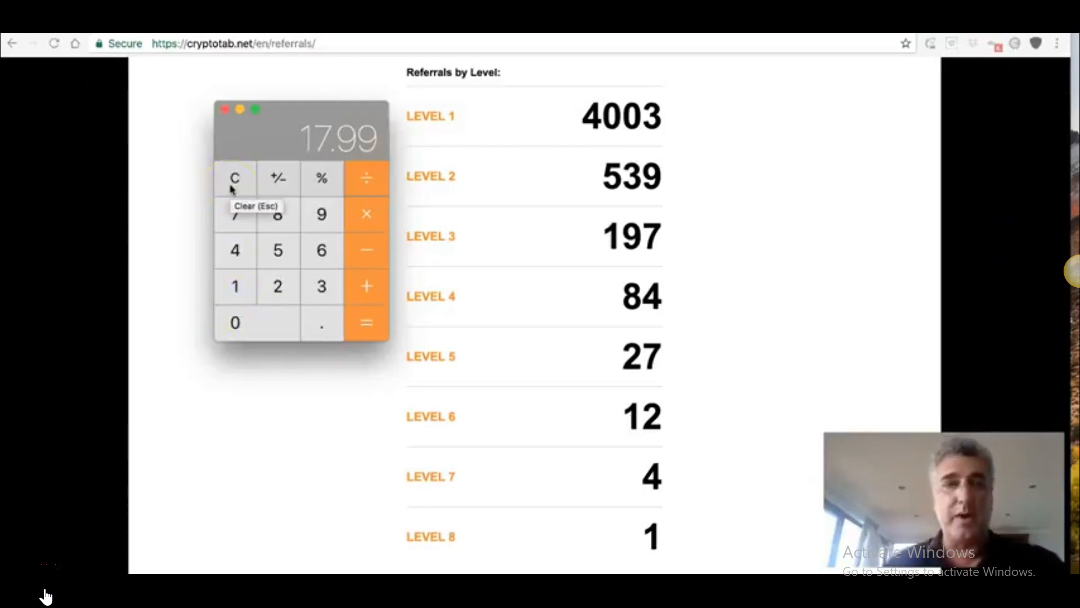
left_click(234, 179)
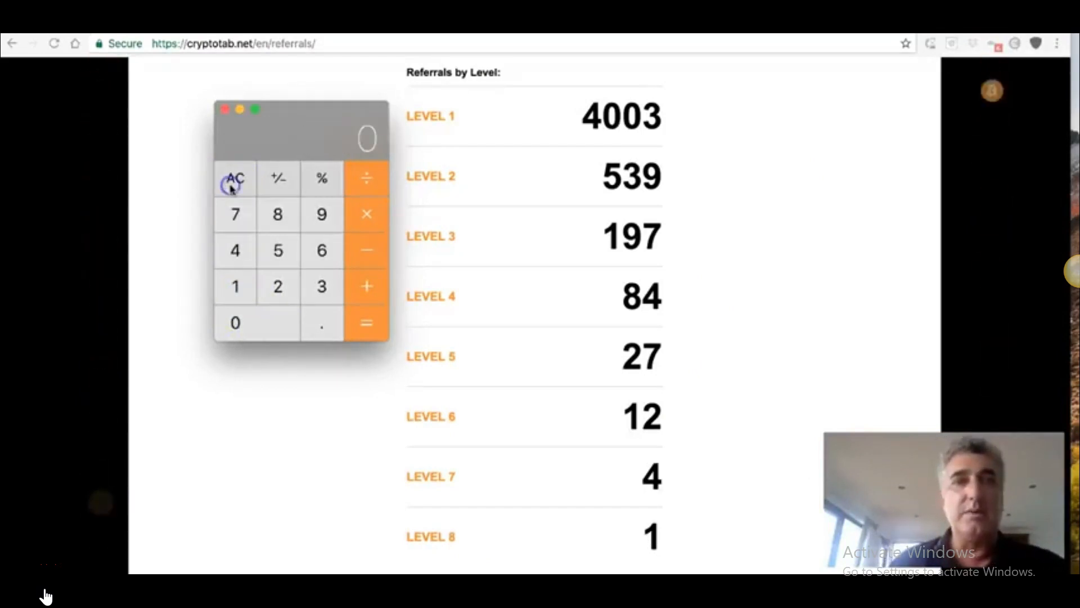
left_click(235, 250)
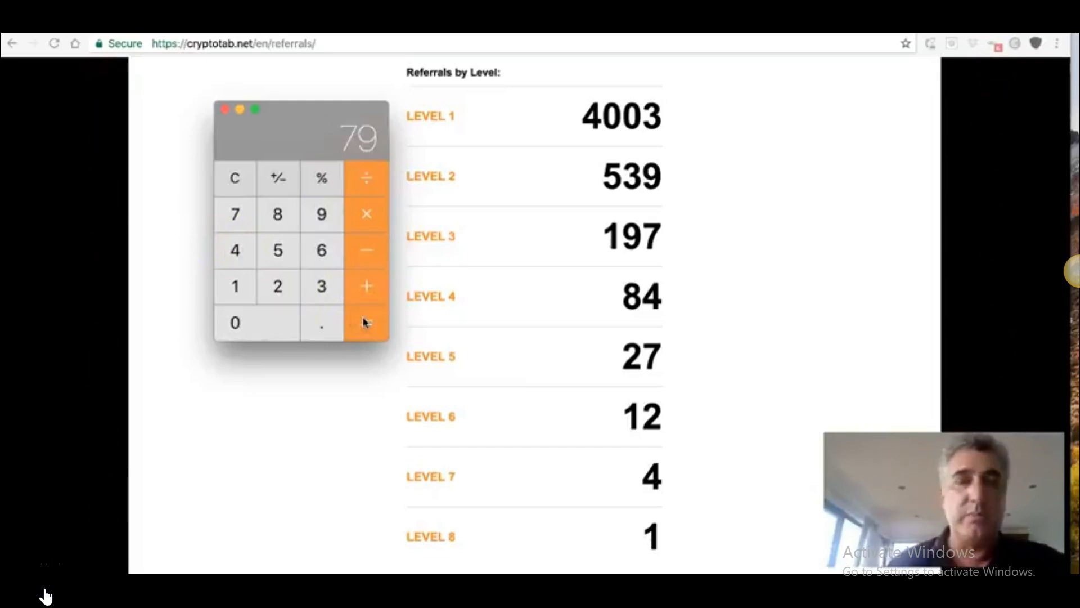
left_click(234, 179)
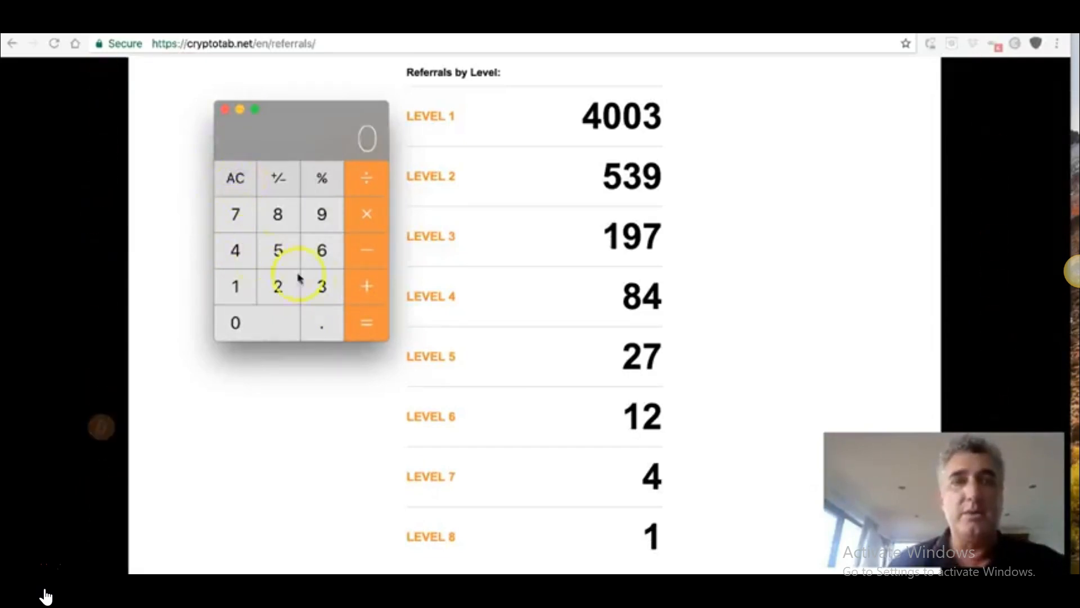
left_click(234, 286)
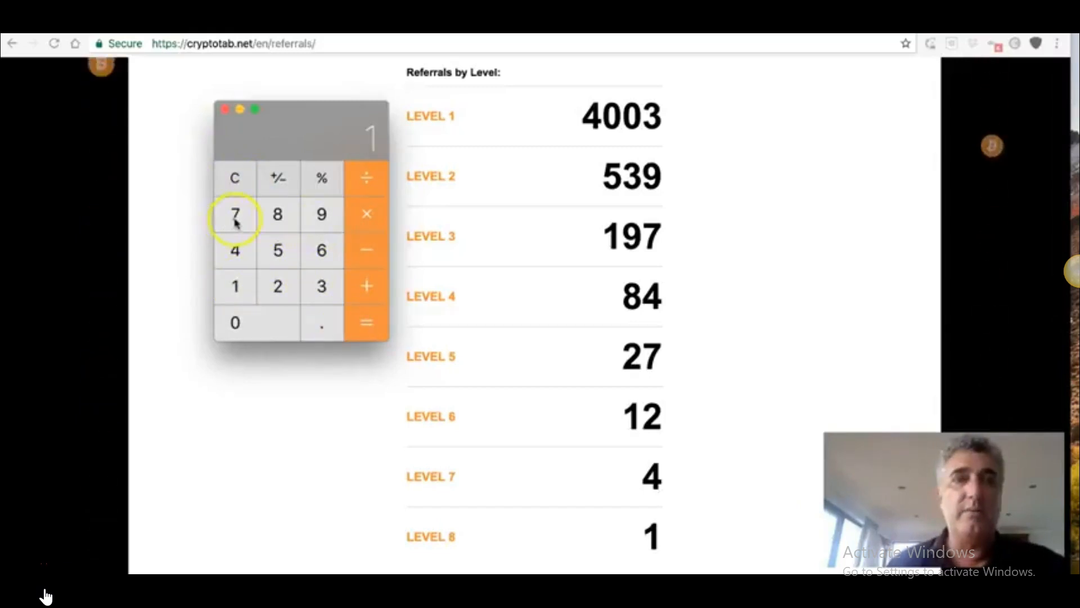
left_click(321, 215)
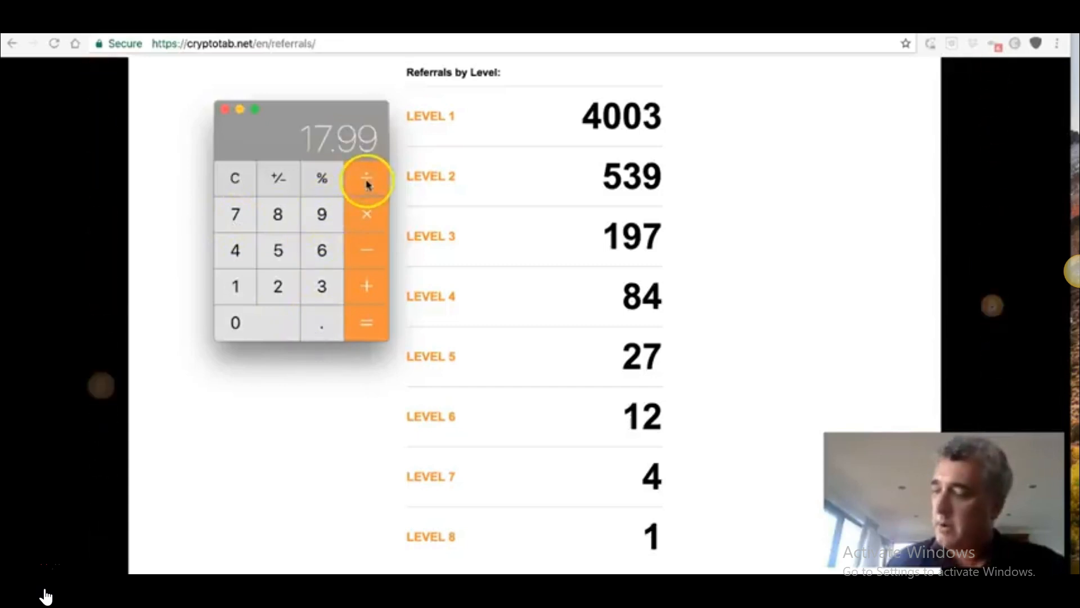
left_click(320, 214)
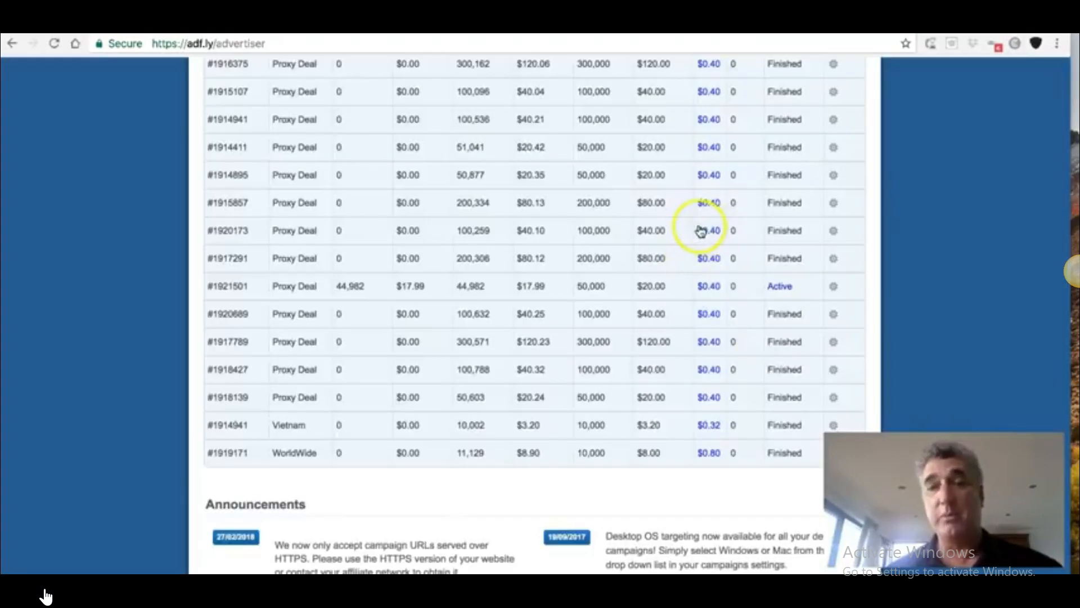
mouse_move(604, 226)
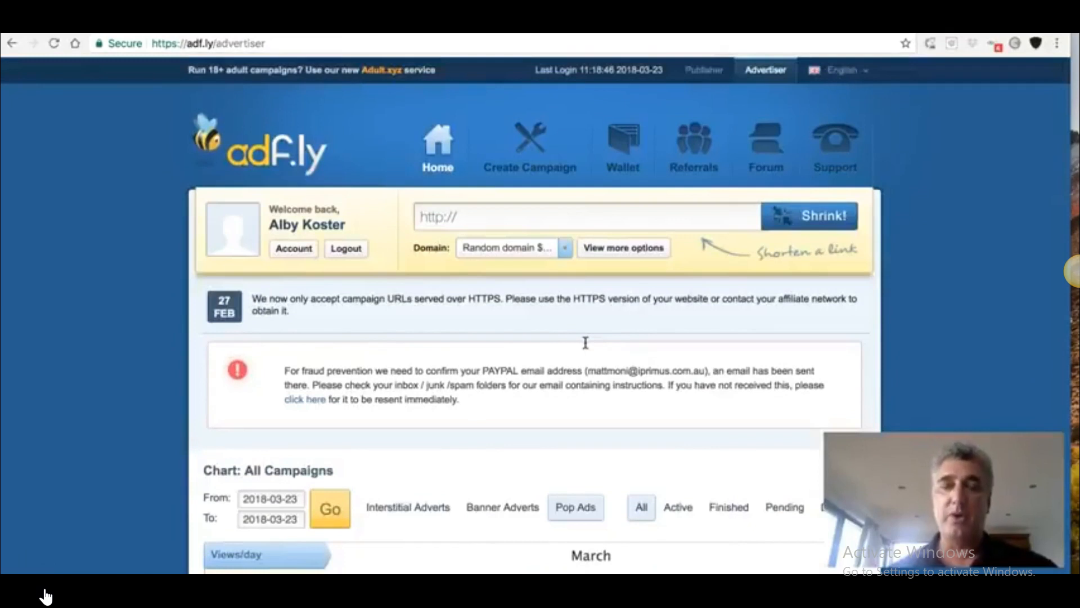
Start a new Pop Ad campaign with 300 (thousand) Proxy Traffic Deal views
left_click(530, 143)
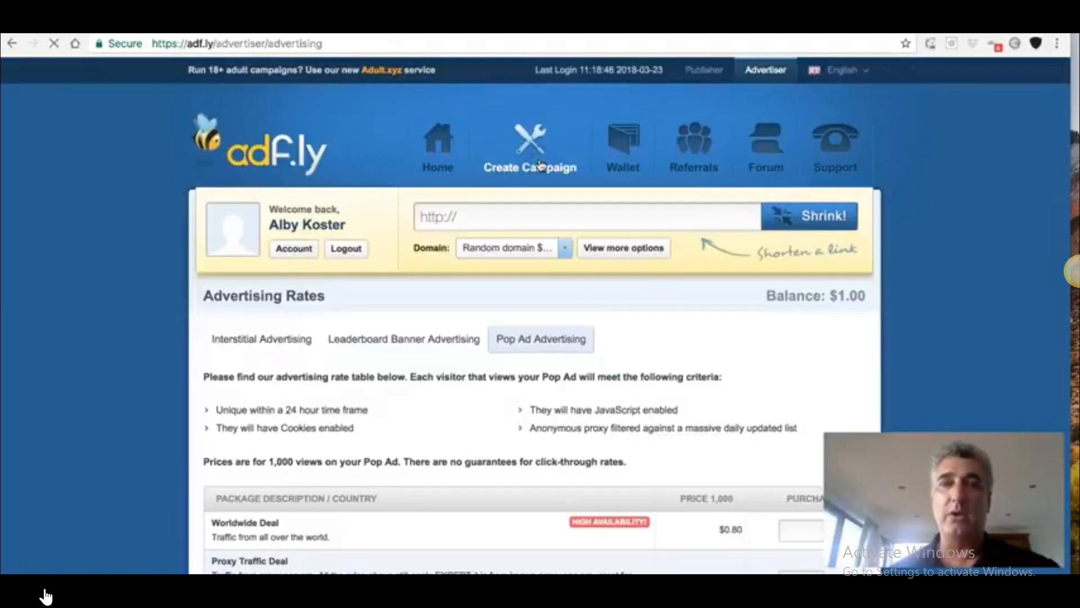
scroll("down", 3)
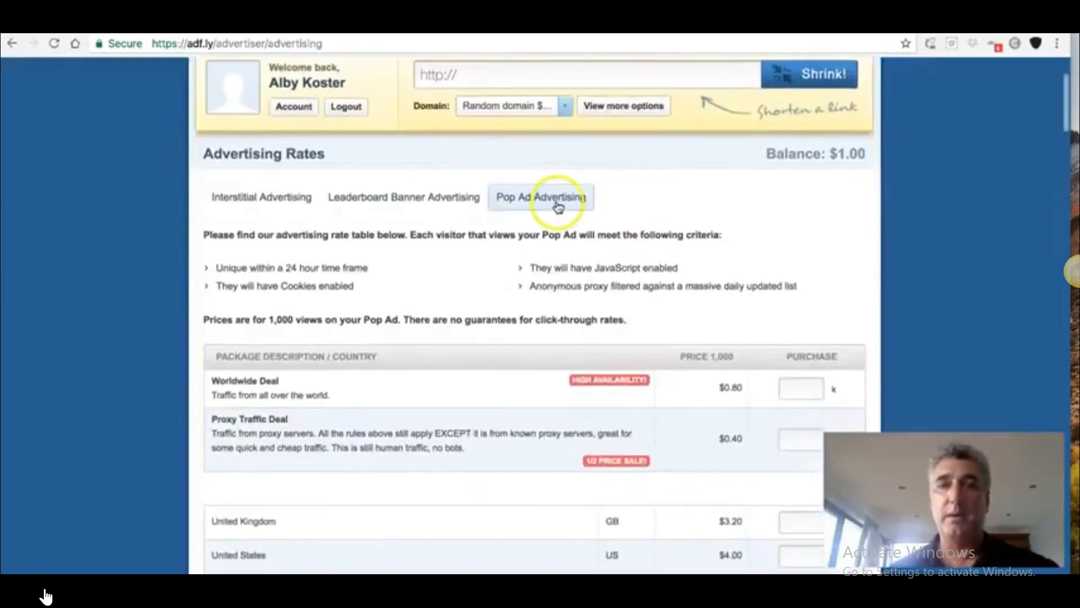
left_click(556, 197)
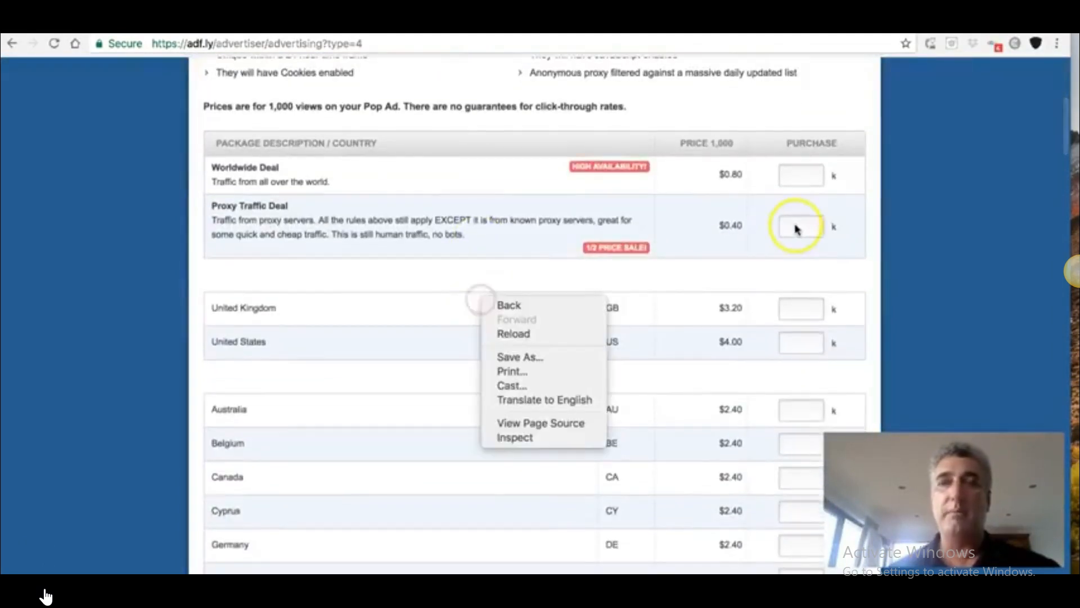
type("300")
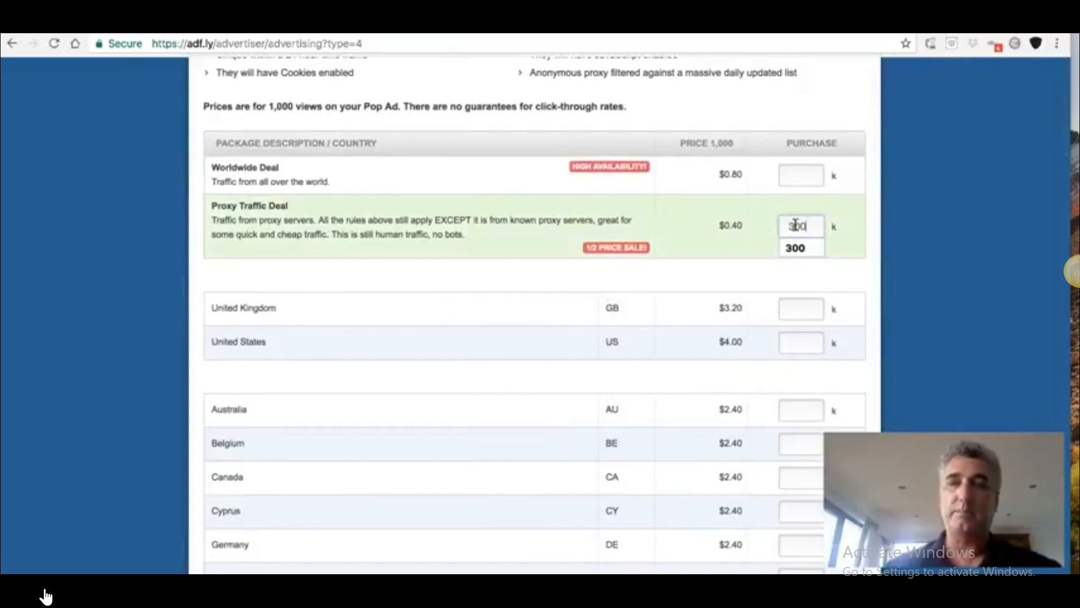
Continue to the pop ad details and reuse a previously saved pop ad
scroll("down", 3)
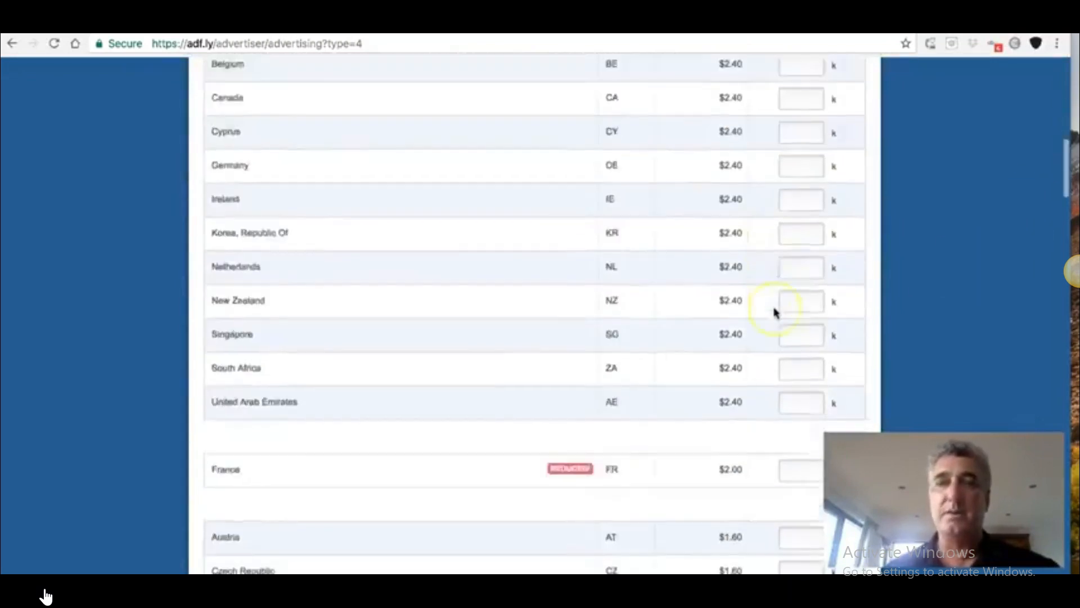
scroll("down", 3)
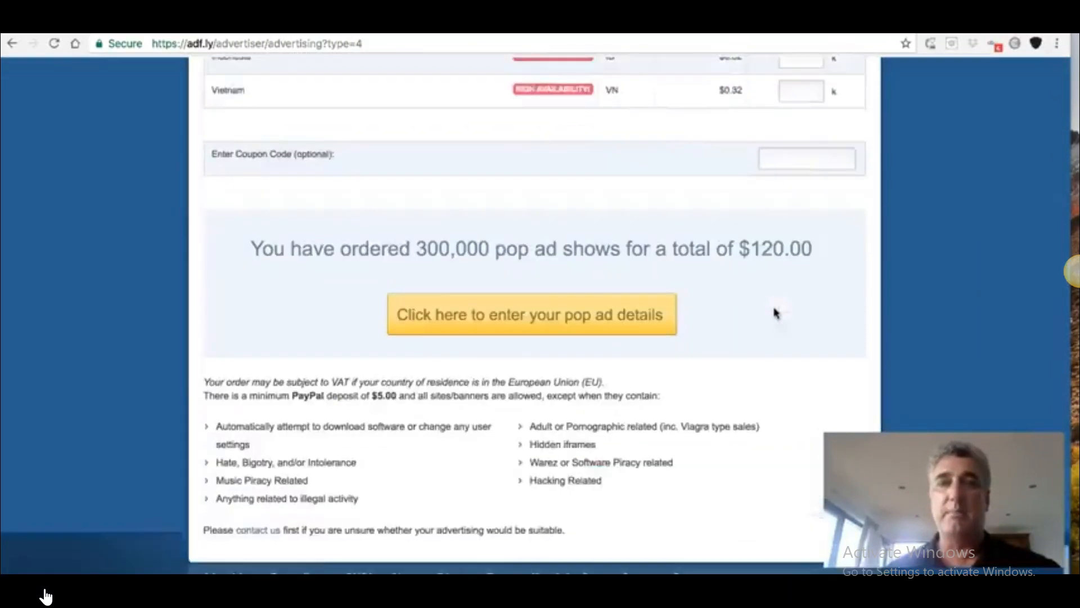
scroll("down", 3)
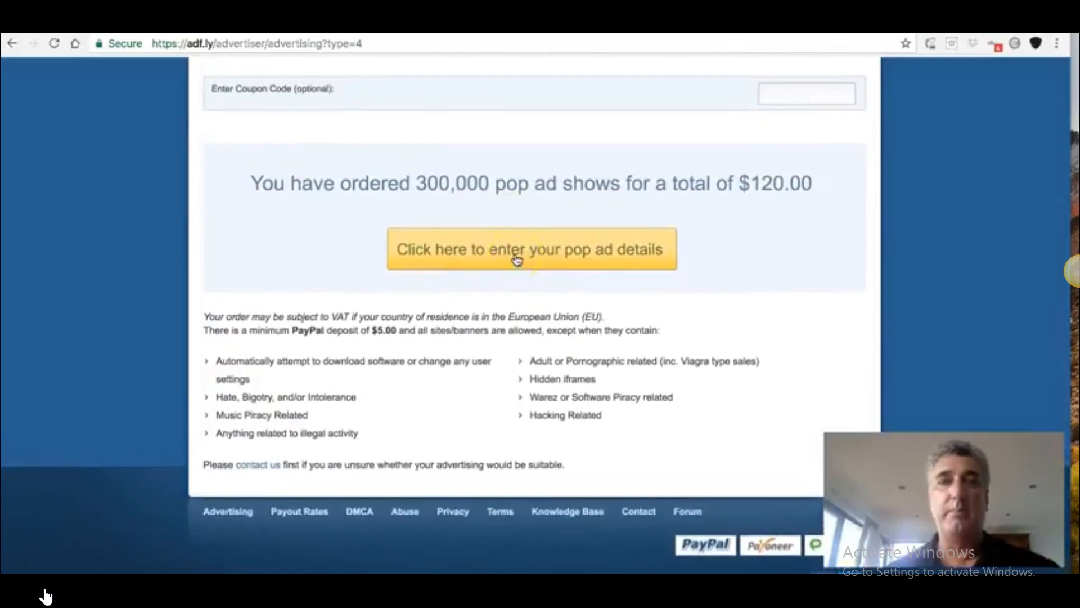
left_click(531, 249)
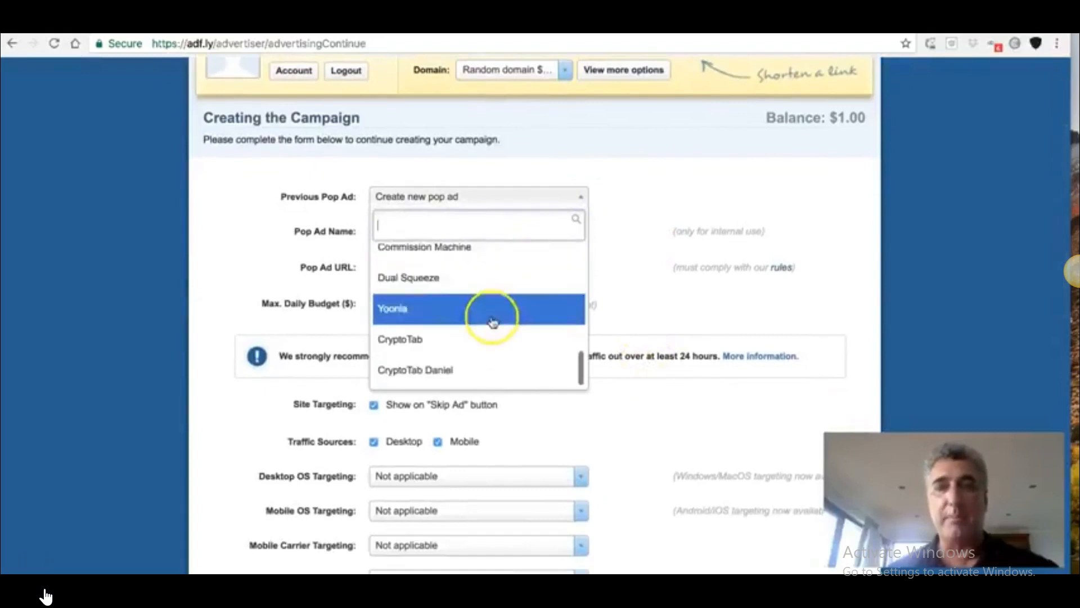
left_click(400, 339)
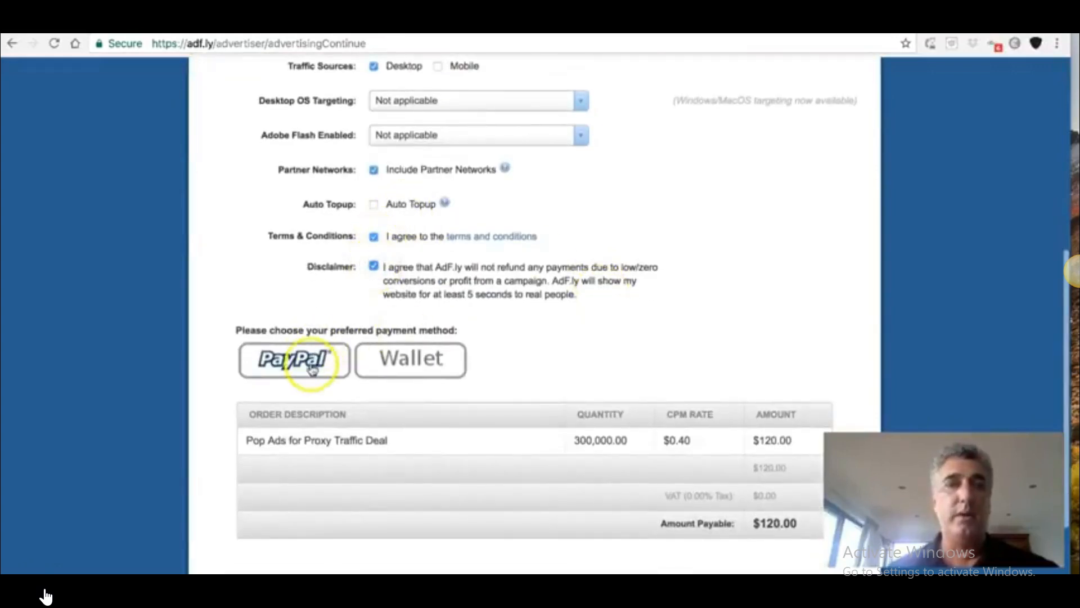
scroll("down", 3)
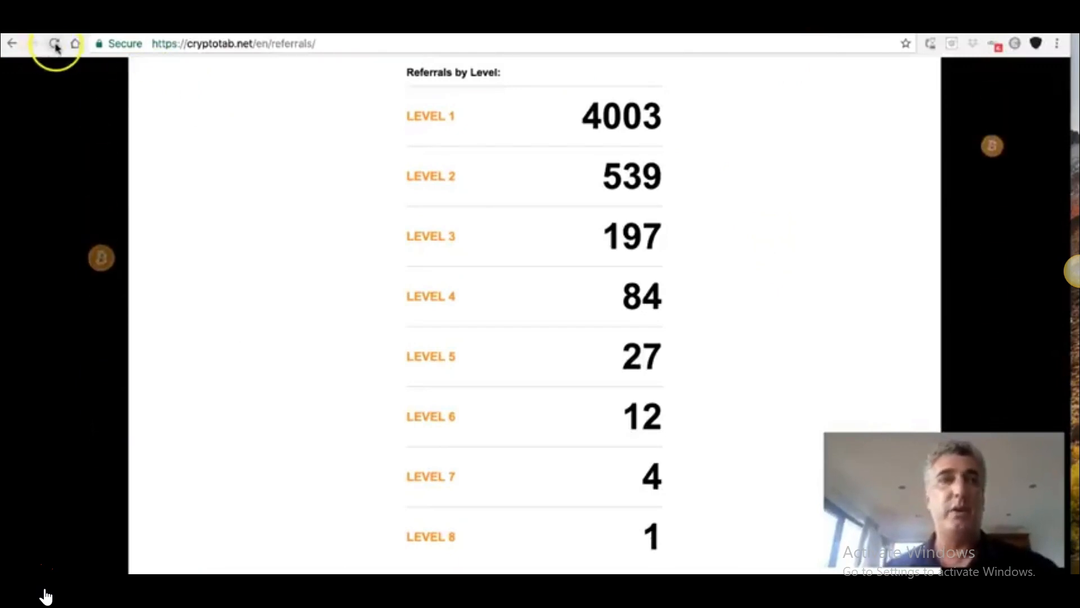
Reload the CryptoTab referrals page so level 1 updates to 4,015
left_click(52, 44)
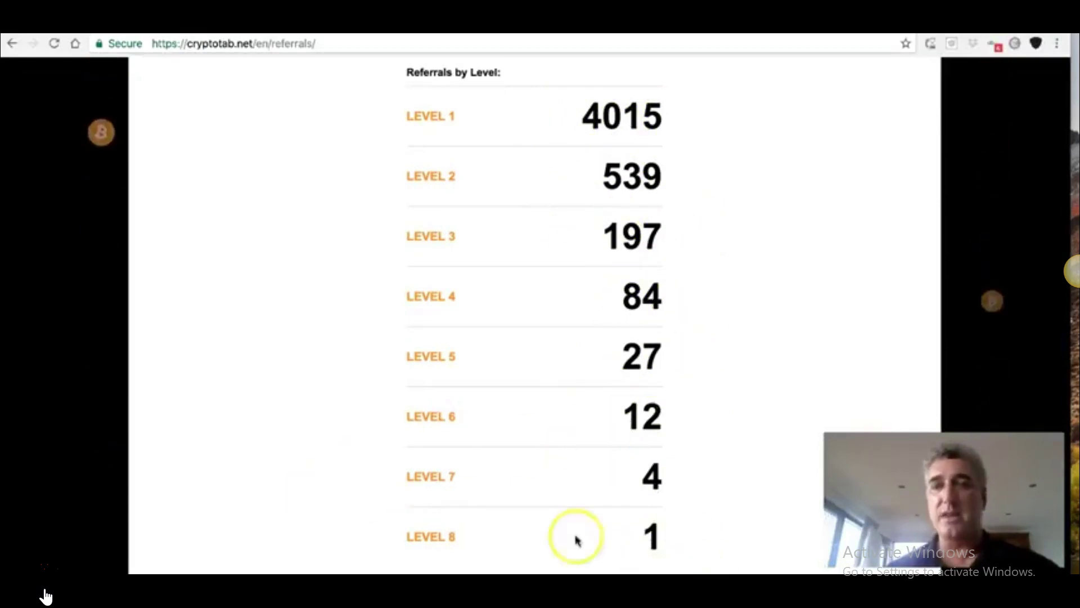
mouse_move(636, 117)
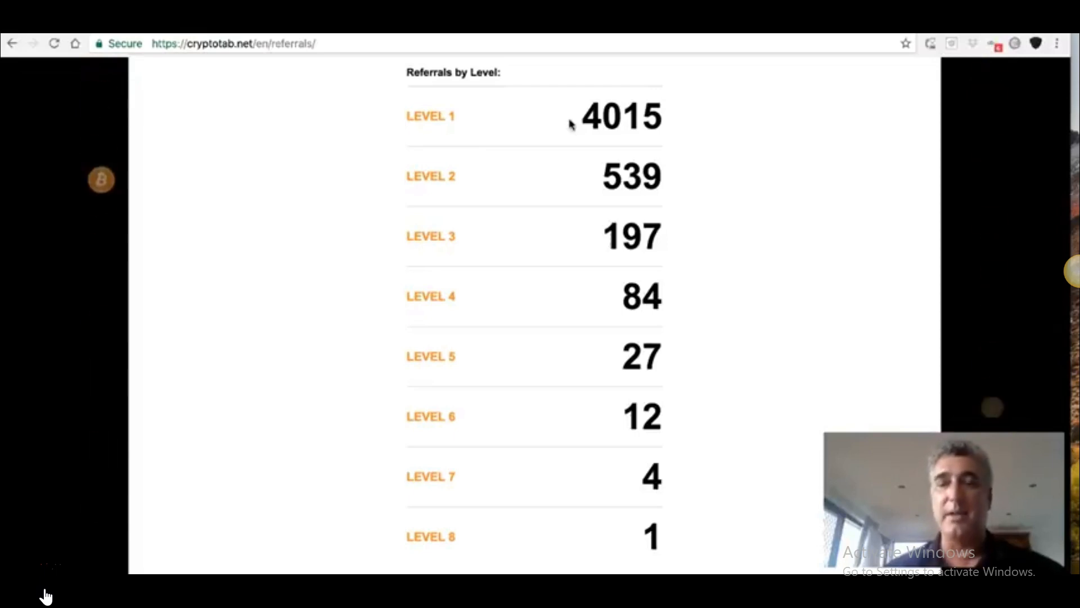
scroll("up", 3)
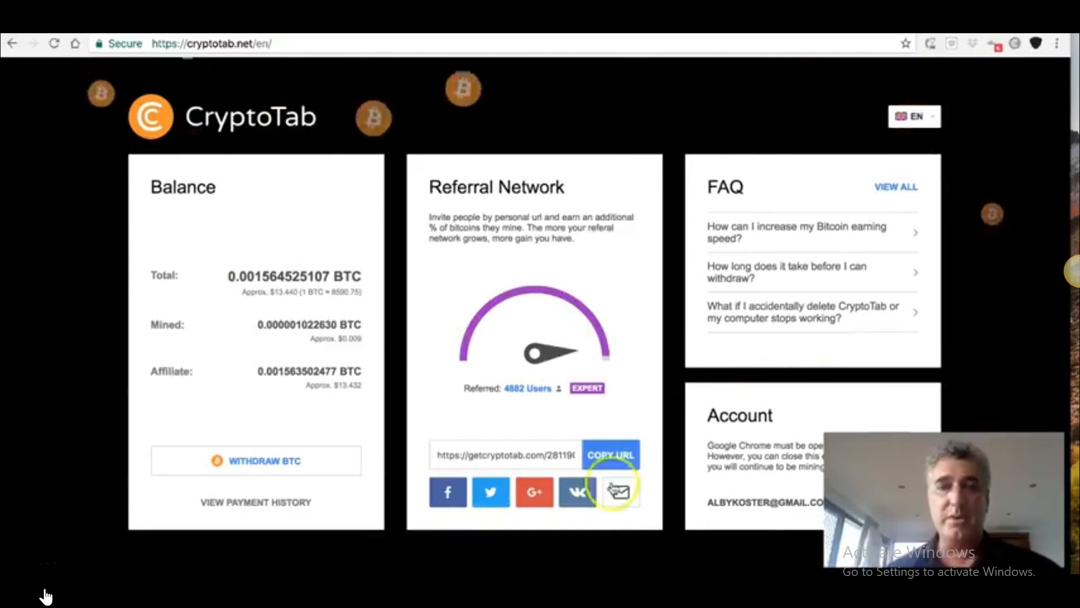
mouse_move(431, 378)
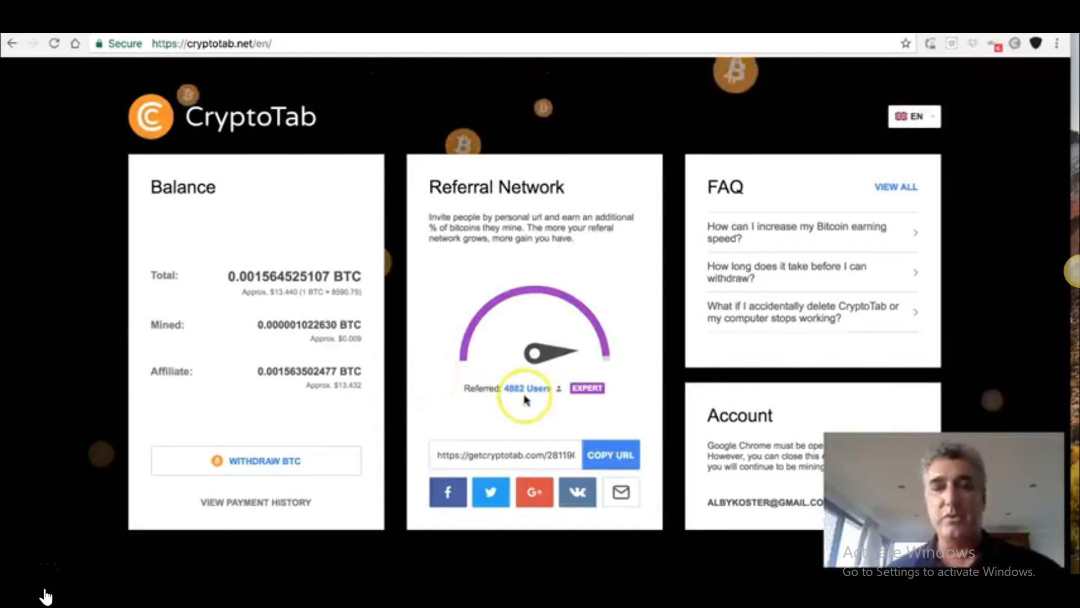
Open the '4882 Users' breakdown and scroll to level 1 at 4,017, level 2 at 540
left_click(525, 388)
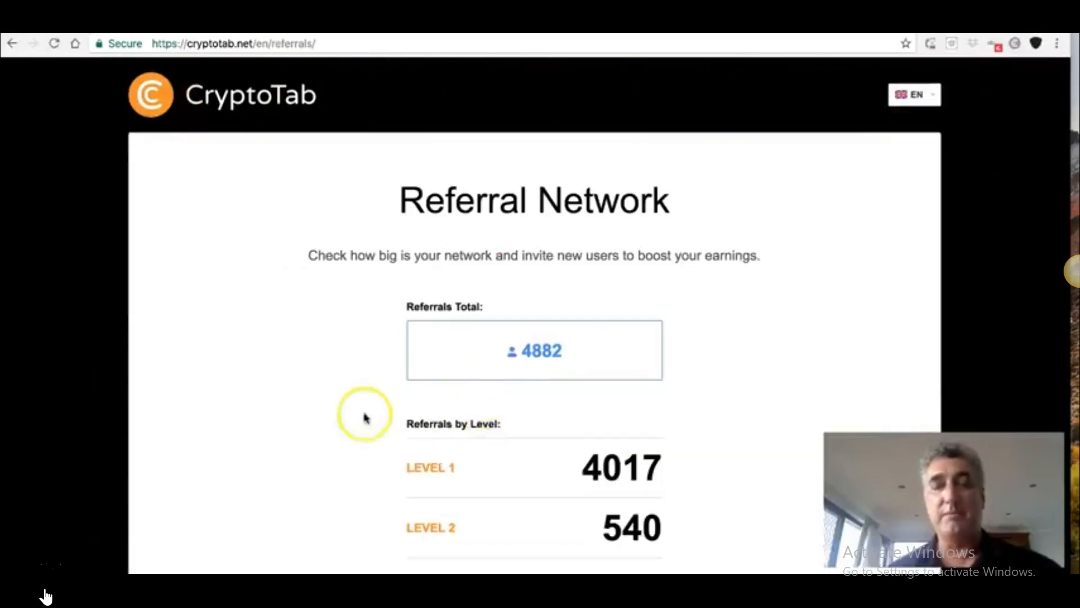
scroll("down", 3)
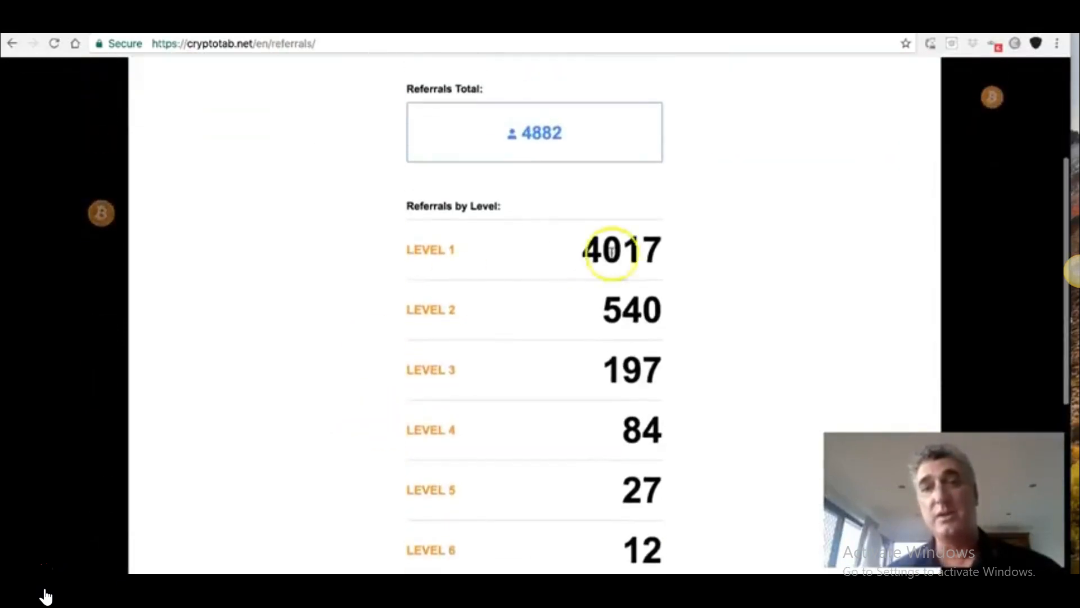
mouse_move(368, 277)
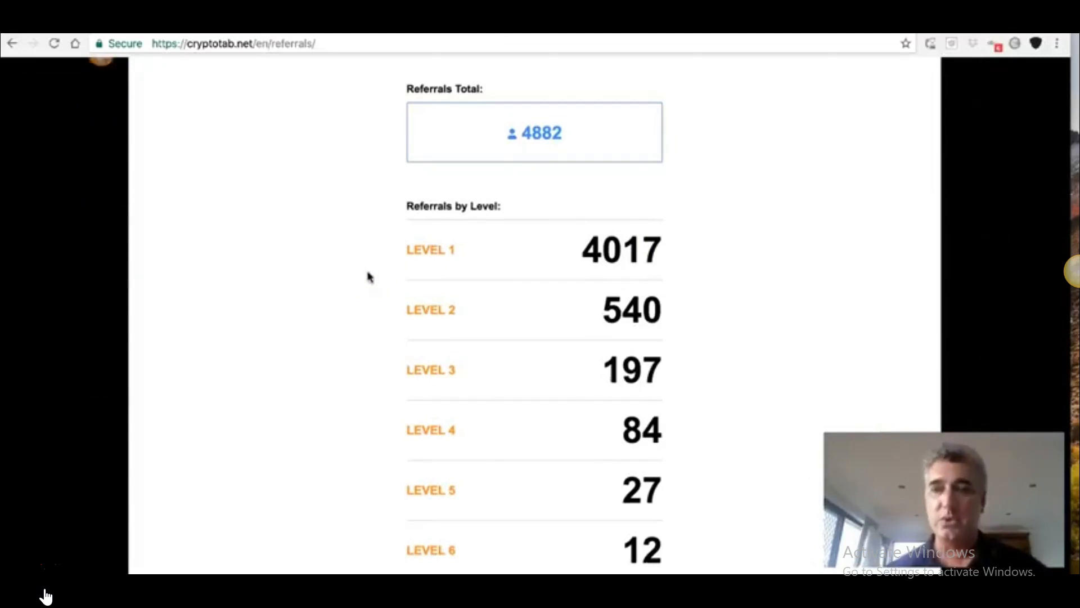
scroll("down", 3)
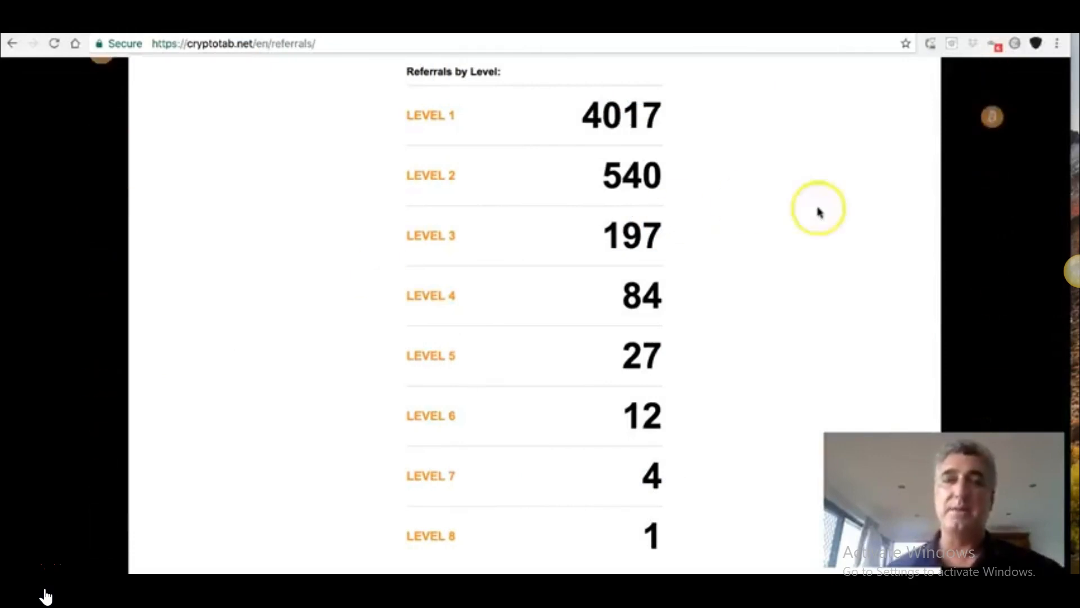
mouse_move(718, 522)
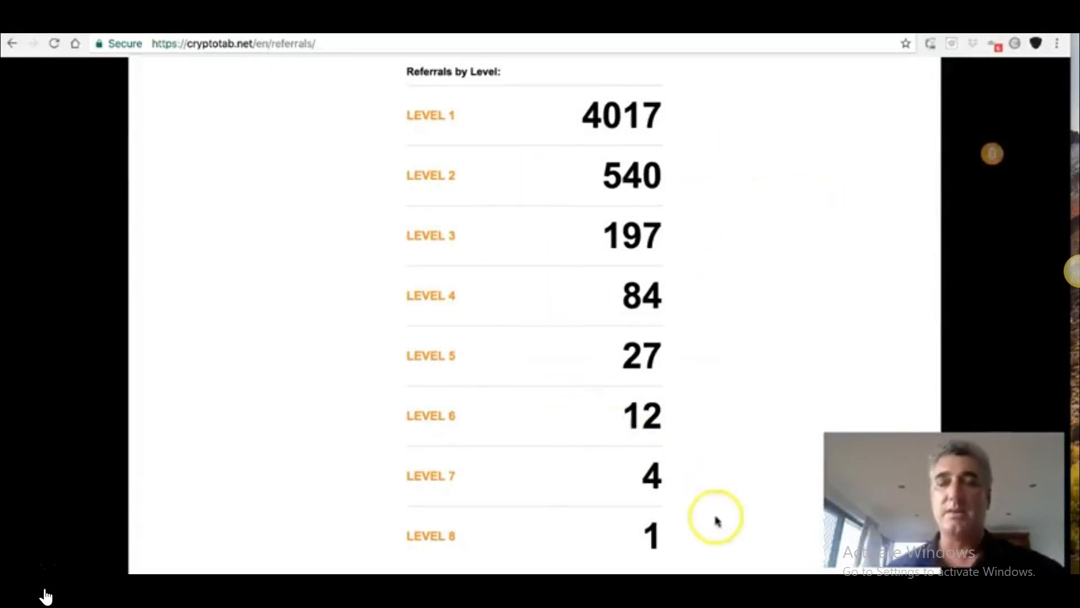
mouse_move(261, 395)
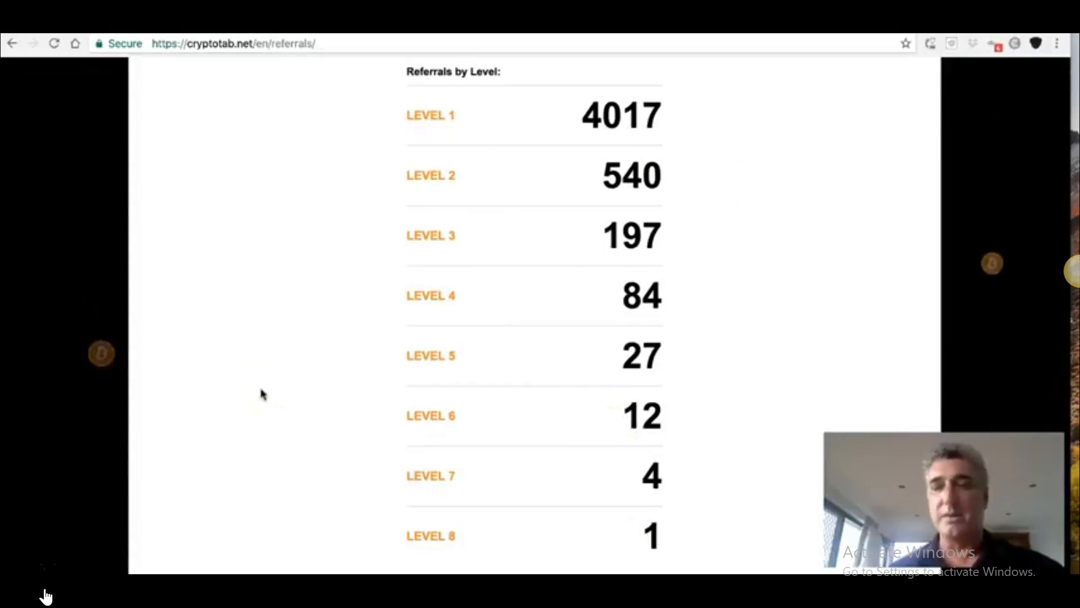